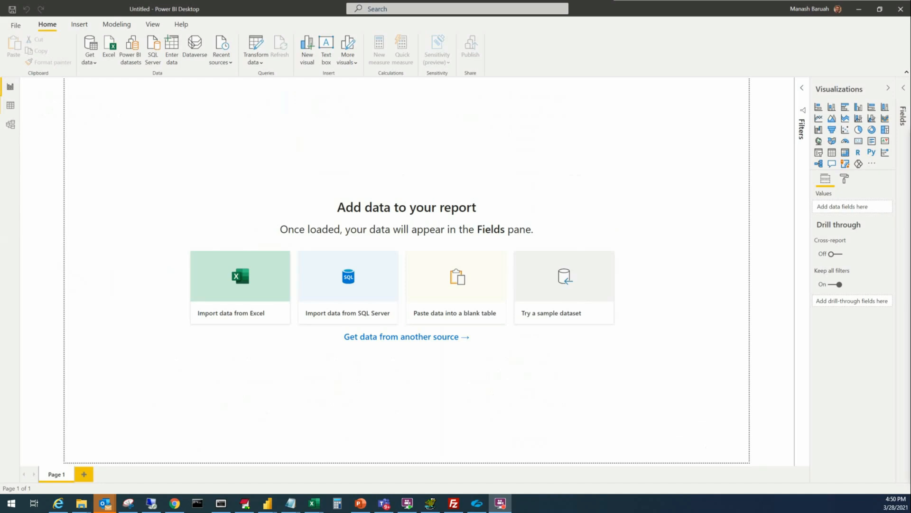
mouse_move(573, 27)
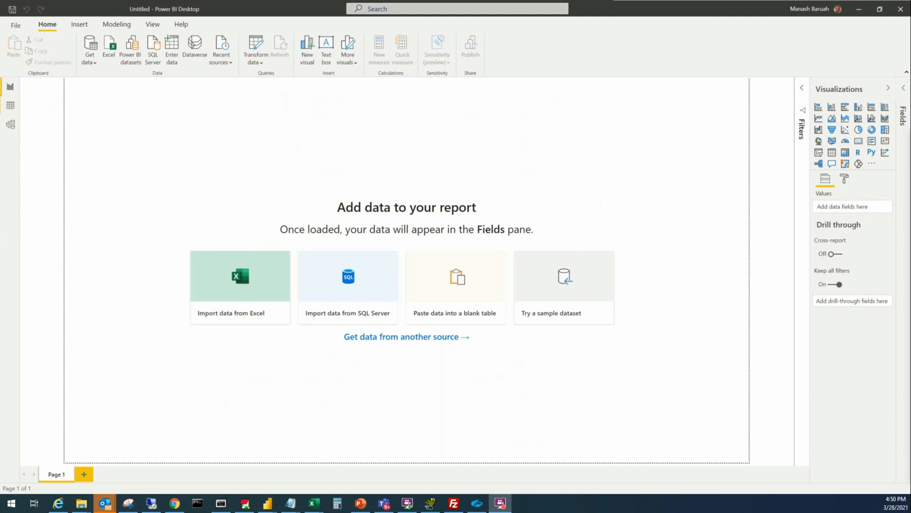
mouse_move(395, 320)
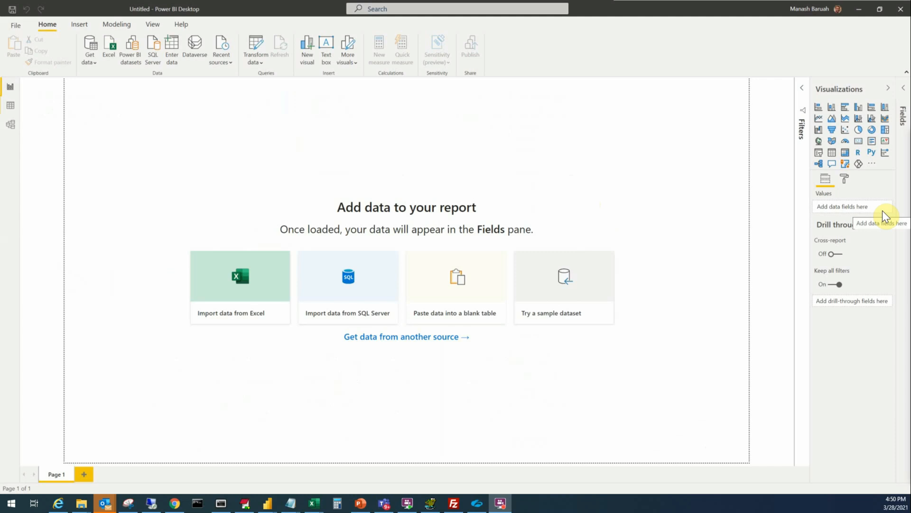
mouse_move(719, 219)
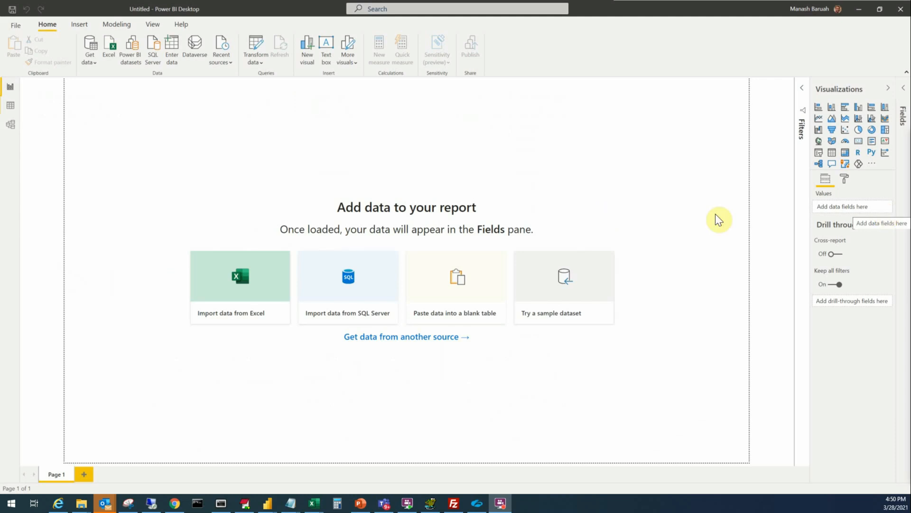
mouse_move(760, 227)
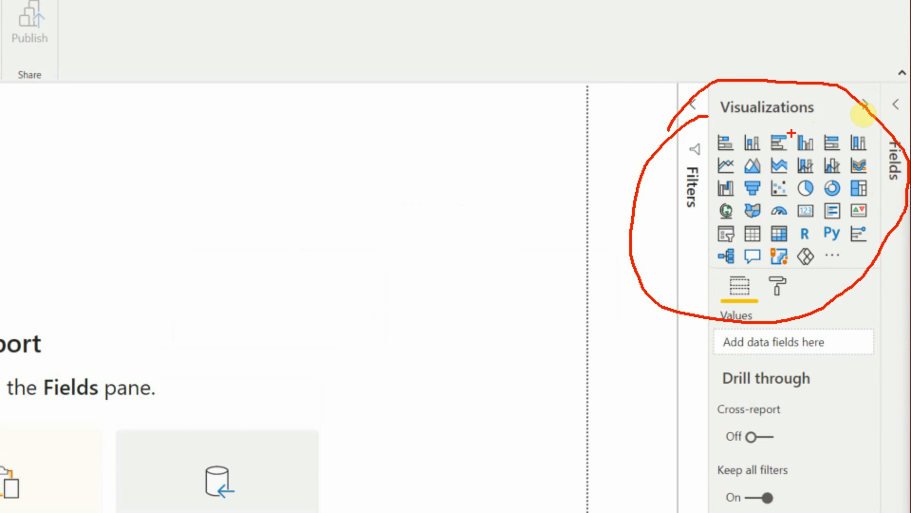
mouse_move(884, 169)
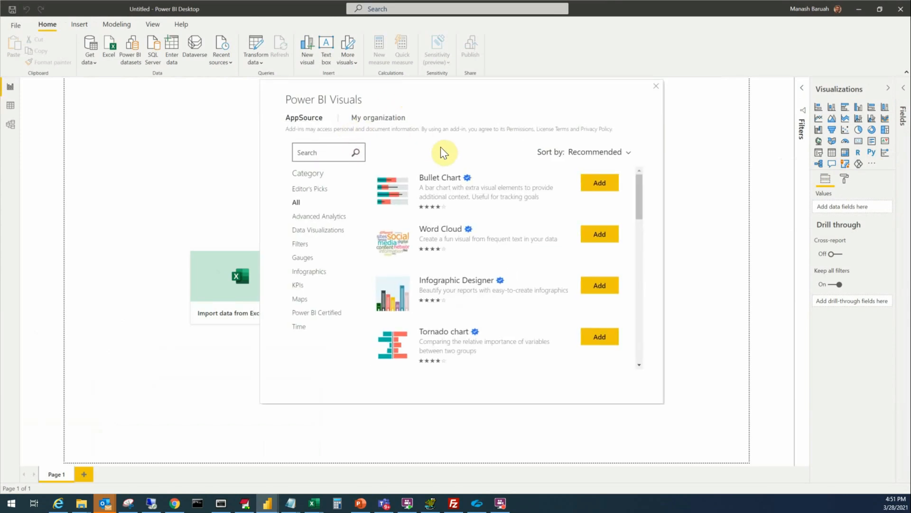
mouse_move(541, 217)
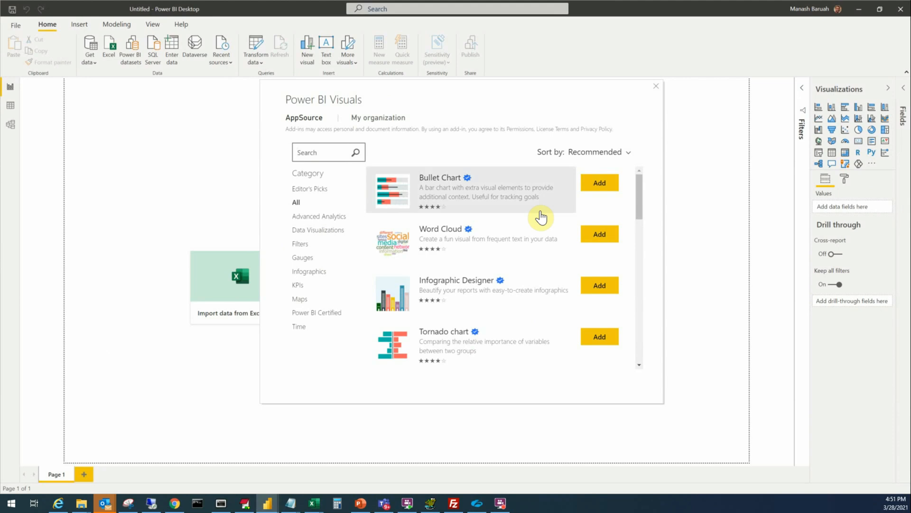
Search the visuals marketplace for 'tachometer' to find the Tachometer custom visual.
text(tachometer)
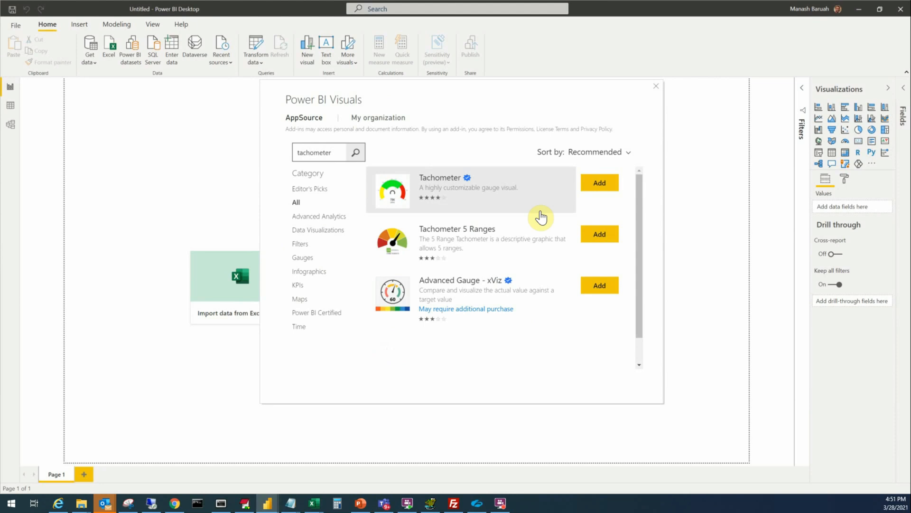
mouse_move(457, 185)
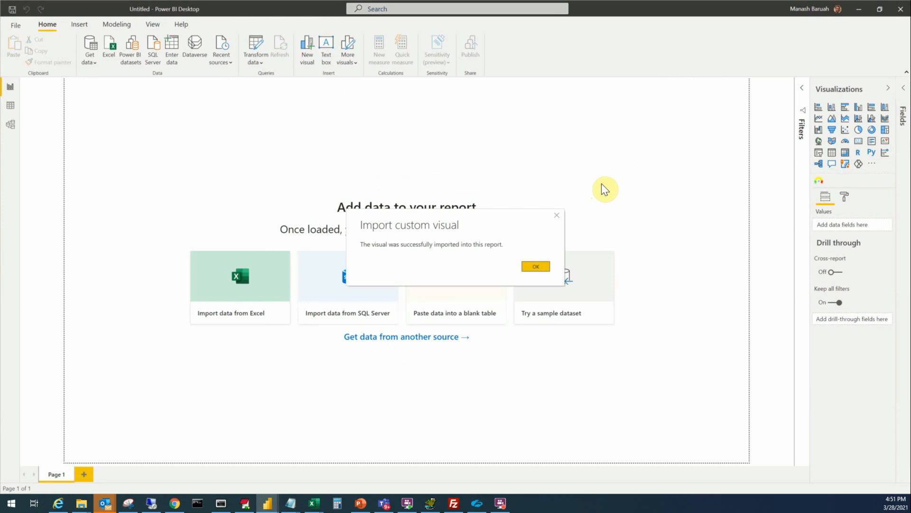
Confirm the Tachometer import and place a blank Tachometer visual on the report page.
click(534, 266)
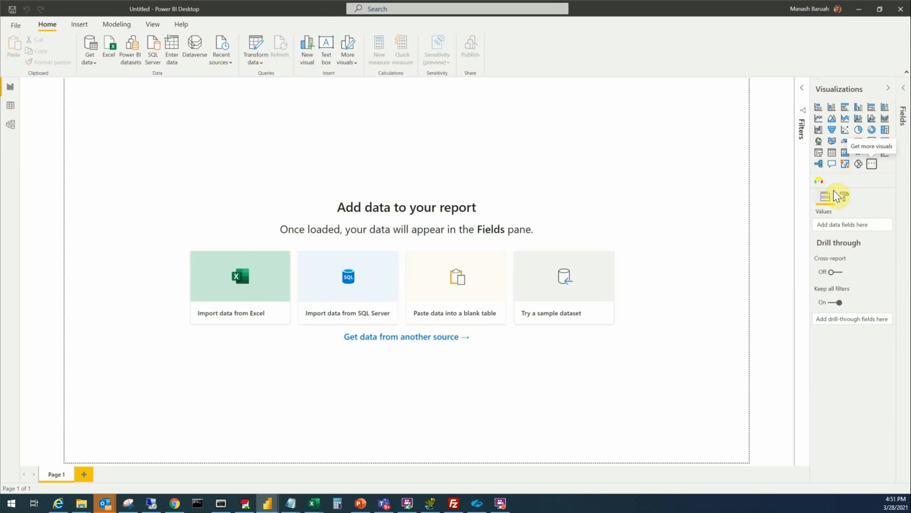
click(819, 180)
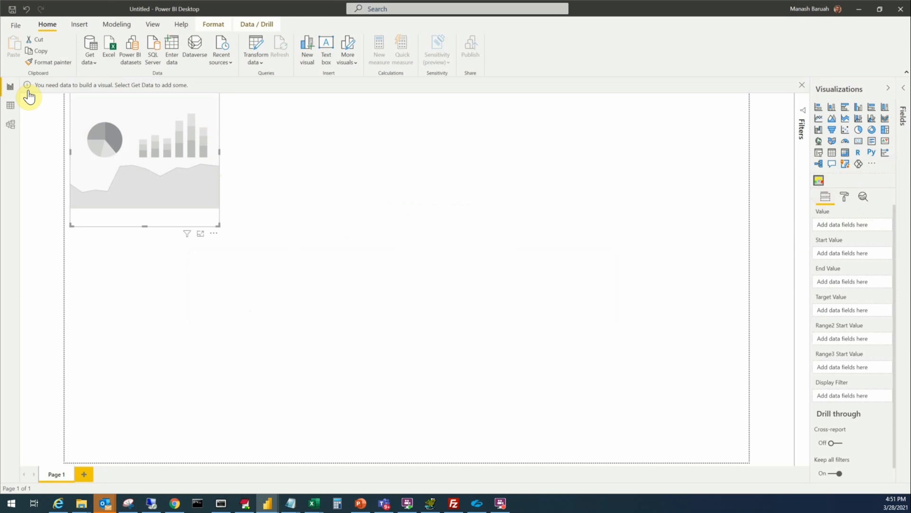
mouse_move(195, 192)
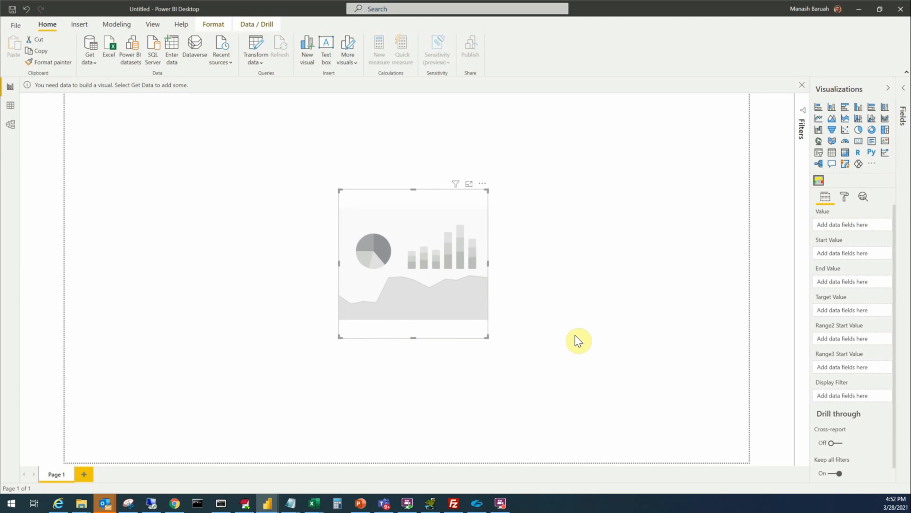
mouse_move(557, 356)
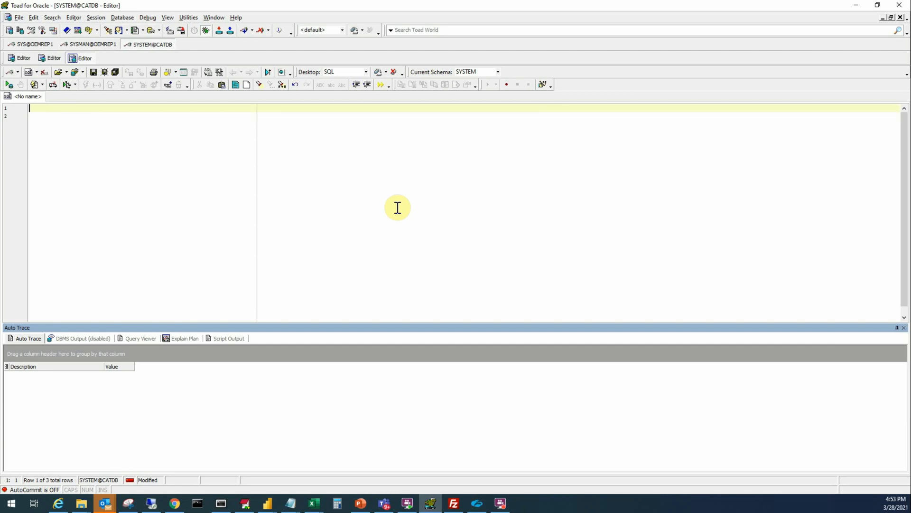
mouse_move(123, 170)
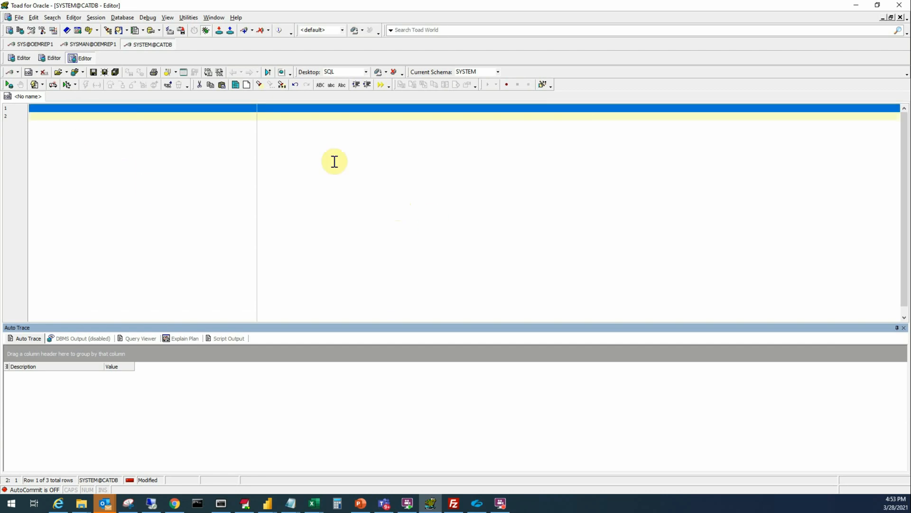
Query country and subscribers from youtube_subs in Toad, then minimize Toad.
text(select country,)
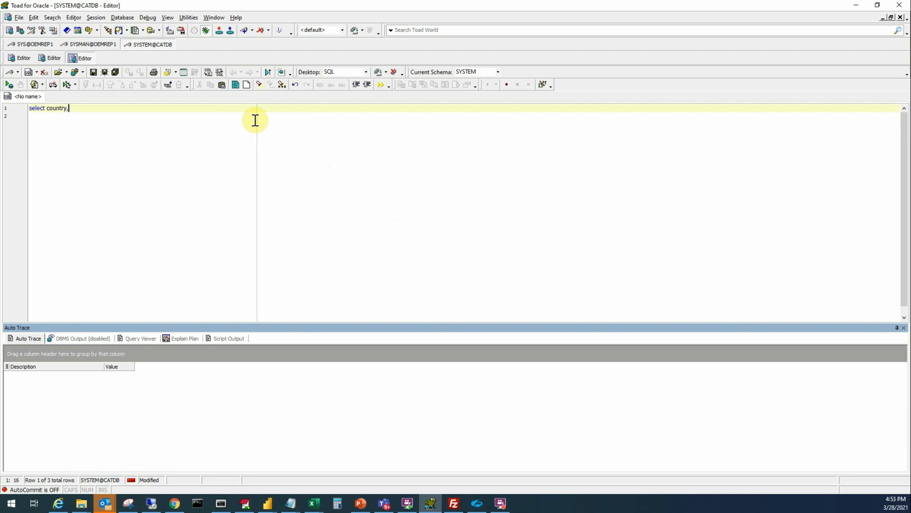
text(subscri)
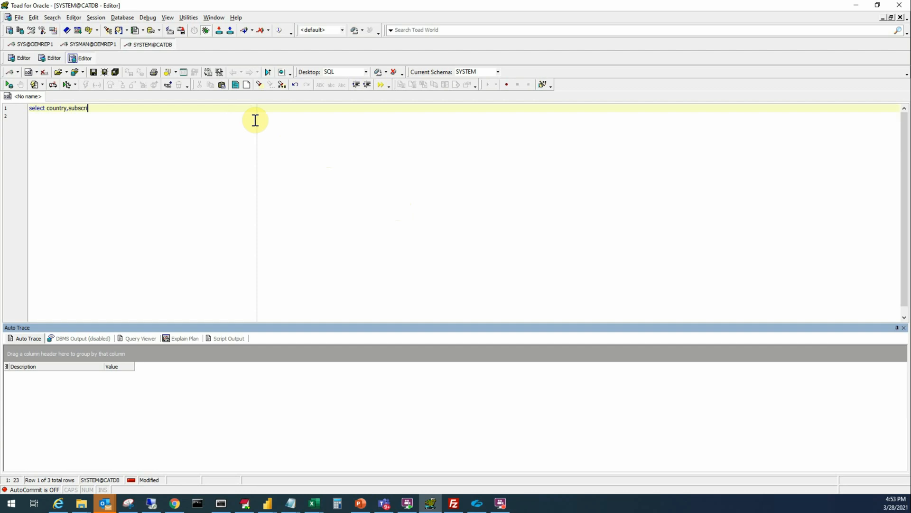
text(bers from youtube_subs)
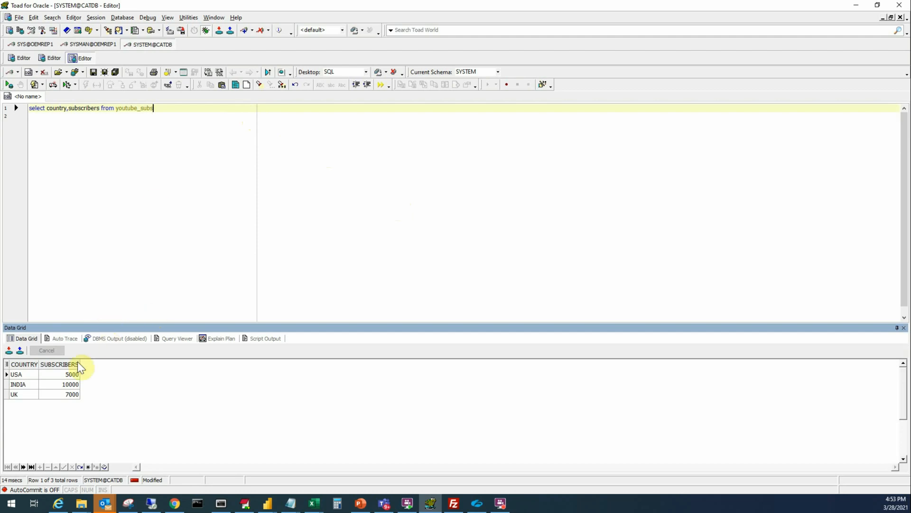
mouse_move(35, 386)
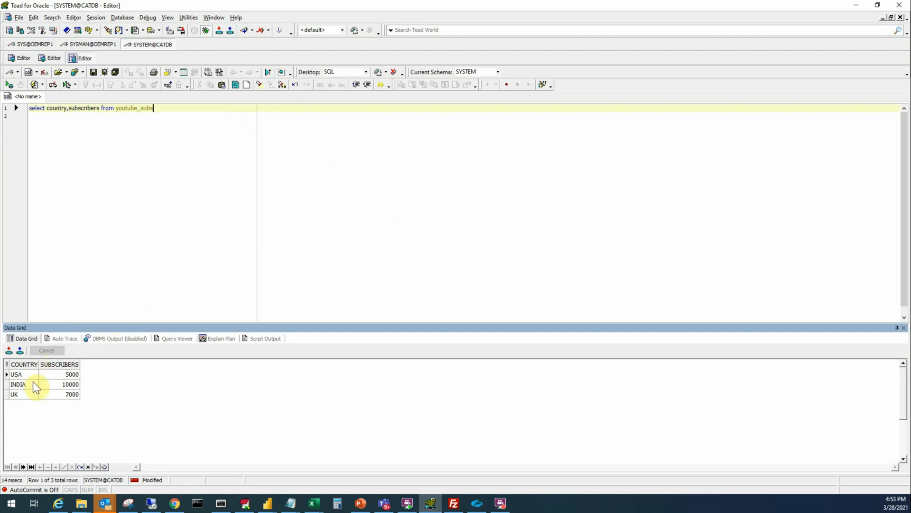
mouse_move(28, 395)
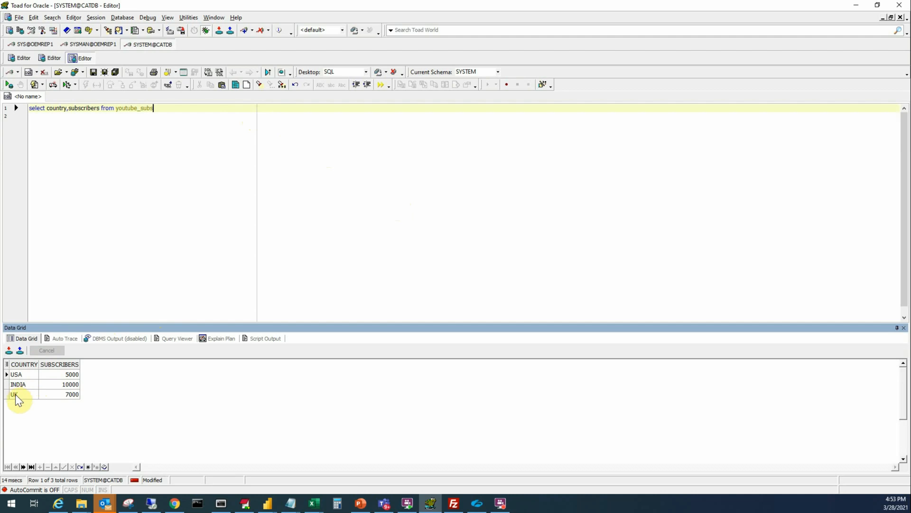
mouse_move(91, 383)
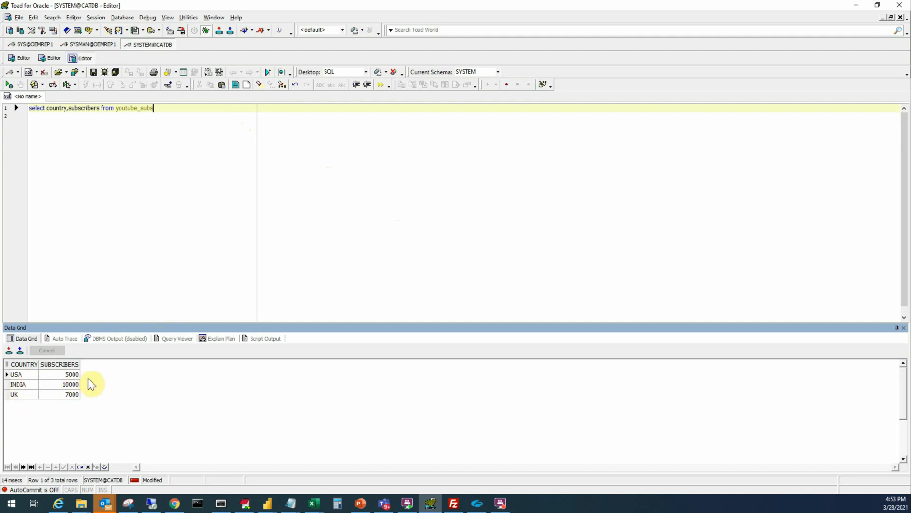
mouse_move(74, 393)
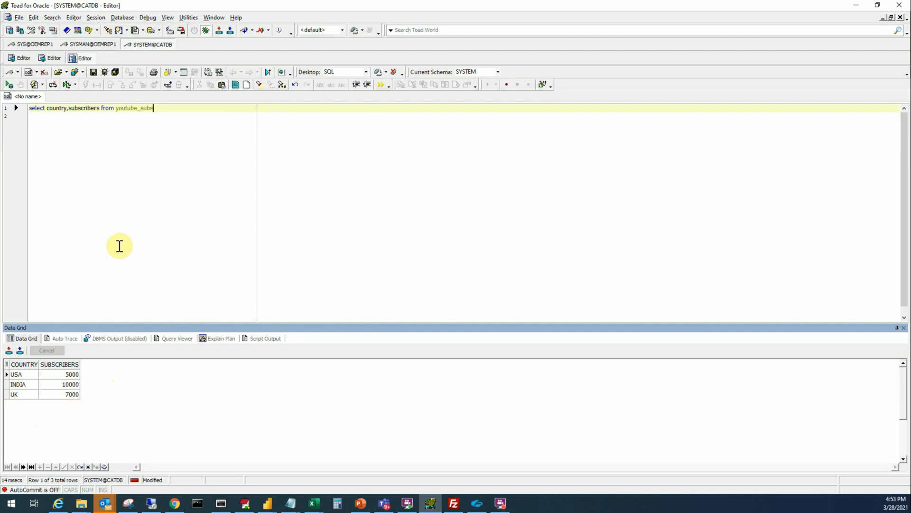
mouse_move(118, 231)
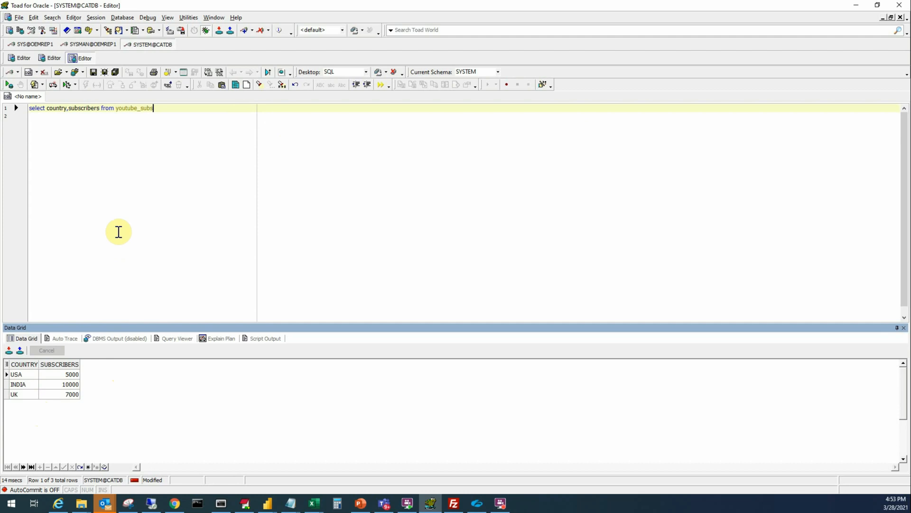
mouse_move(129, 203)
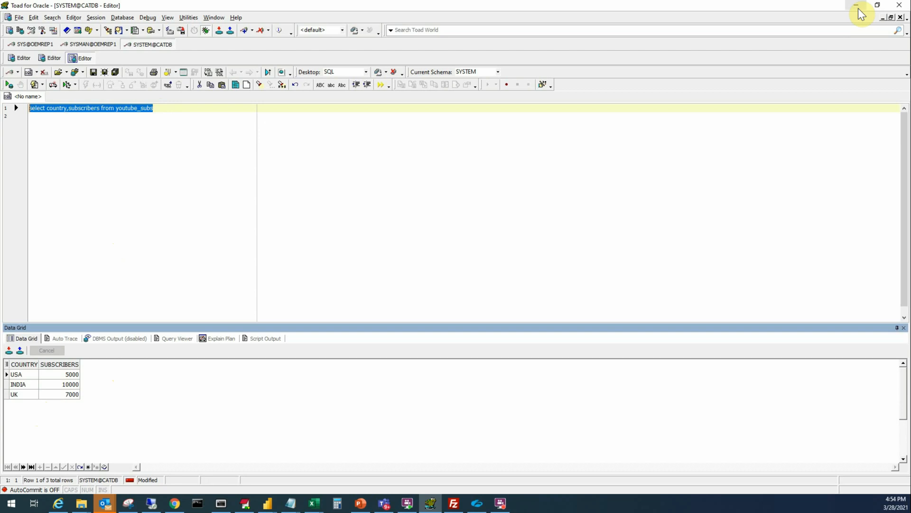
click(267, 503)
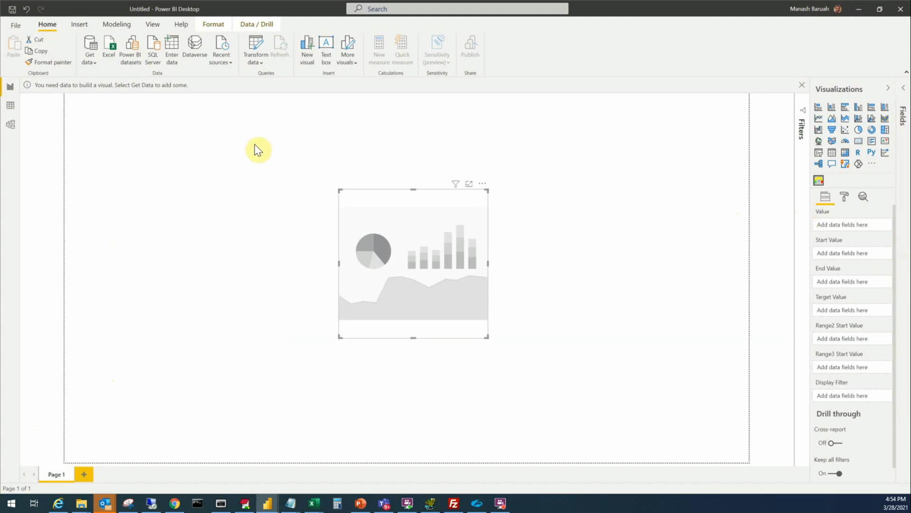
mouse_move(89, 50)
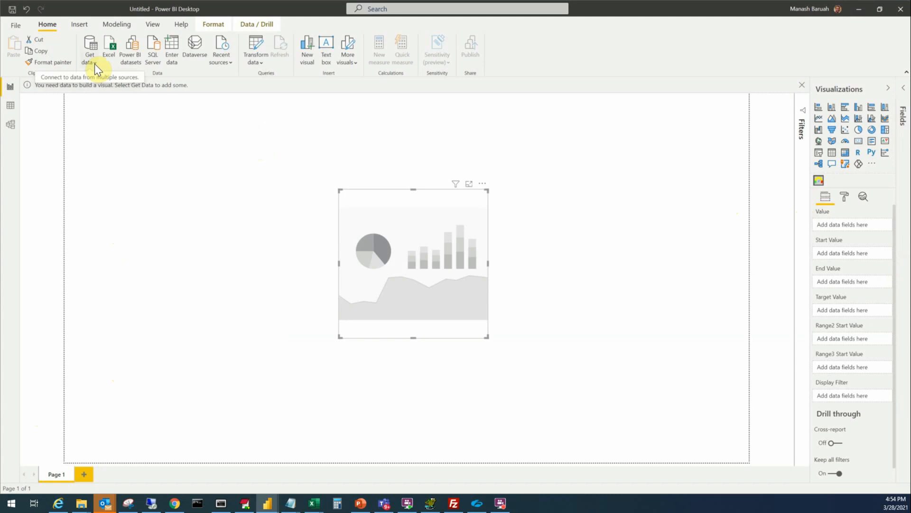
mouse_move(133, 169)
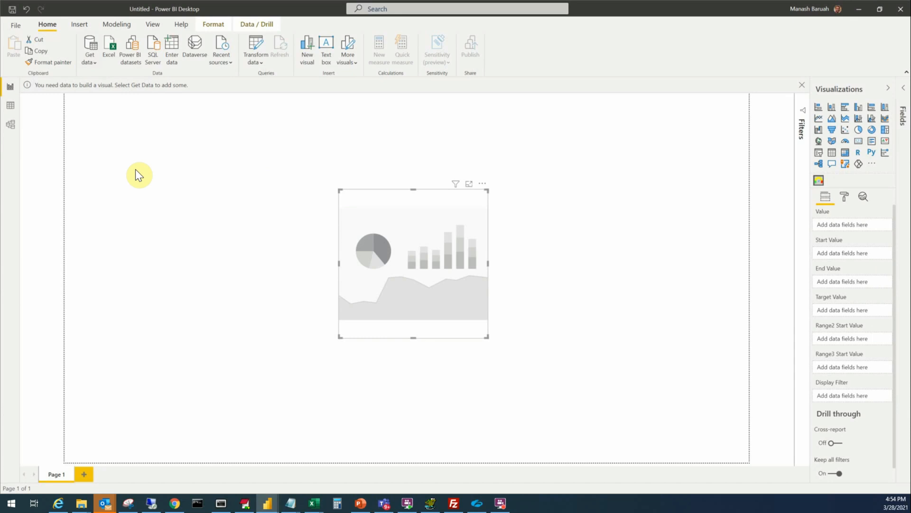
Open Get data's full More... catalogue of data sources.
click(89, 47)
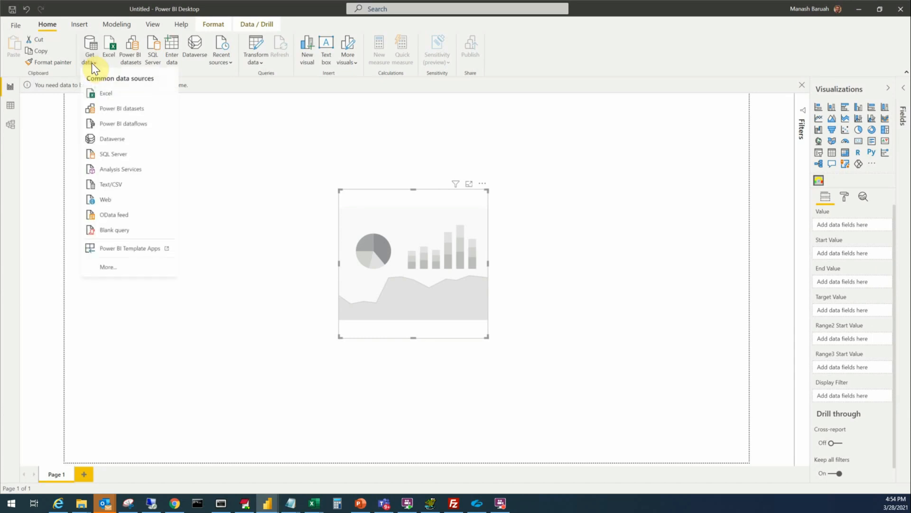
mouse_move(95, 64)
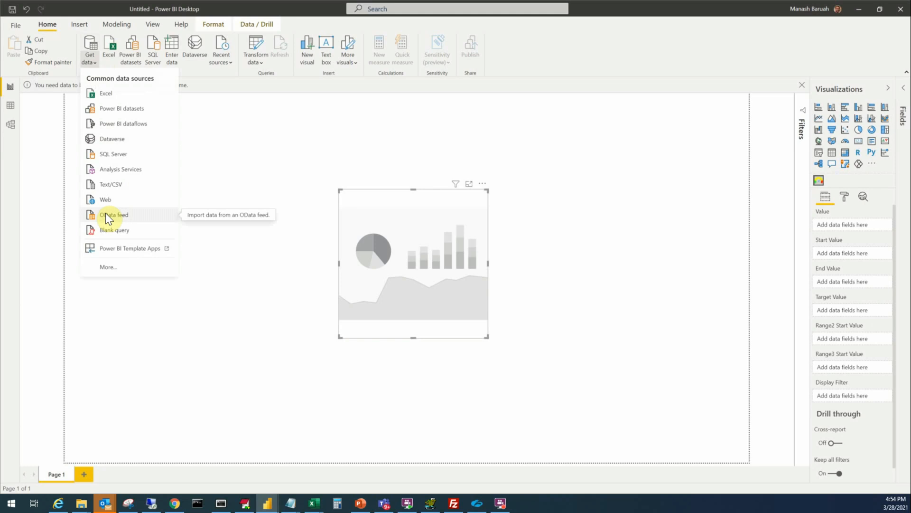
click(537, 214)
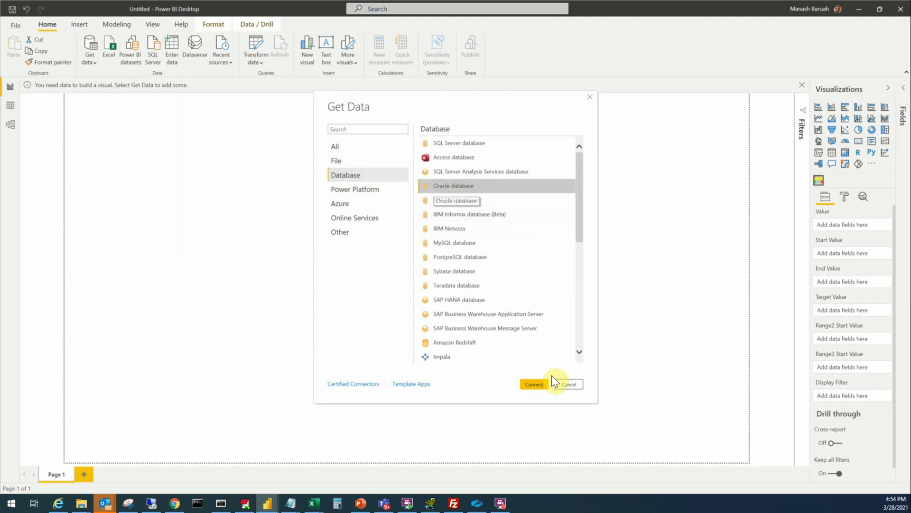
Connect to Oracle with SQL 'select country,subscribers from youtube_subs' and preview the result.
click(569, 384)
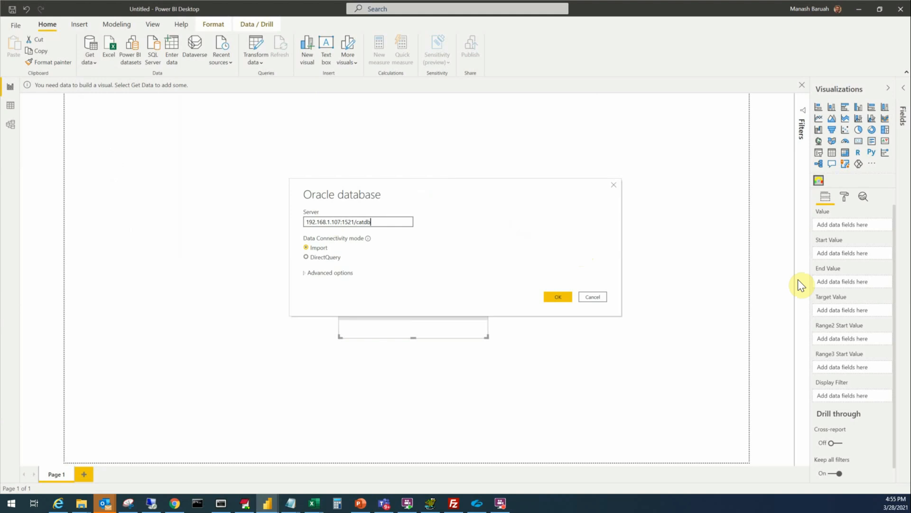
mouse_move(329, 272)
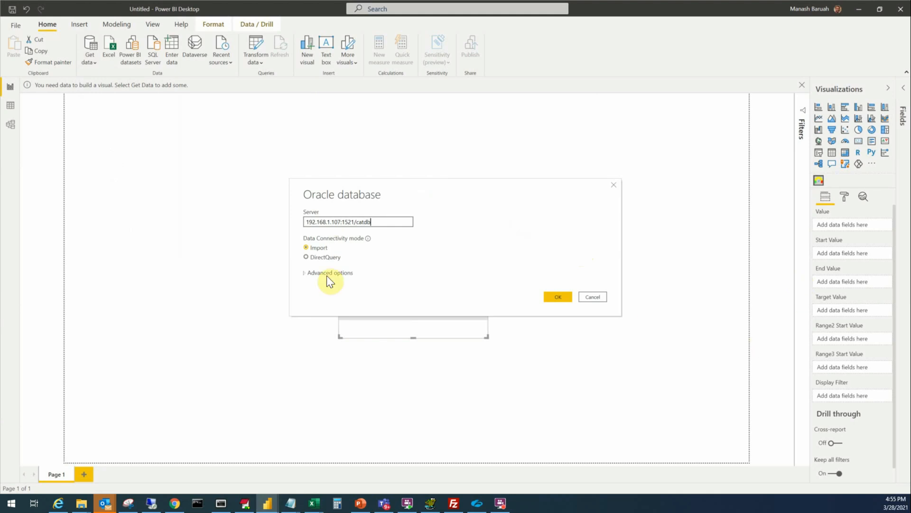
click(329, 272)
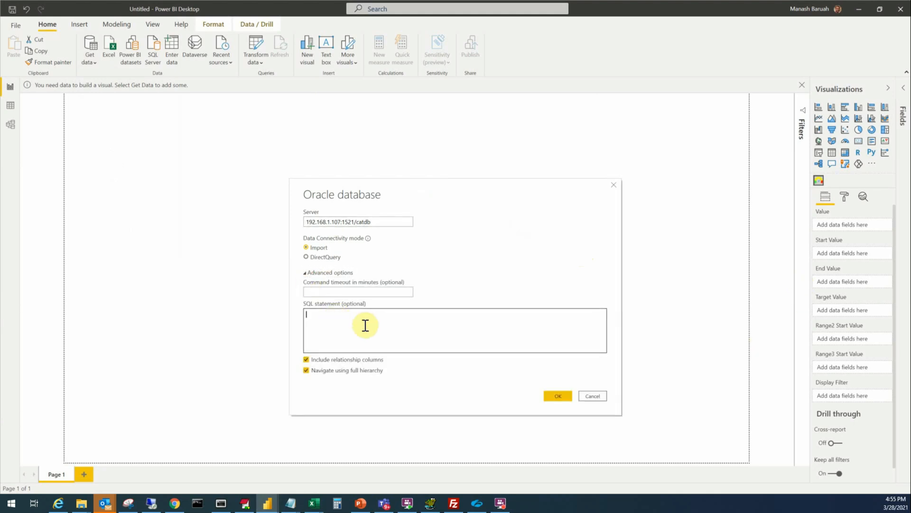
text(select country,subscribers from youtube_subs)
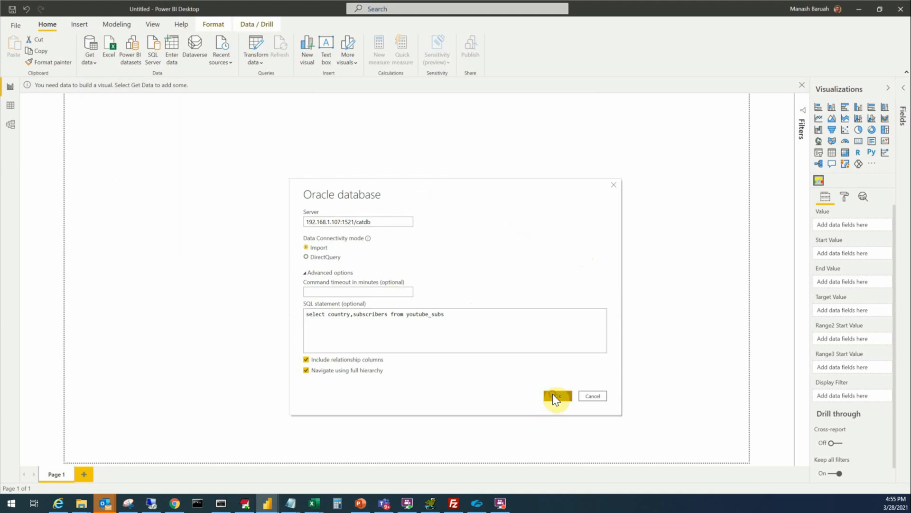
click(552, 396)
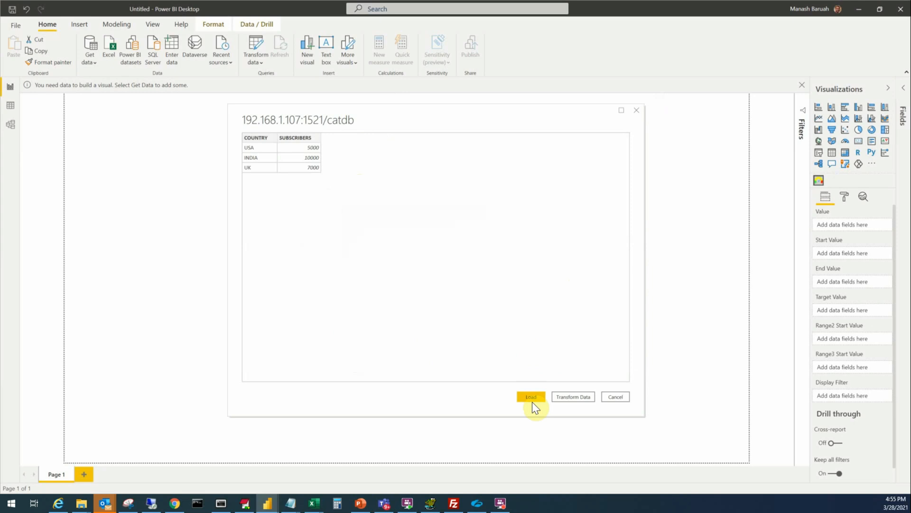
Load the Oracle query result into the report as Query1.
click(530, 397)
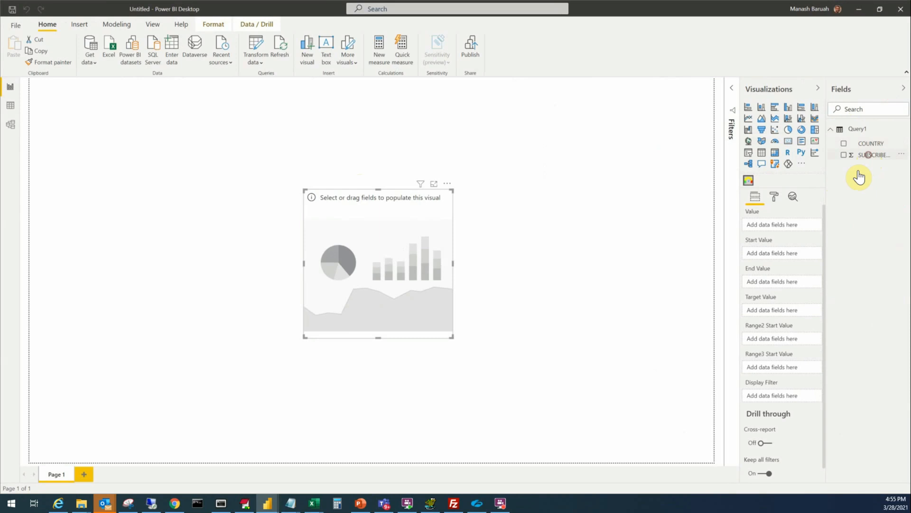
Use SUBSCRIBERS as the gauge value, reading 22.00K total.
click(844, 155)
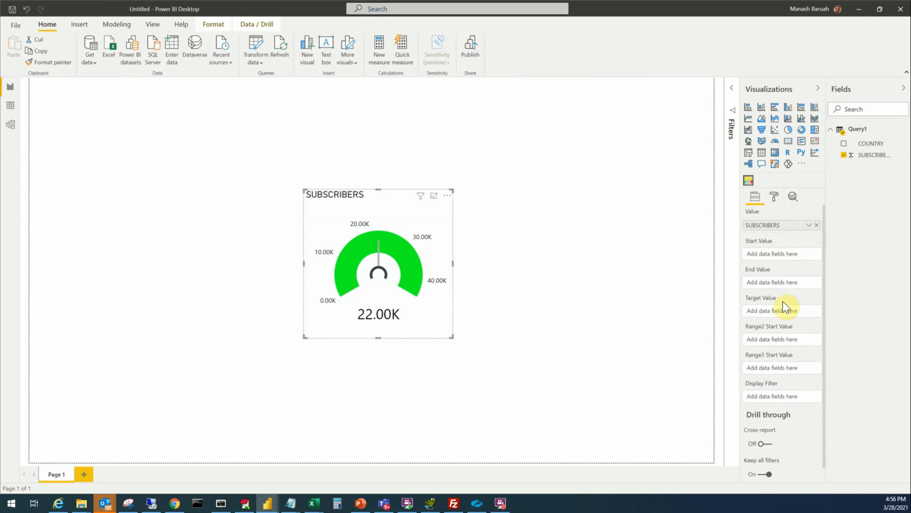
mouse_move(811, 337)
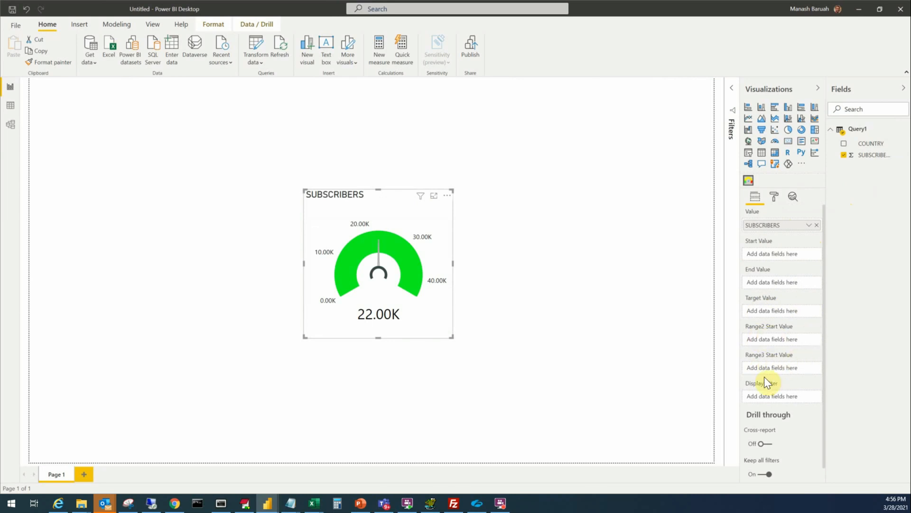
mouse_move(790, 362)
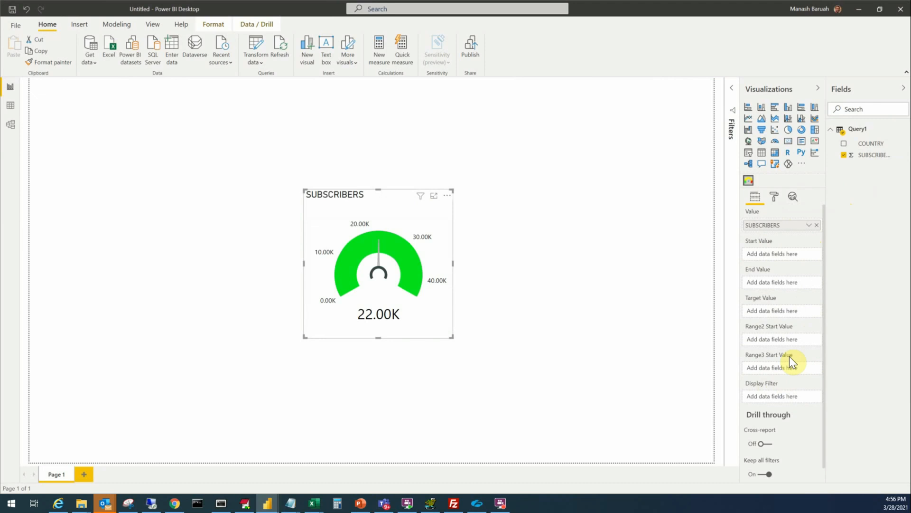
mouse_move(866, 183)
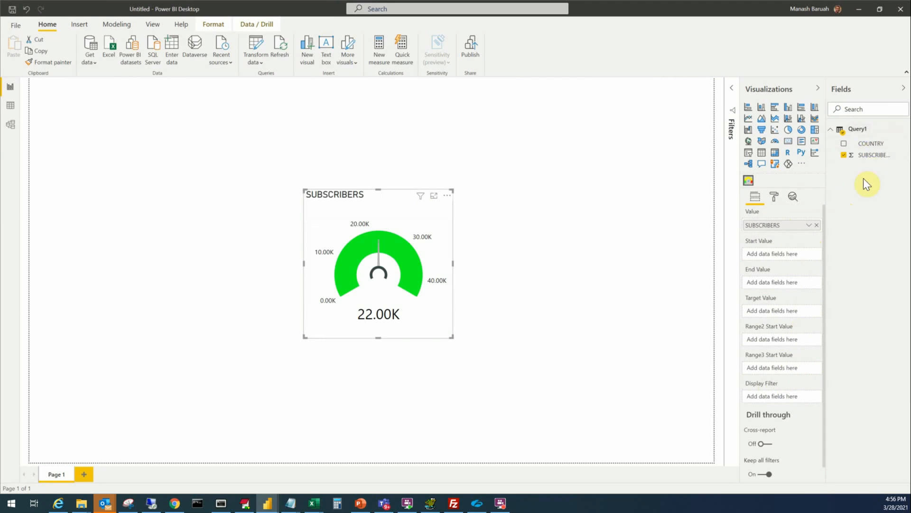
mouse_move(797, 305)
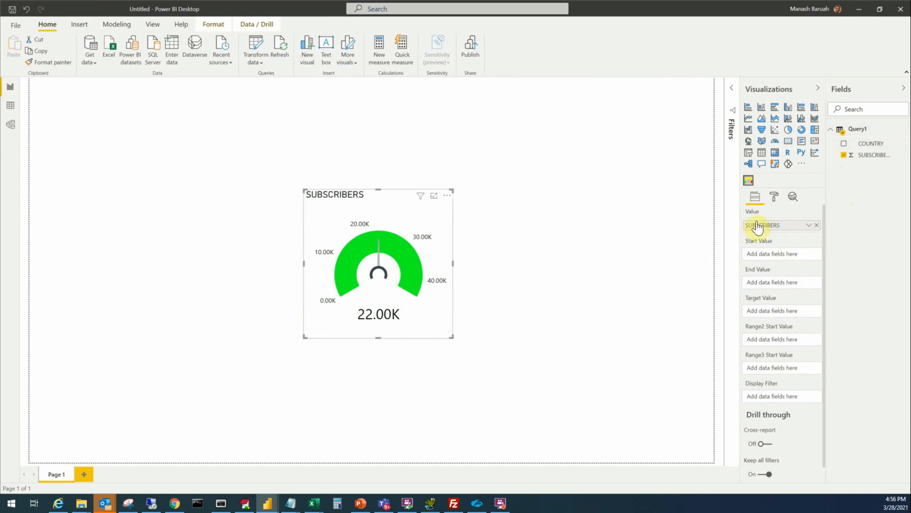
mouse_move(695, 292)
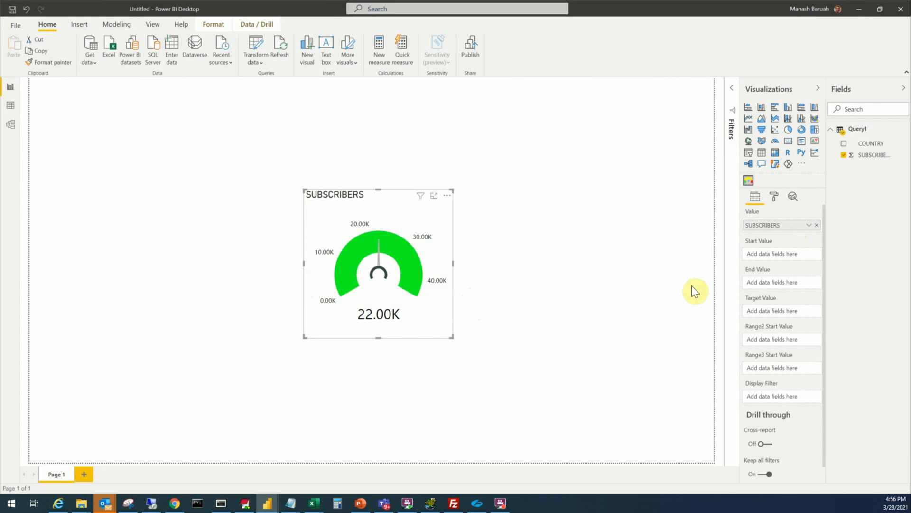
mouse_move(250, 254)
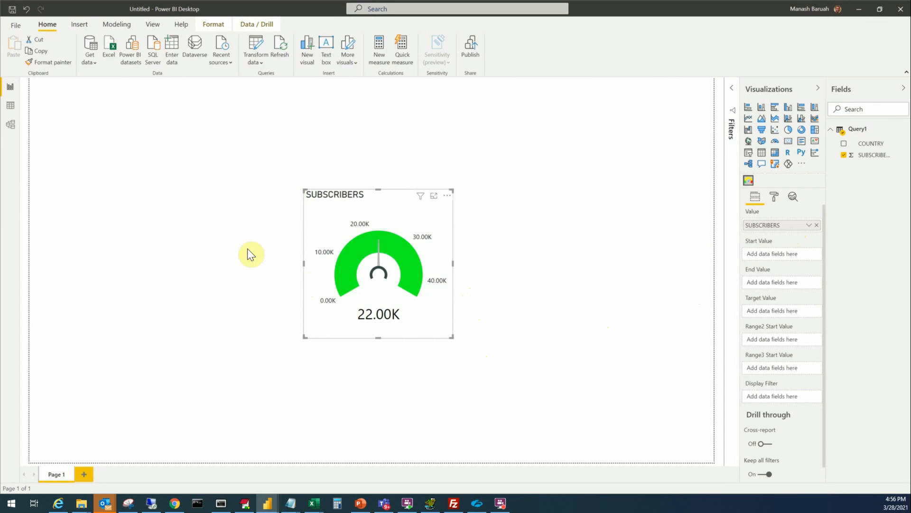
mouse_move(485, 320)
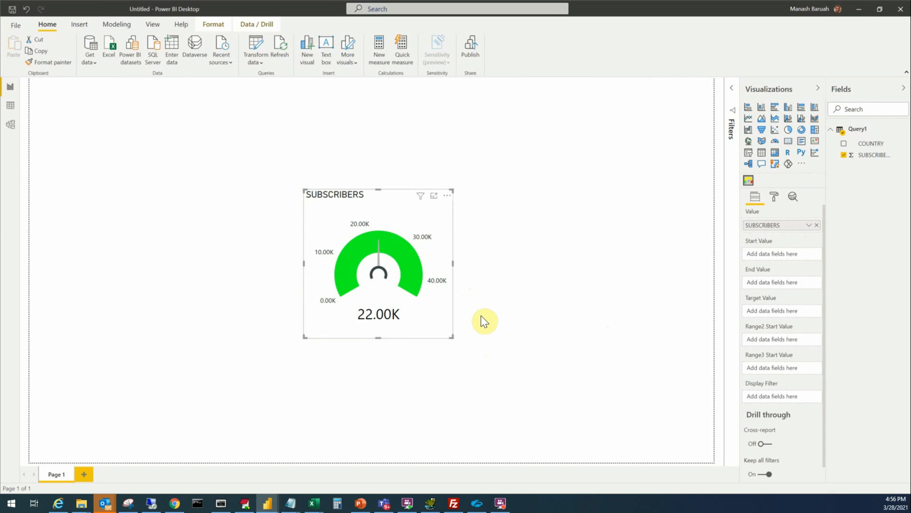
mouse_move(452, 266)
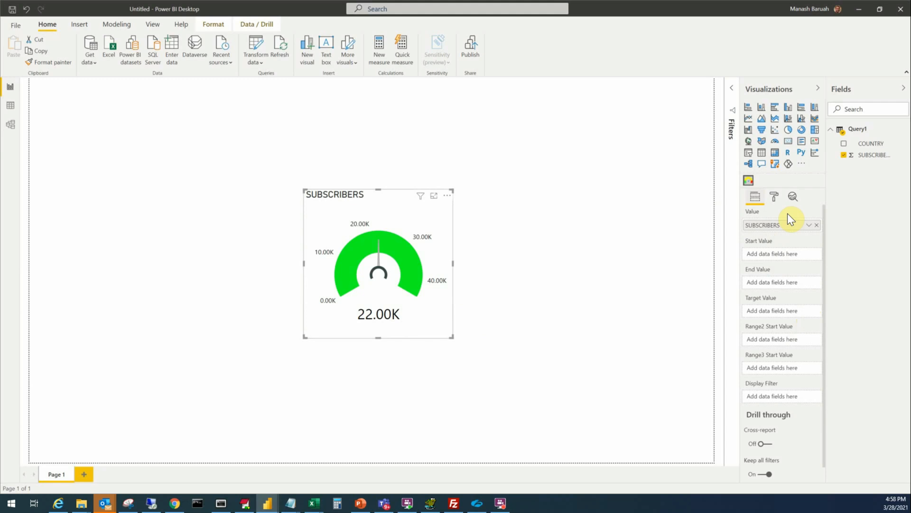
mouse_move(801, 244)
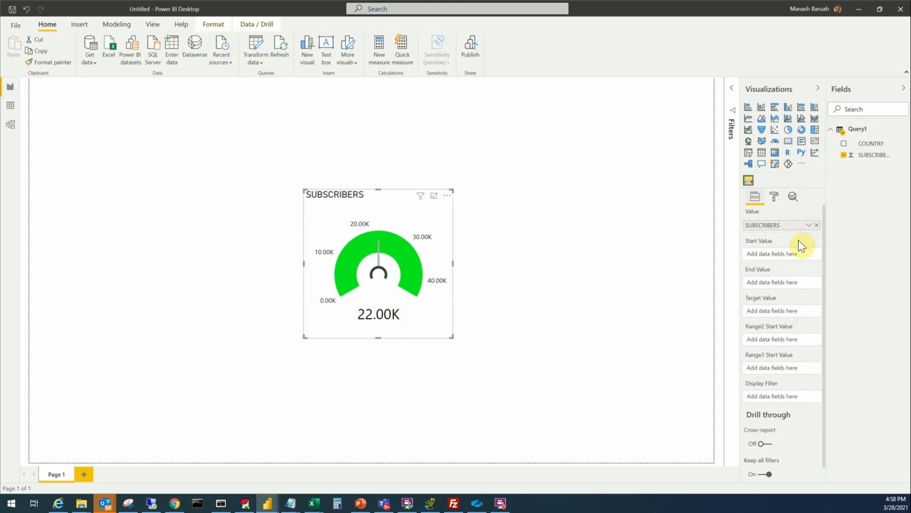
mouse_move(816, 325)
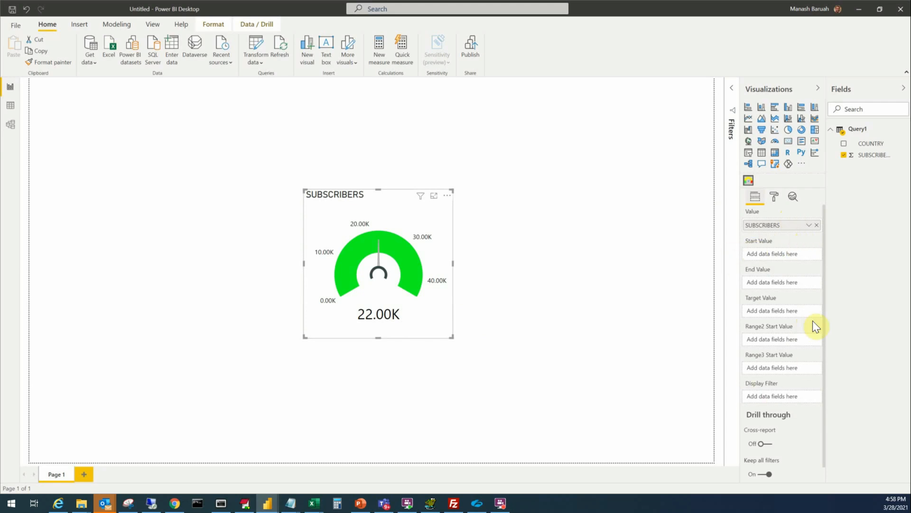
mouse_move(763, 314)
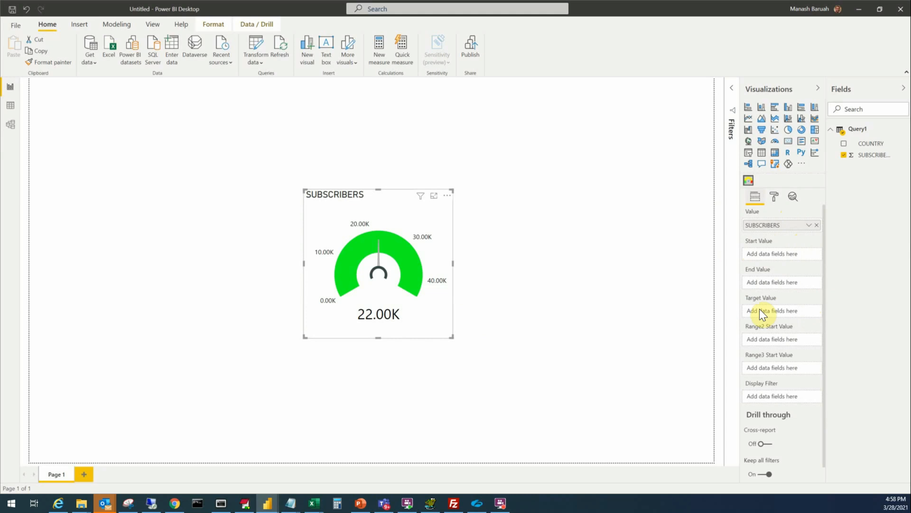
mouse_move(761, 365)
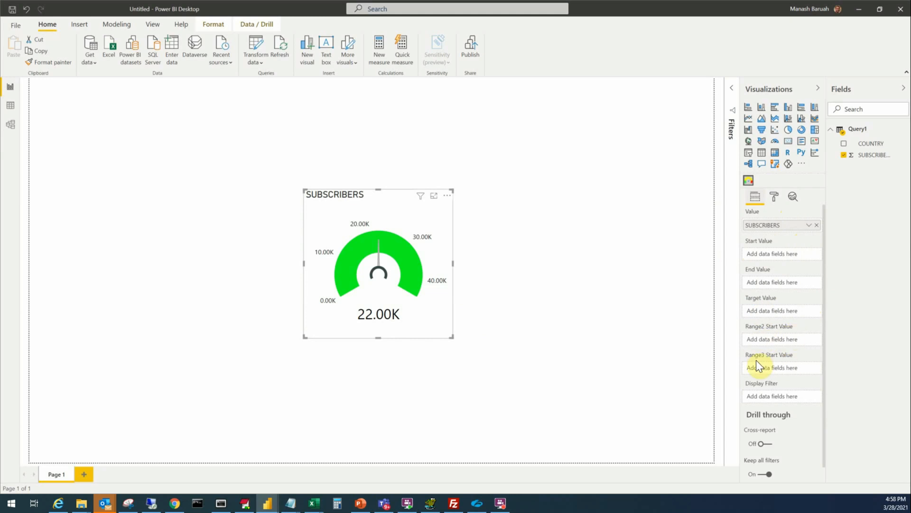
mouse_move(788, 394)
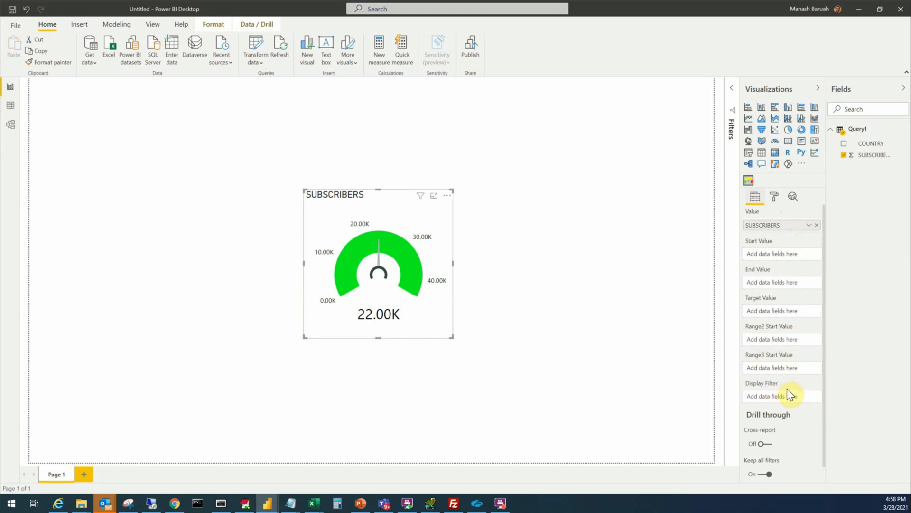
mouse_move(766, 283)
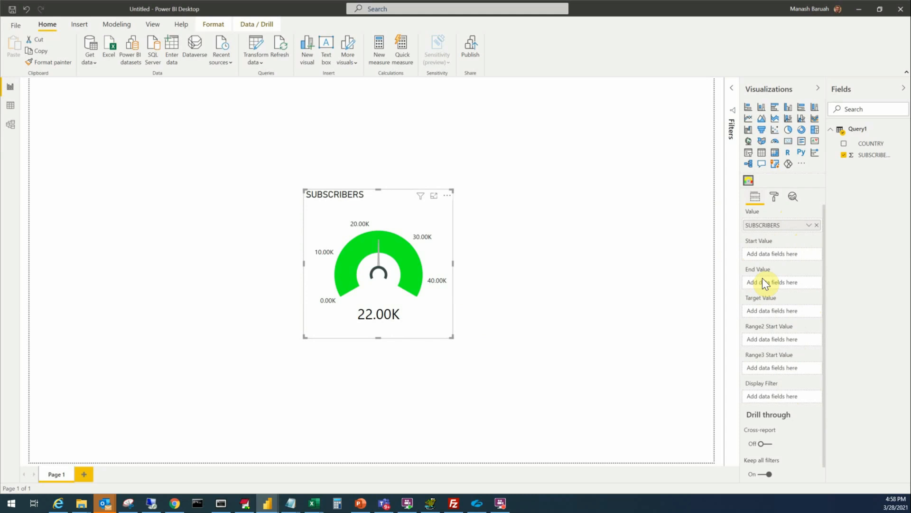
mouse_move(775, 258)
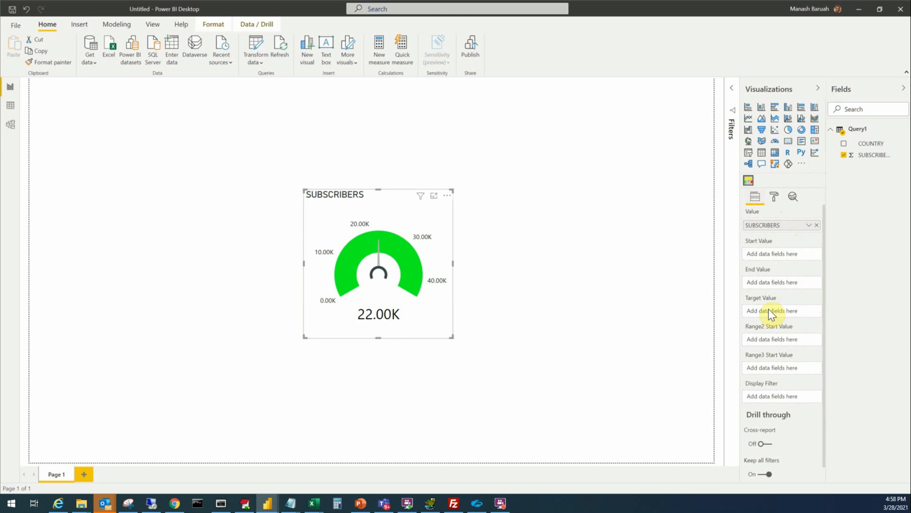
mouse_move(824, 250)
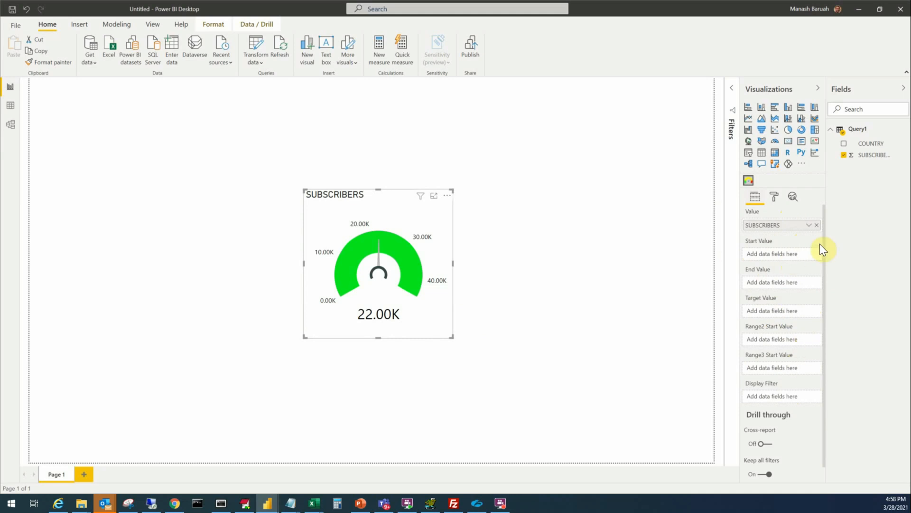
mouse_move(508, 419)
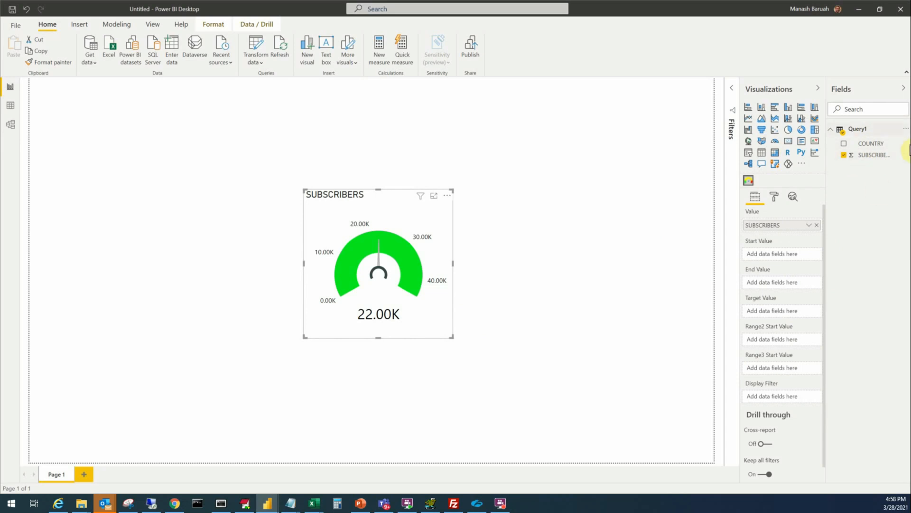
mouse_move(888, 157)
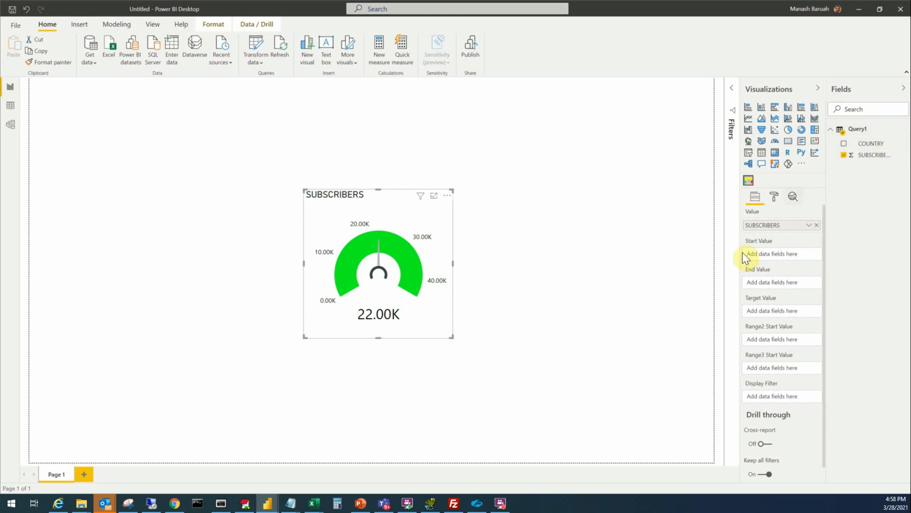
mouse_move(797, 367)
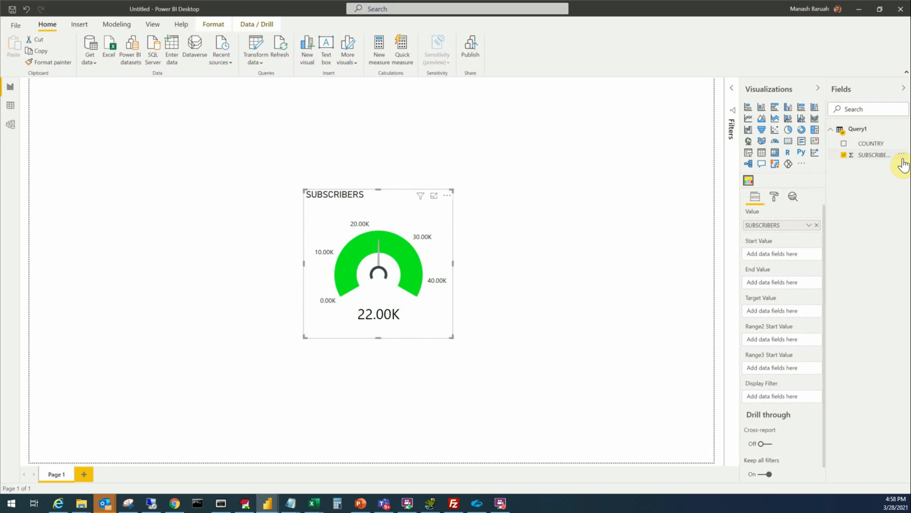
mouse_move(881, 129)
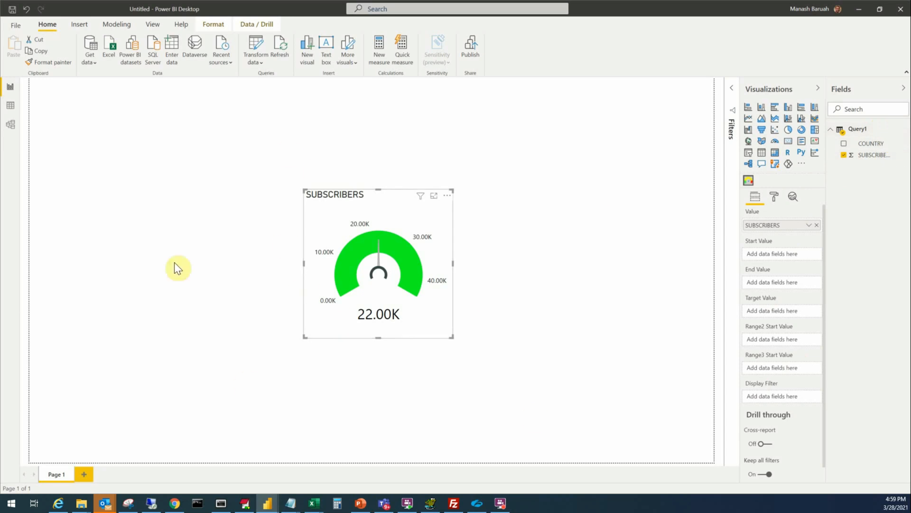
mouse_move(464, 338)
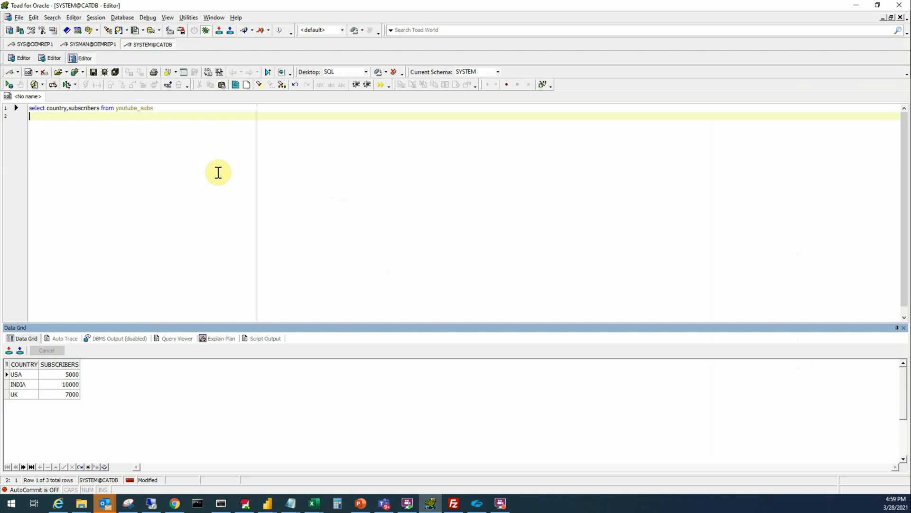
mouse_move(193, 157)
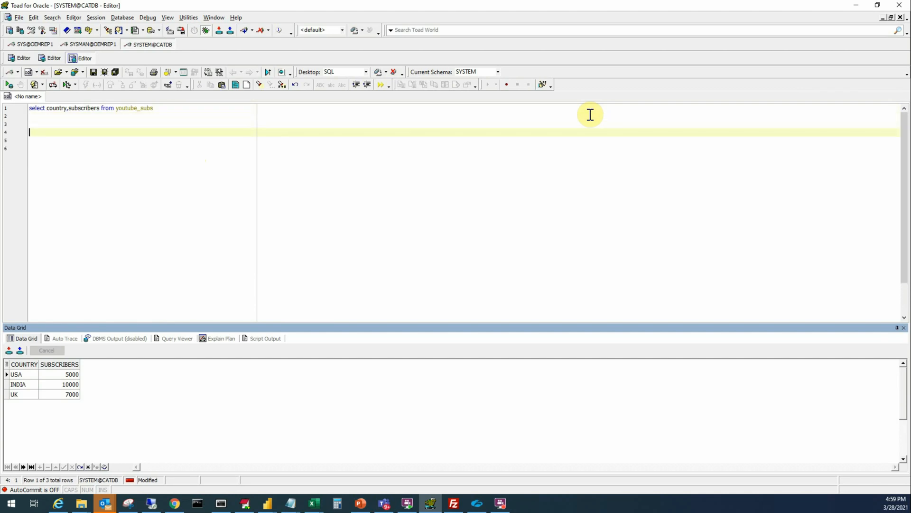
Write a second select adding start_val, end_val, target_val, range2_start, range3_start from youtube_subs.
text(select country,subscribers from youtube_subs)
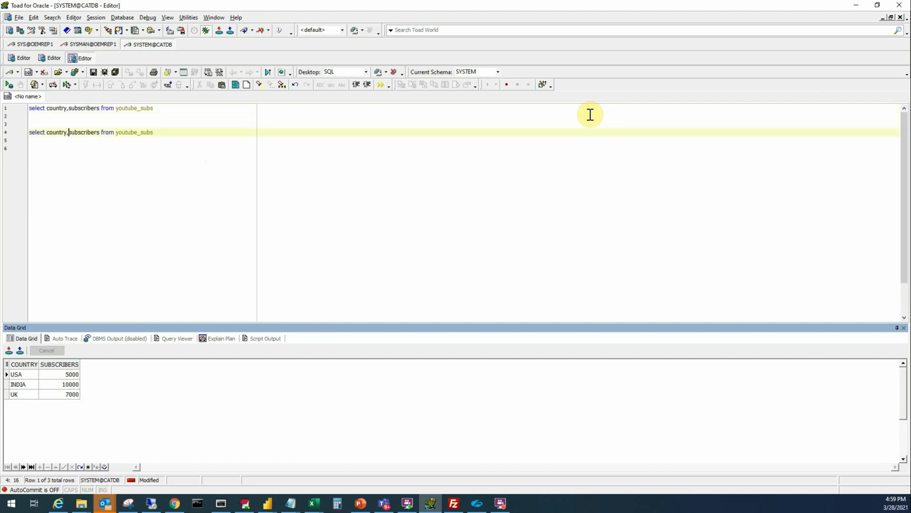
text(,)
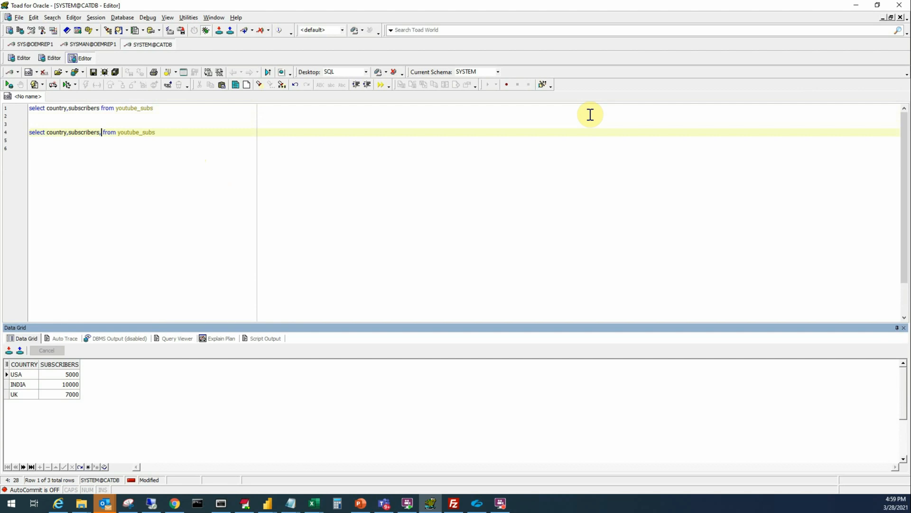
text(s)
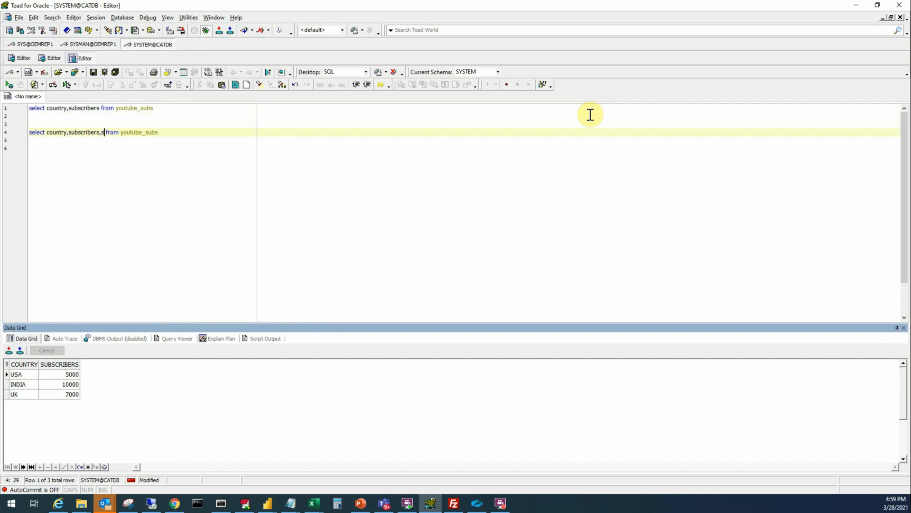
text(tart_)
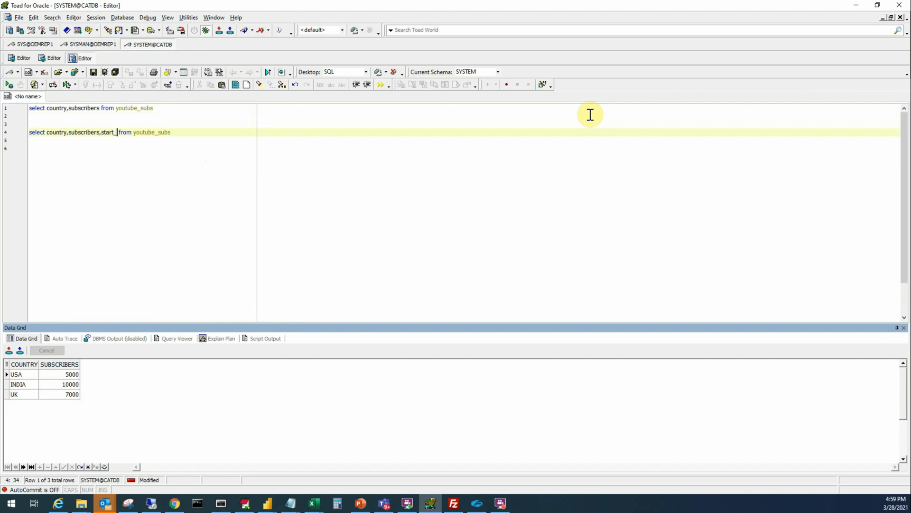
text(val,end_val,t)
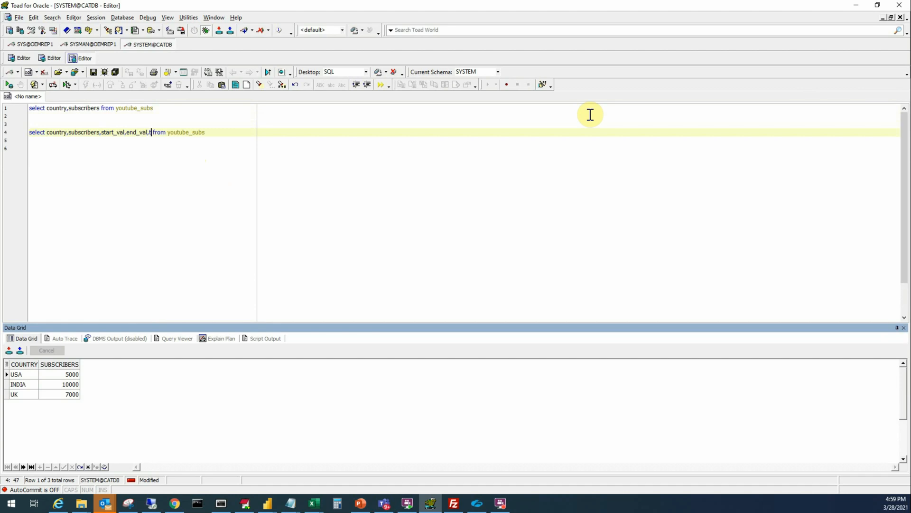
text(arget_val)
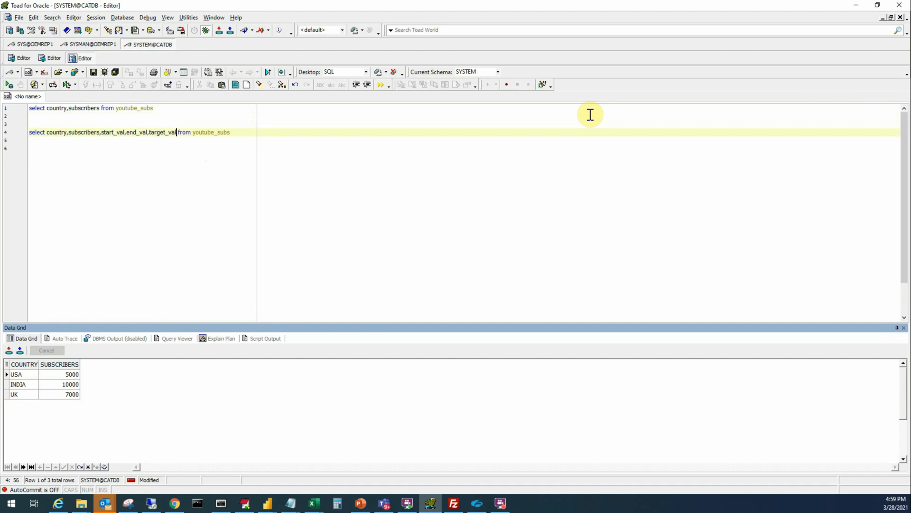
text(,)
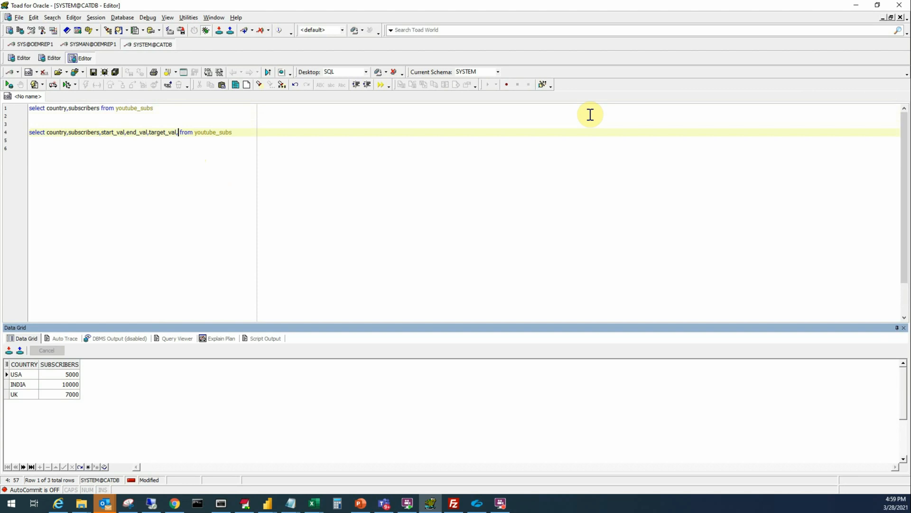
text(" ")
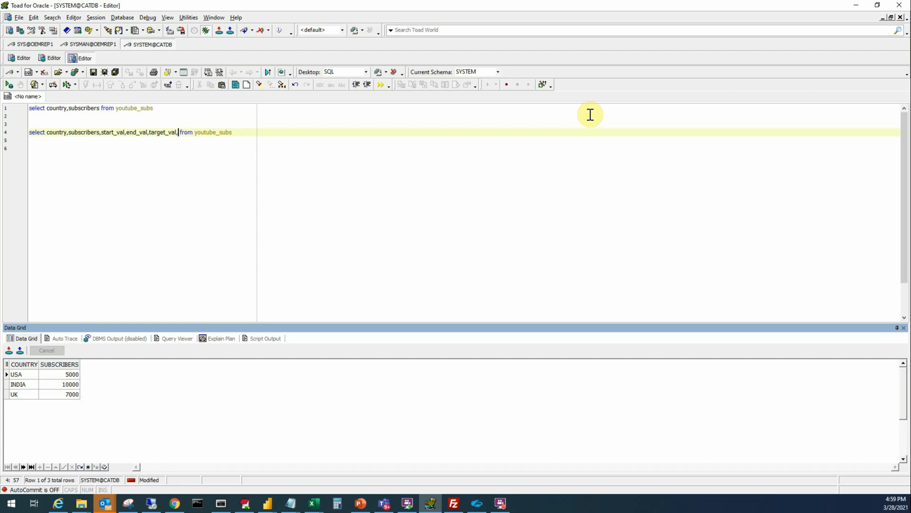
text(range2_)
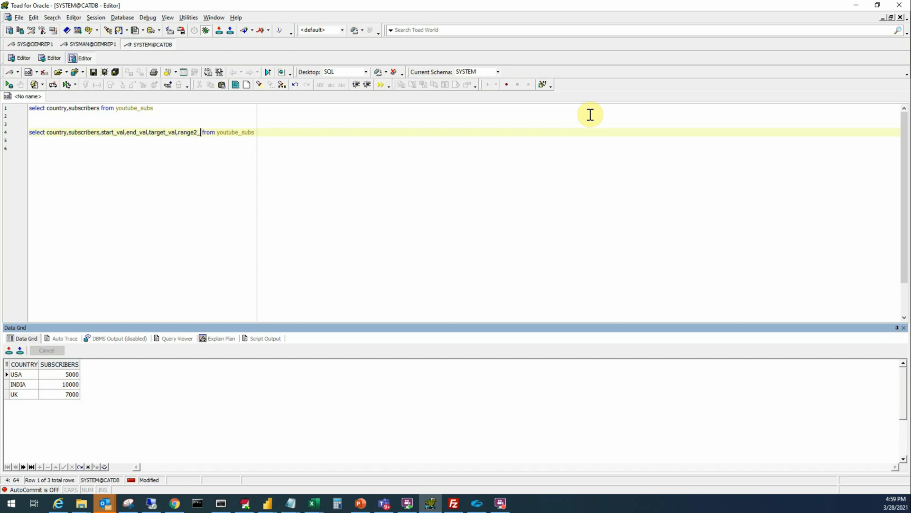
text(start)
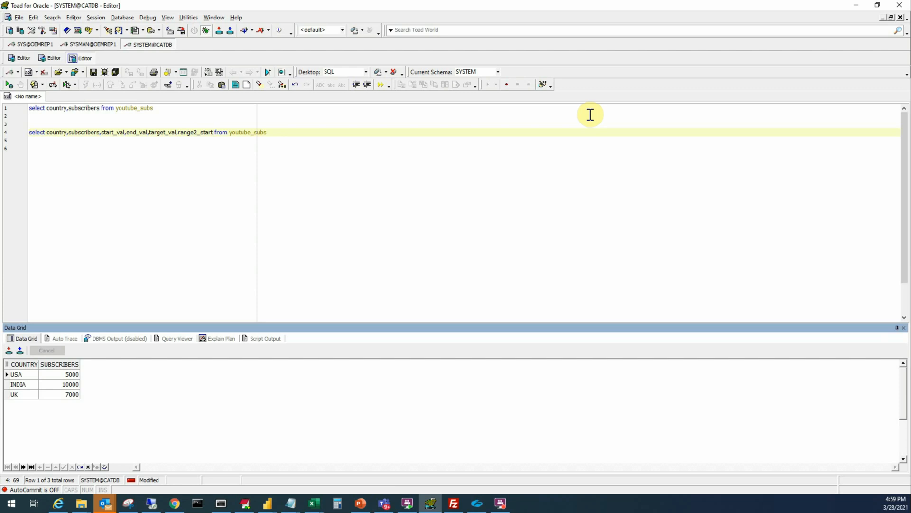
text(,range3)
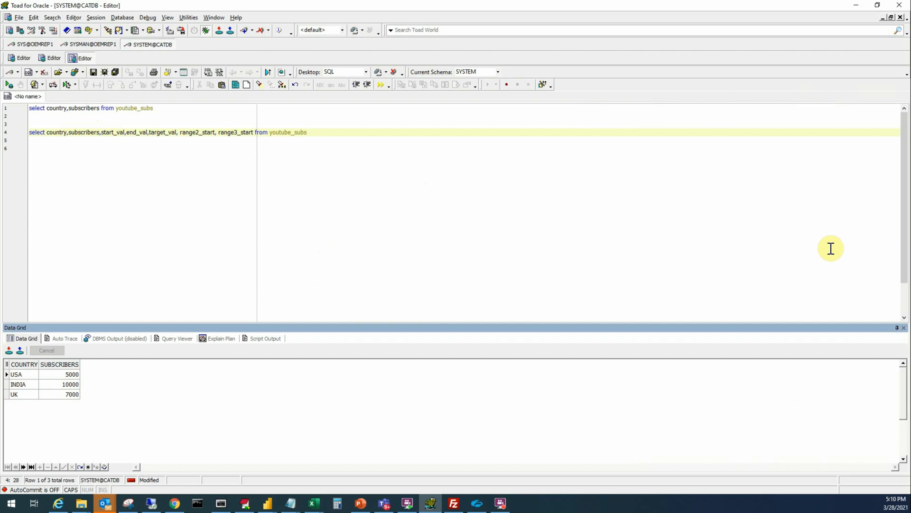
Assign constants 0, 100000, 6000, 5000 and 10000 to the new columns in the second select.
text(0)
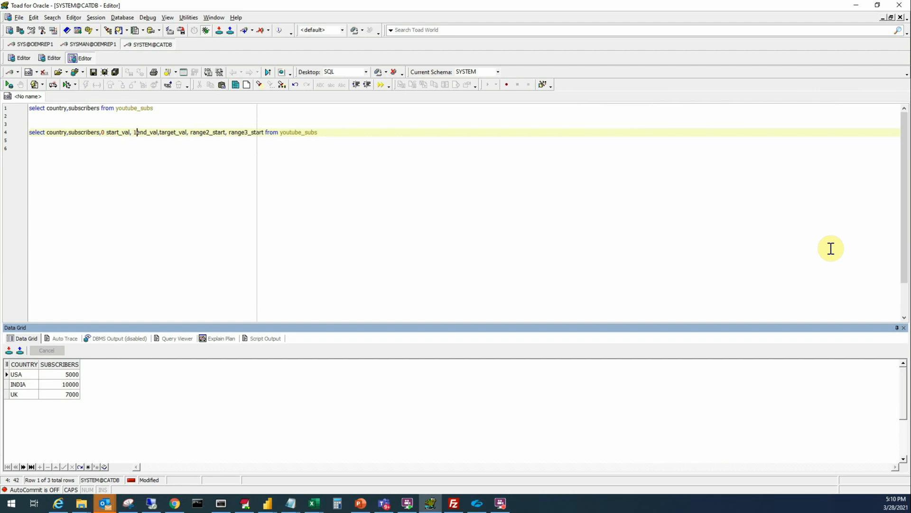
text(00000)
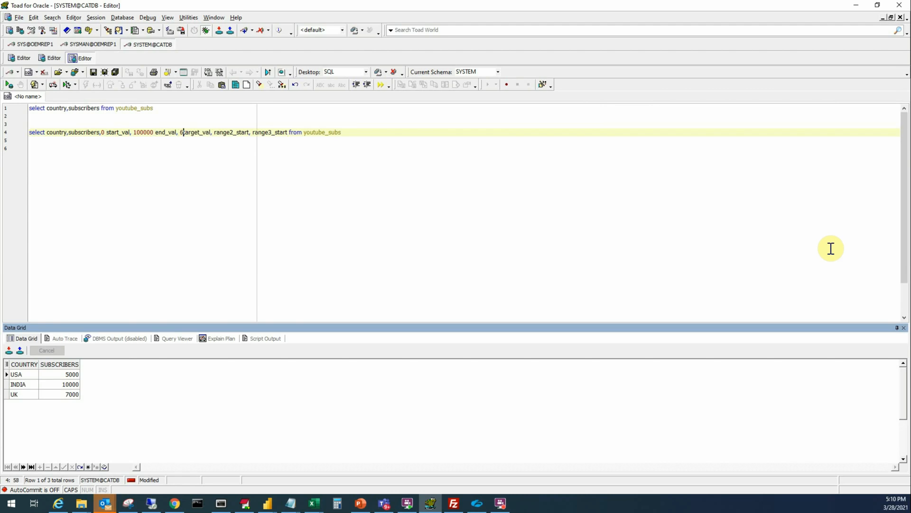
text(6000)
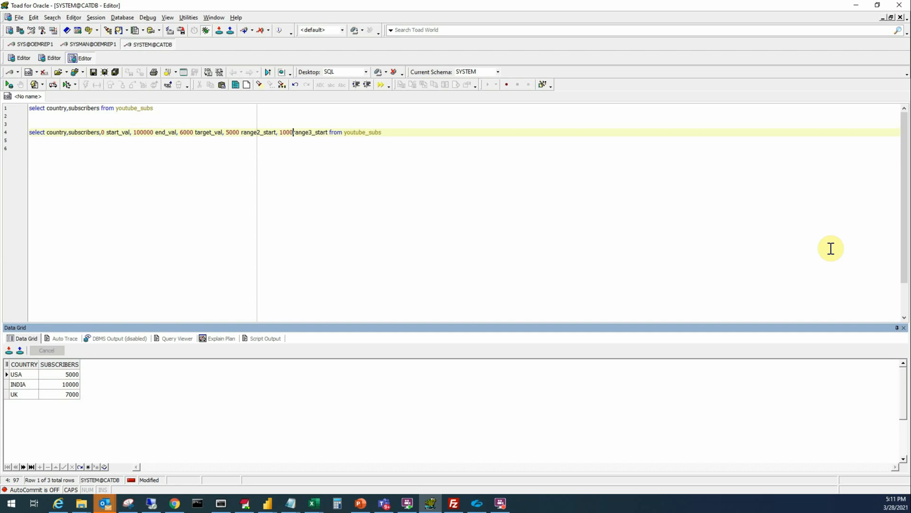
text(0)
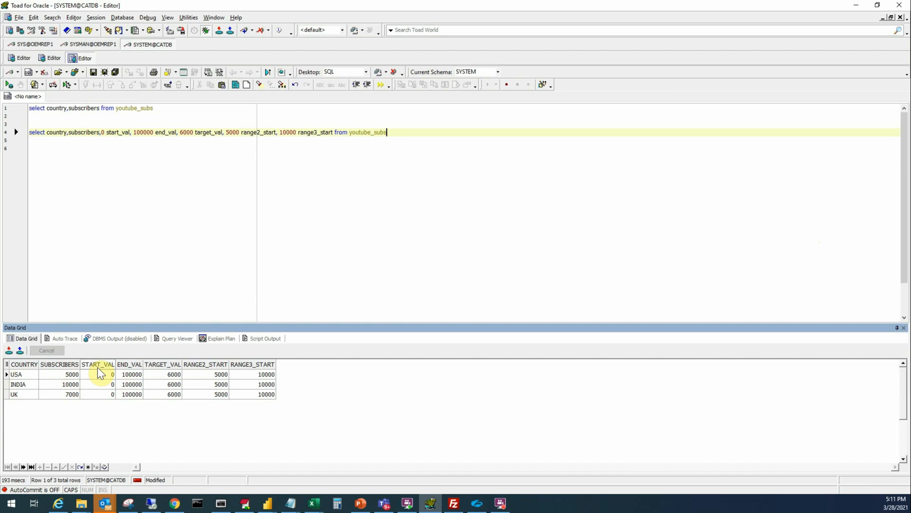
mouse_move(169, 397)
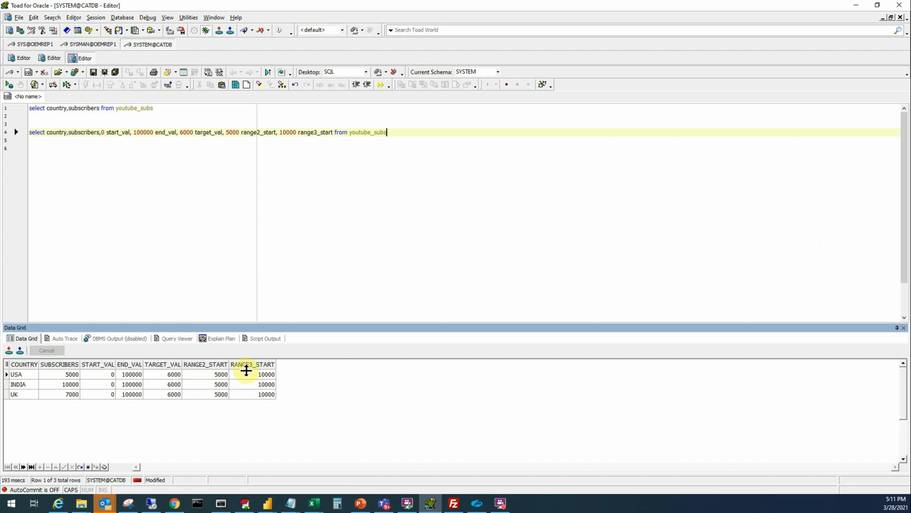
mouse_move(269, 173)
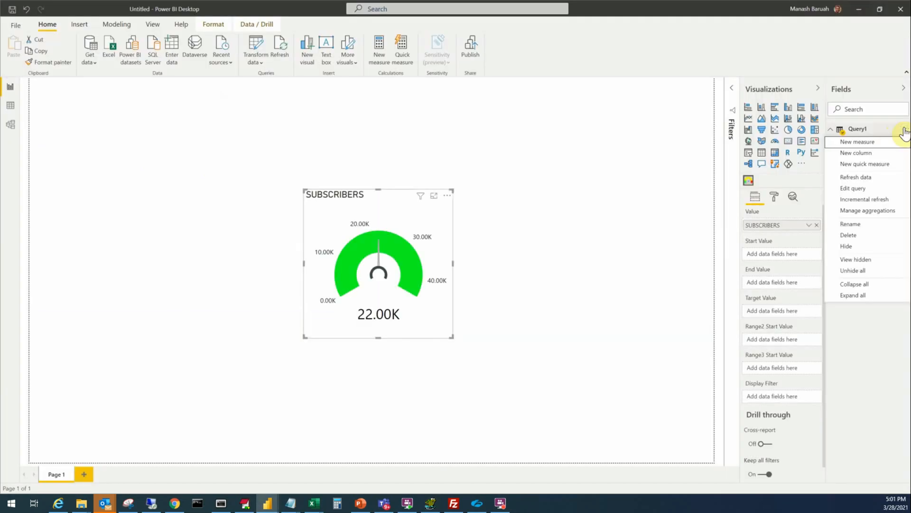
Replace Query1's source with the extended SQL in the Advanced Editor.
click(853, 188)
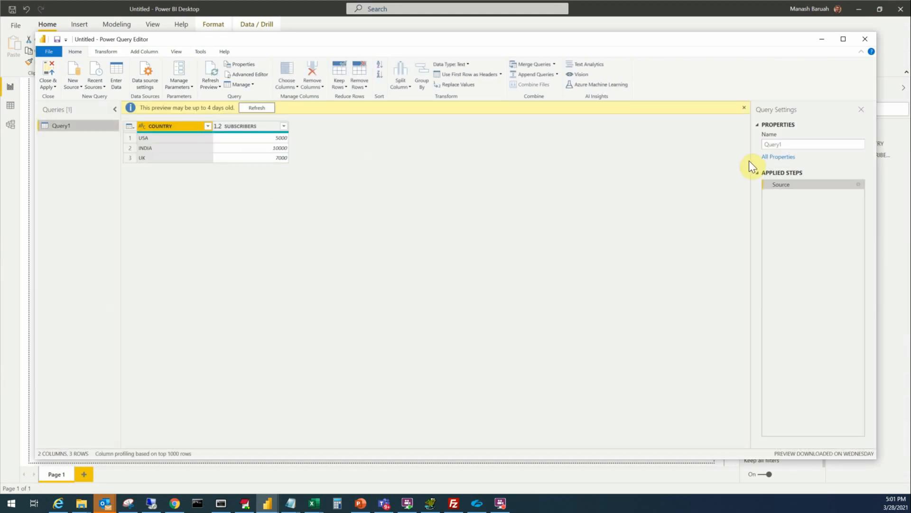
mouse_move(250, 84)
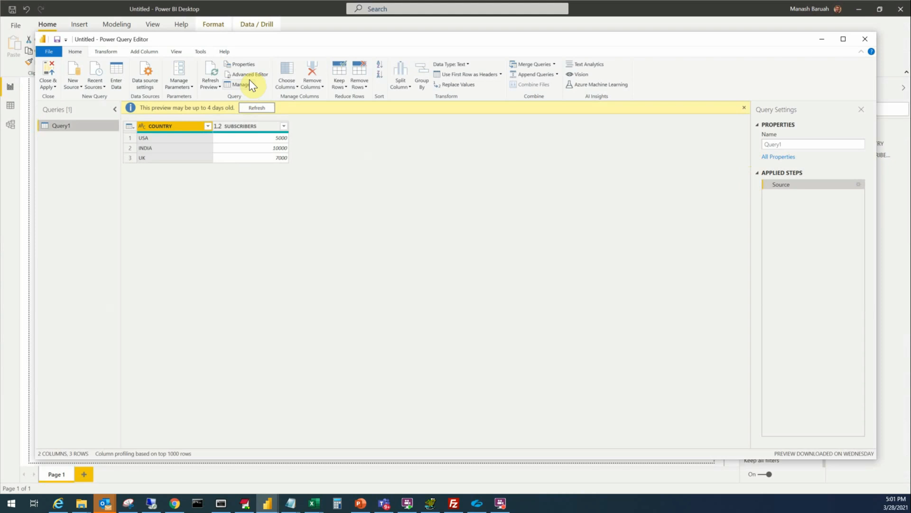
click(248, 74)
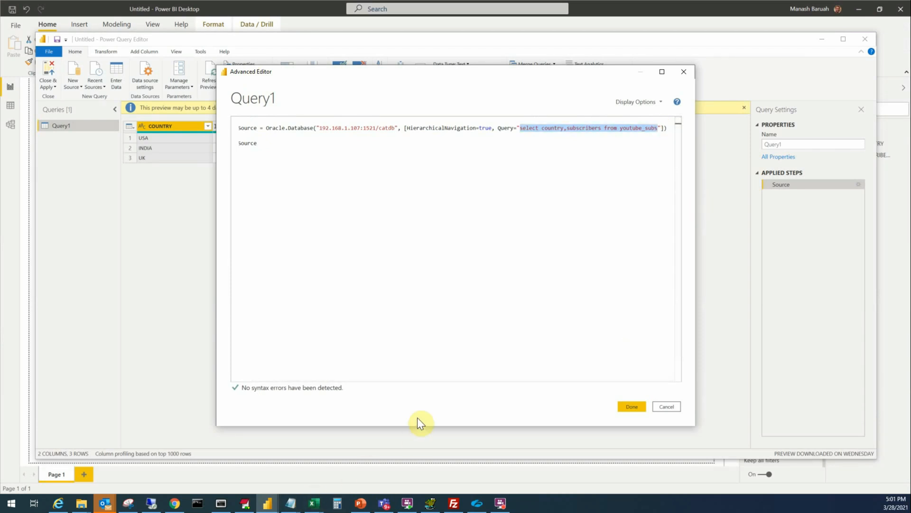
click(631, 407)
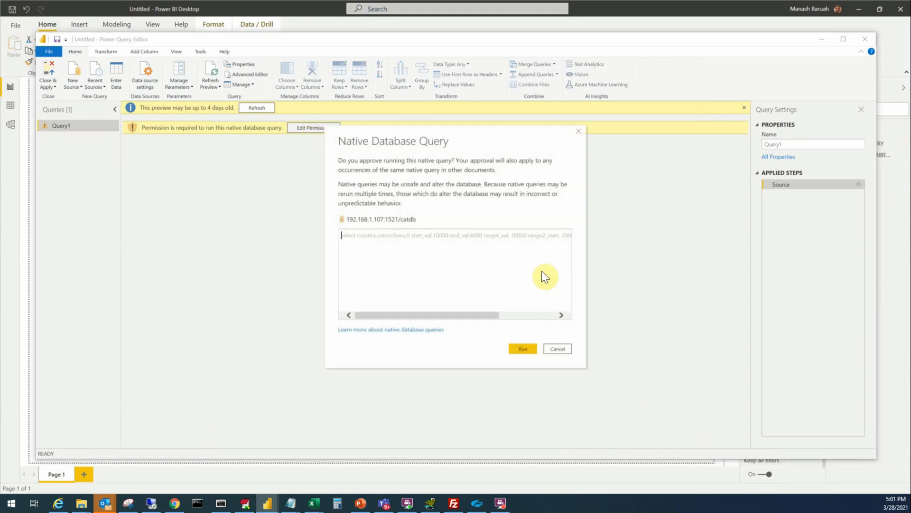
Approve the native query, close the editor and apply the changes to the report.
click(521, 348)
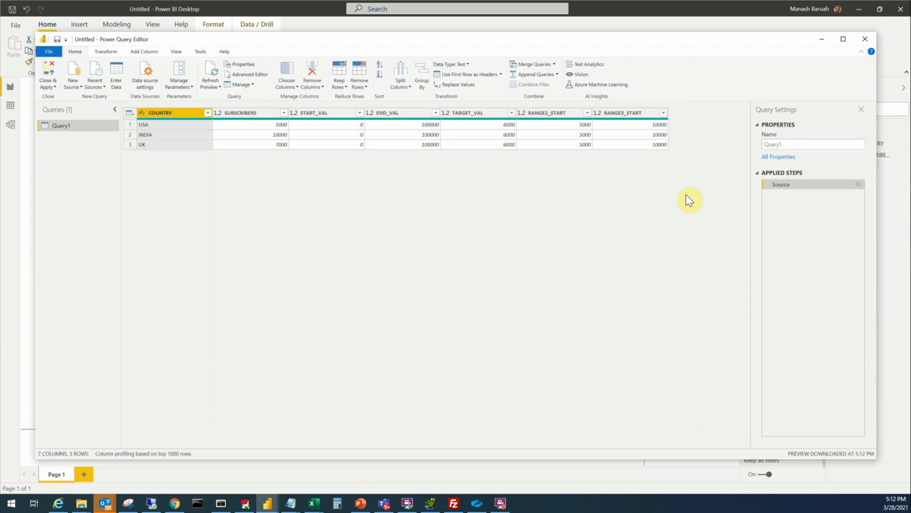
mouse_move(904, 74)
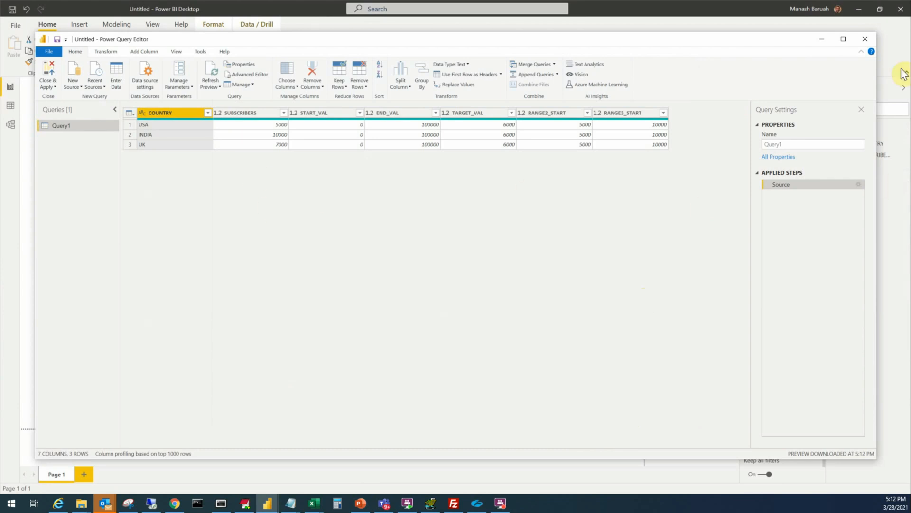
click(47, 76)
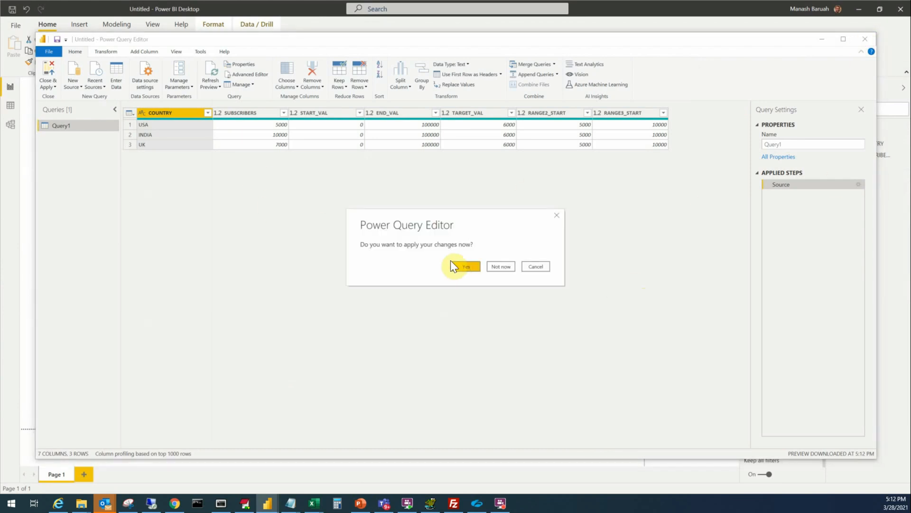
click(462, 266)
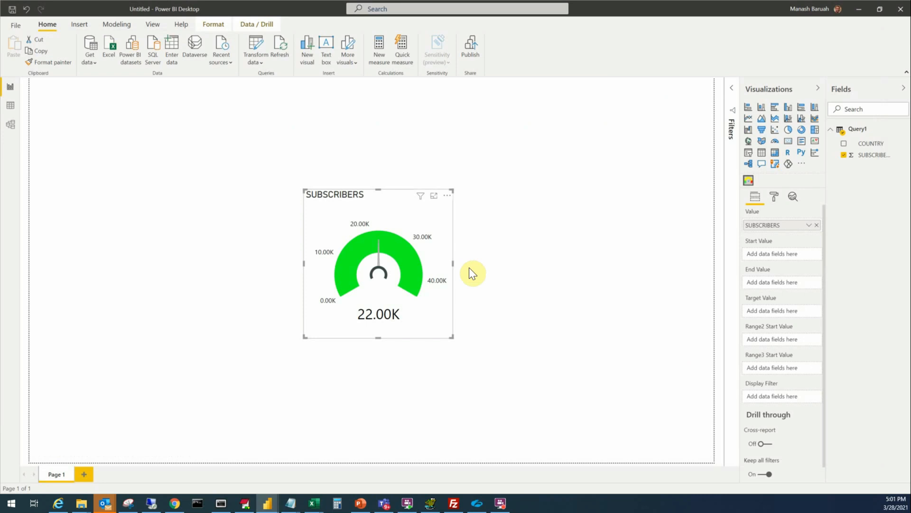
mouse_move(648, 242)
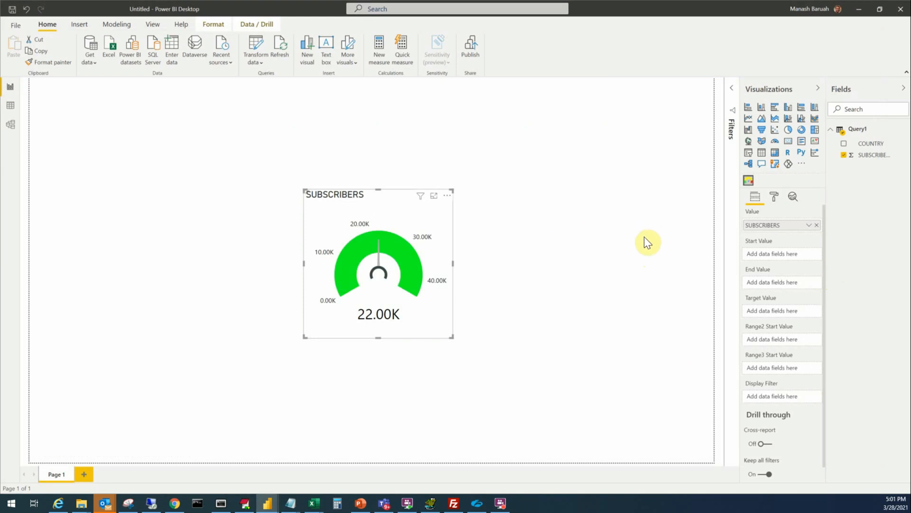
mouse_move(649, 196)
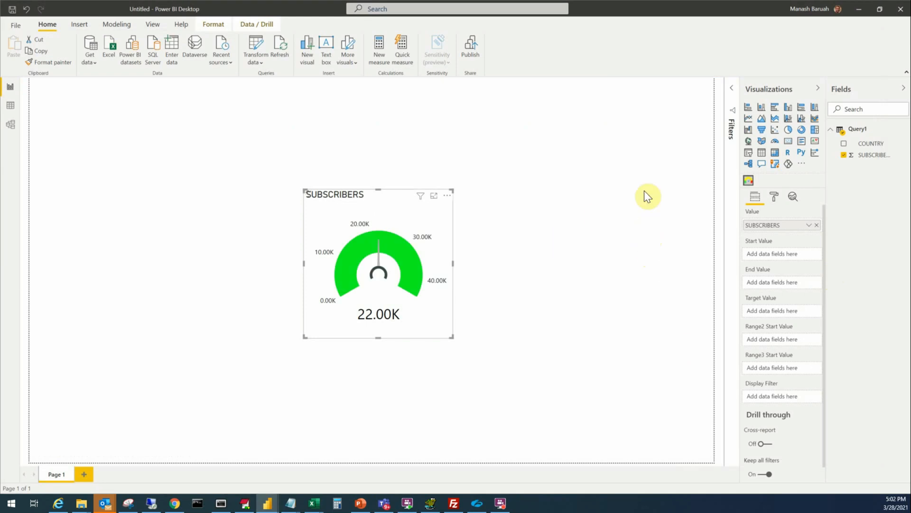
mouse_move(589, 147)
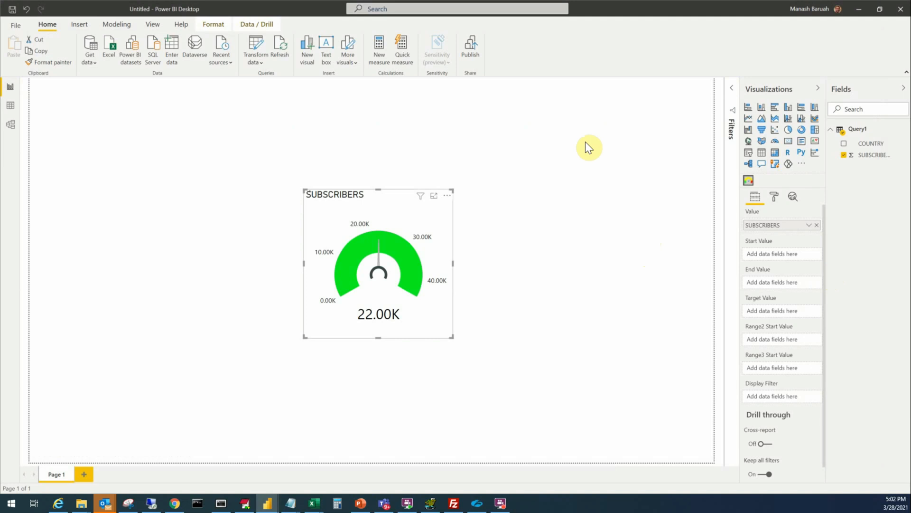
mouse_move(881, 155)
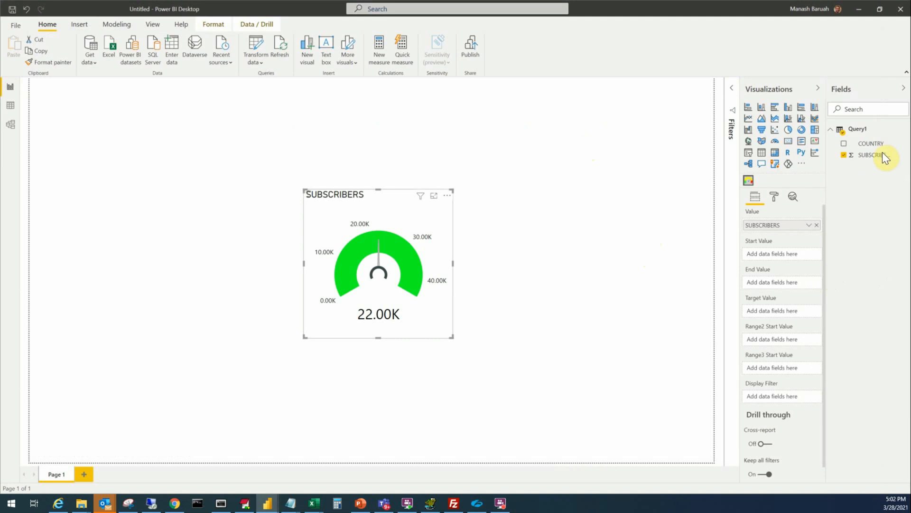
mouse_move(874, 218)
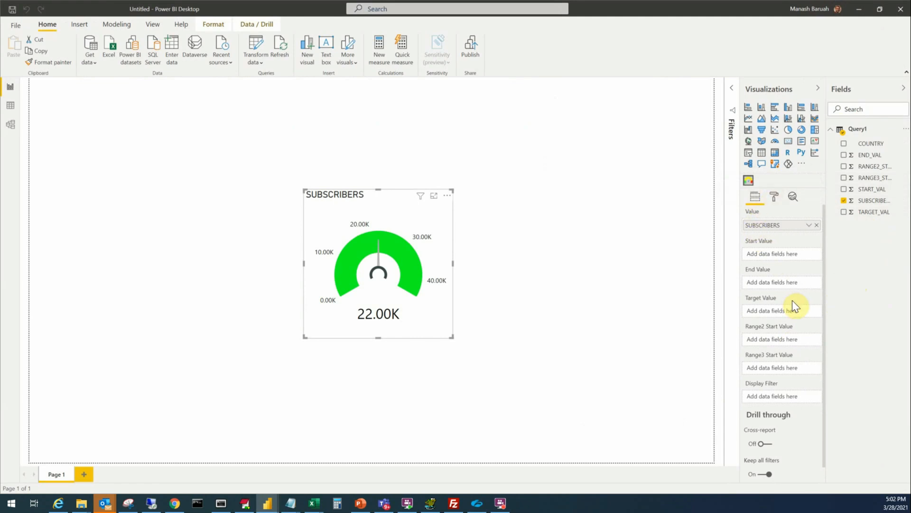
mouse_move(852, 241)
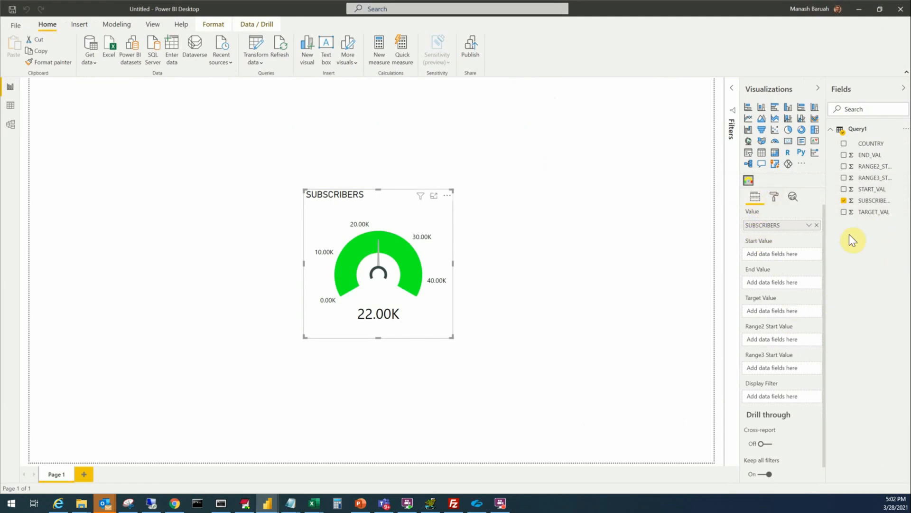
mouse_move(791, 262)
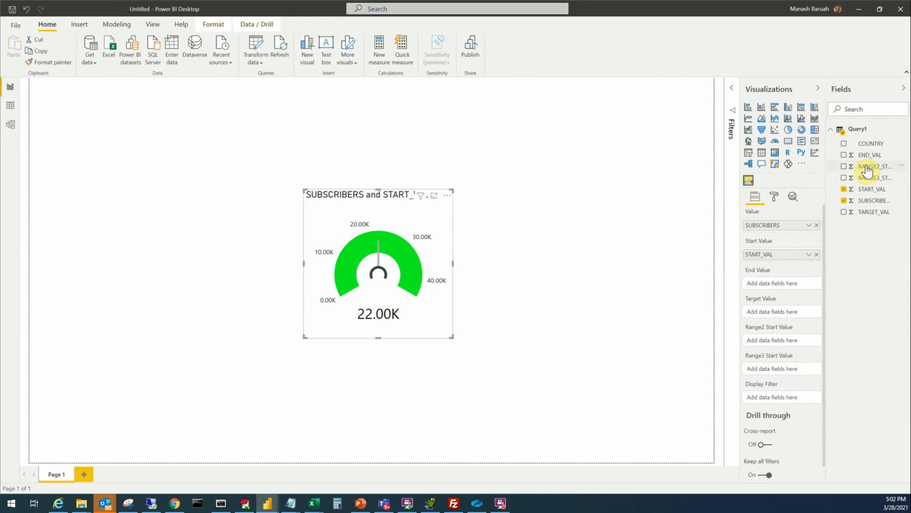
Assign END_VAL, TARGET_VAL and RANGE3_START to the gauge's end, target and third-range wells.
click(845, 155)
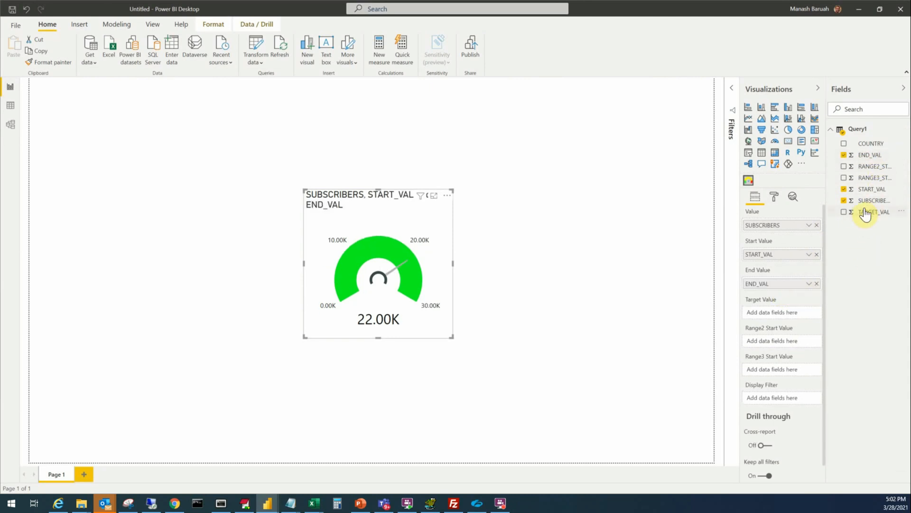
click(844, 212)
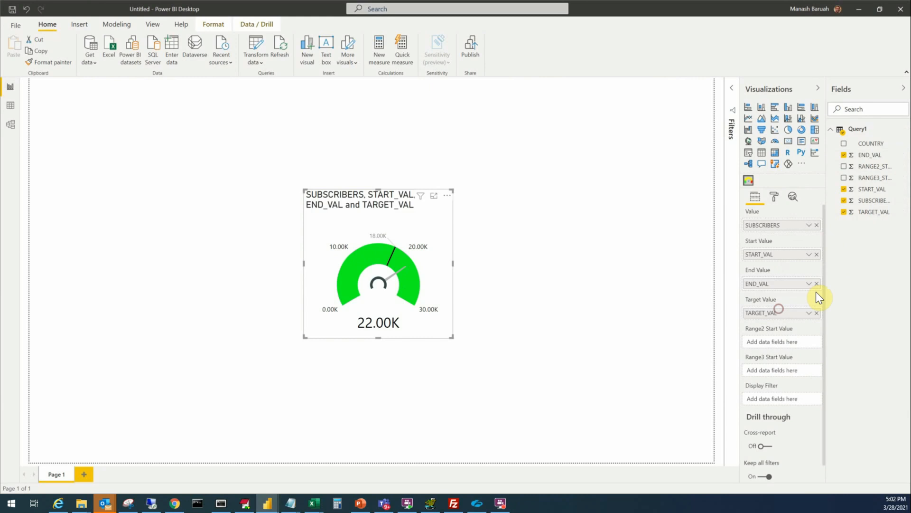
mouse_move(852, 255)
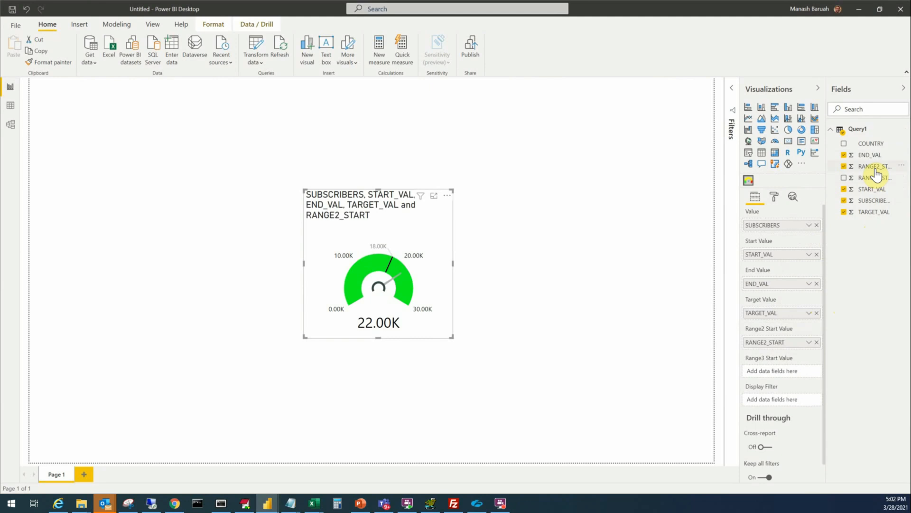
click(844, 177)
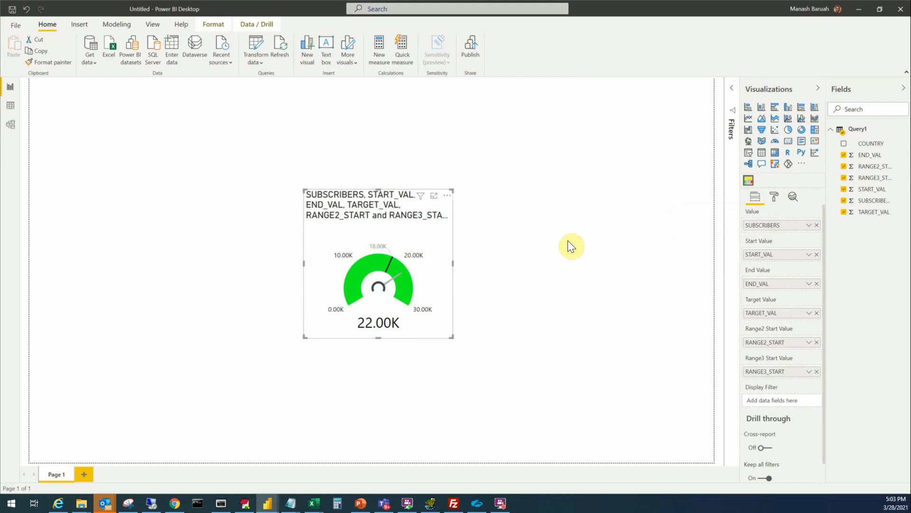
mouse_move(778, 244)
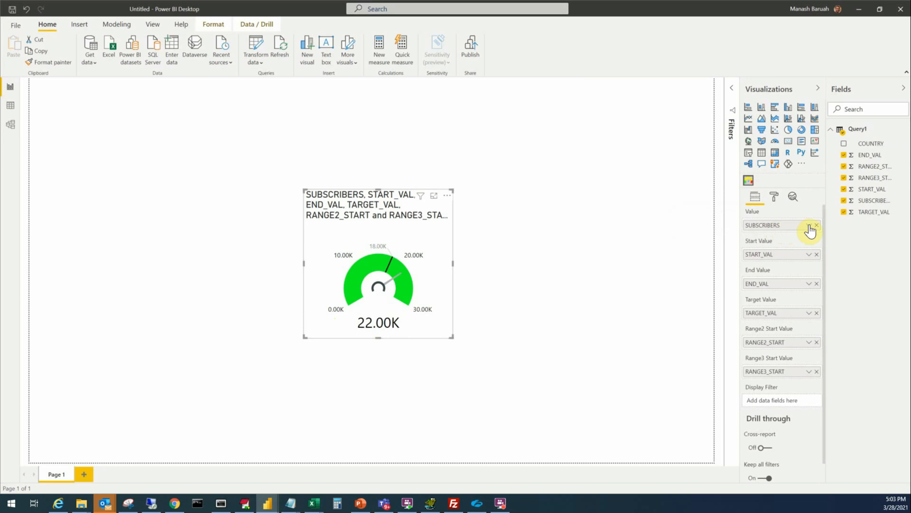
click(809, 225)
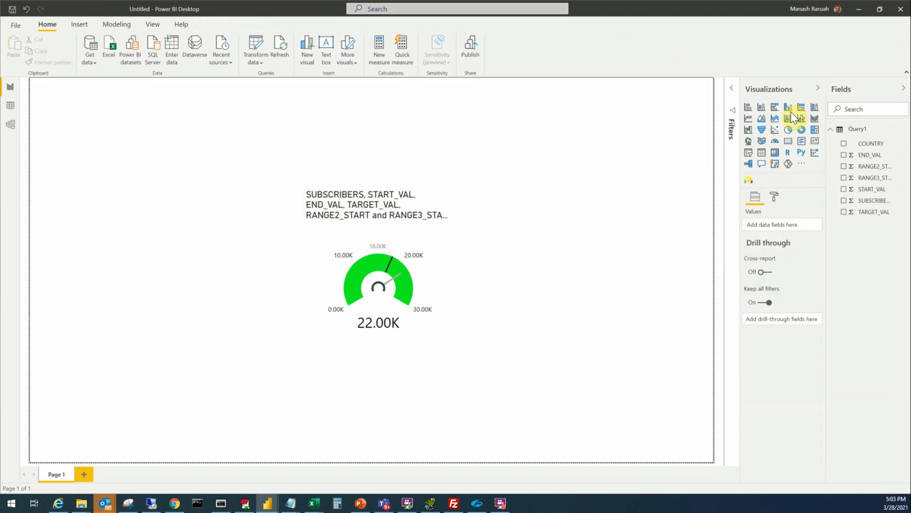
Add a page-level COUNTRY filter set to USA so the gauge reads 5.00K.
click(732, 94)
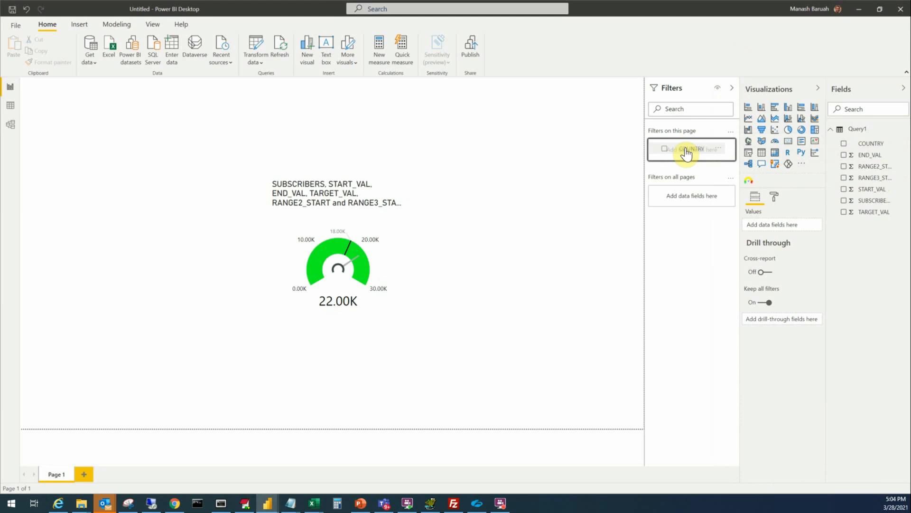
click(691, 149)
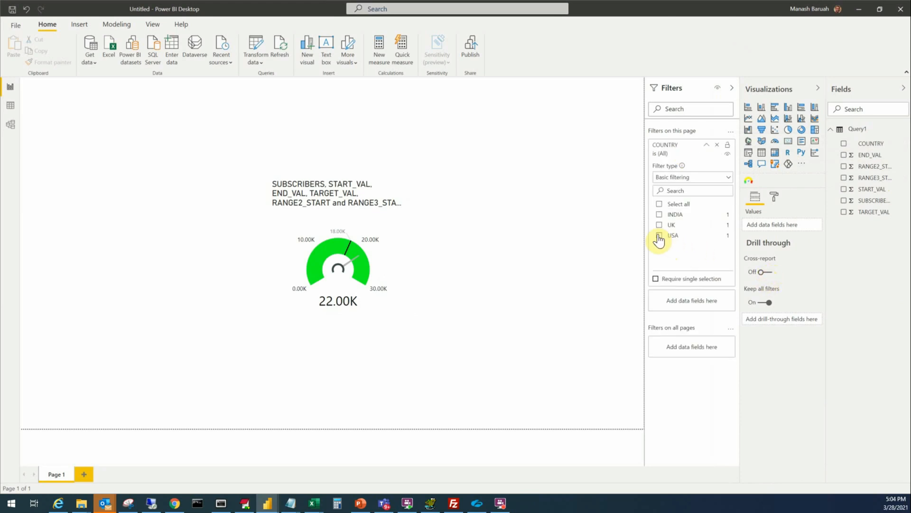
click(659, 234)
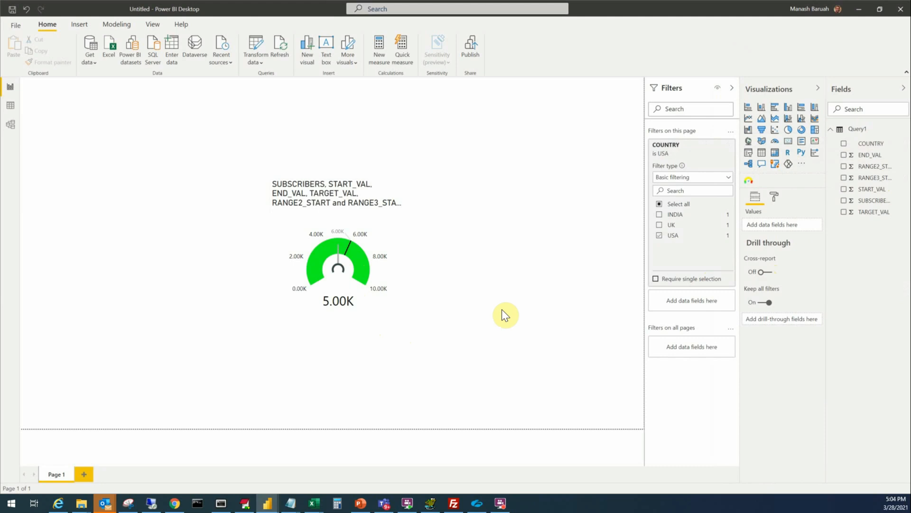
mouse_move(423, 205)
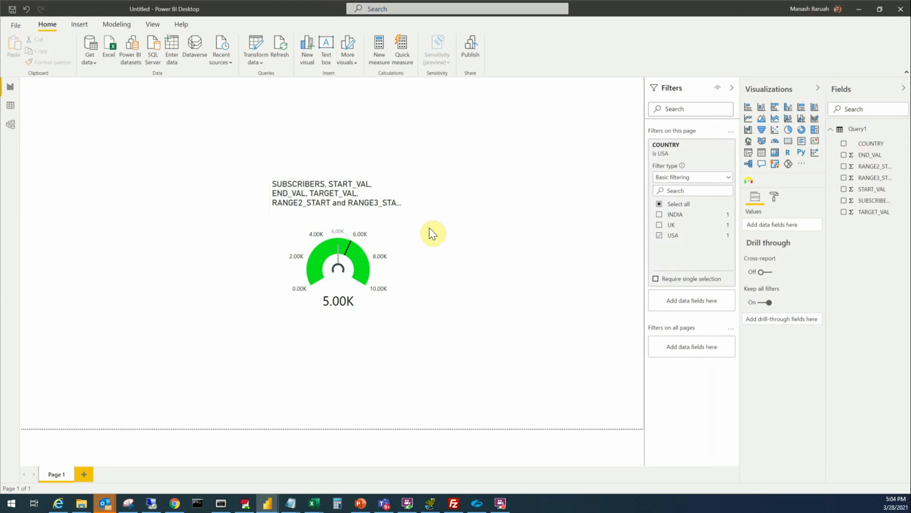
mouse_move(389, 173)
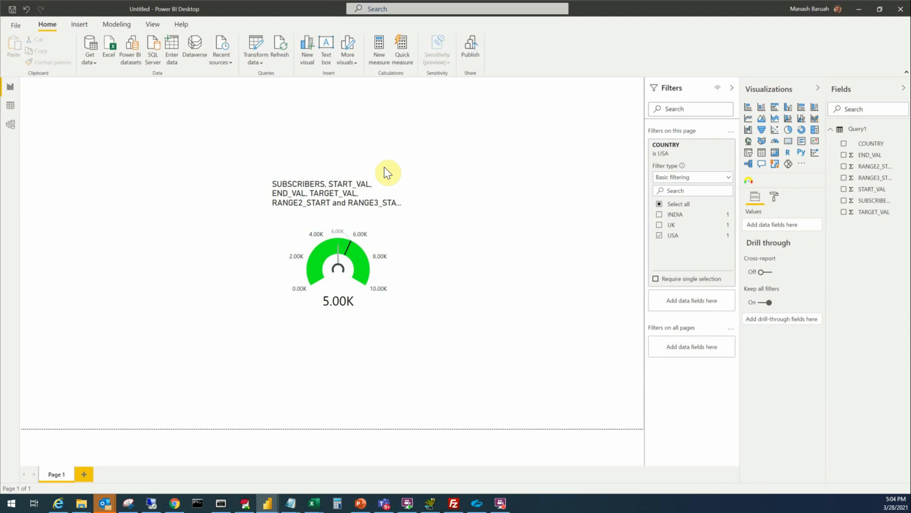
click(338, 265)
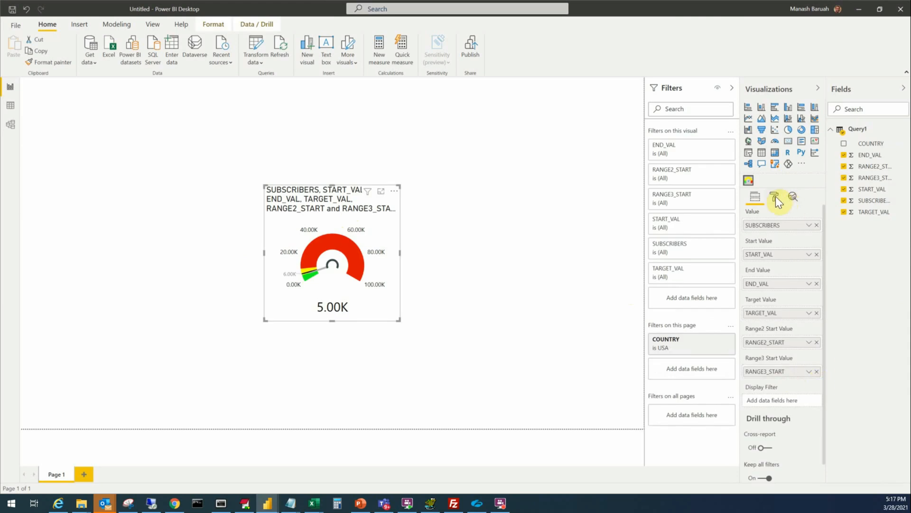
Colour the gauge's Range 1 red, Range 2 yellow and Range 3 green.
click(774, 197)
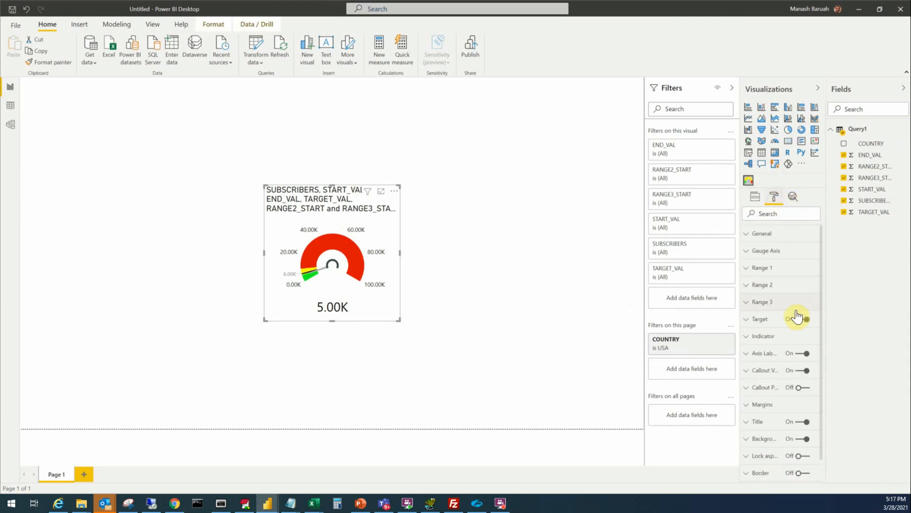
click(762, 268)
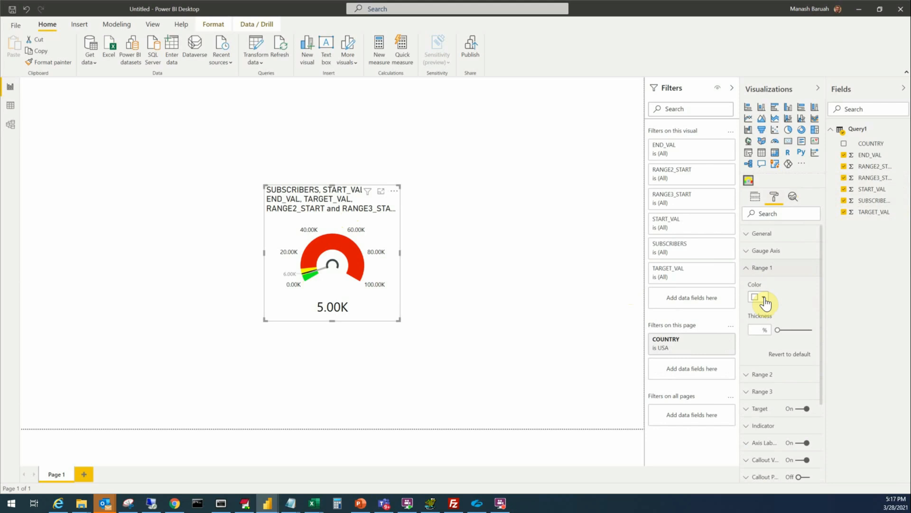
click(755, 298)
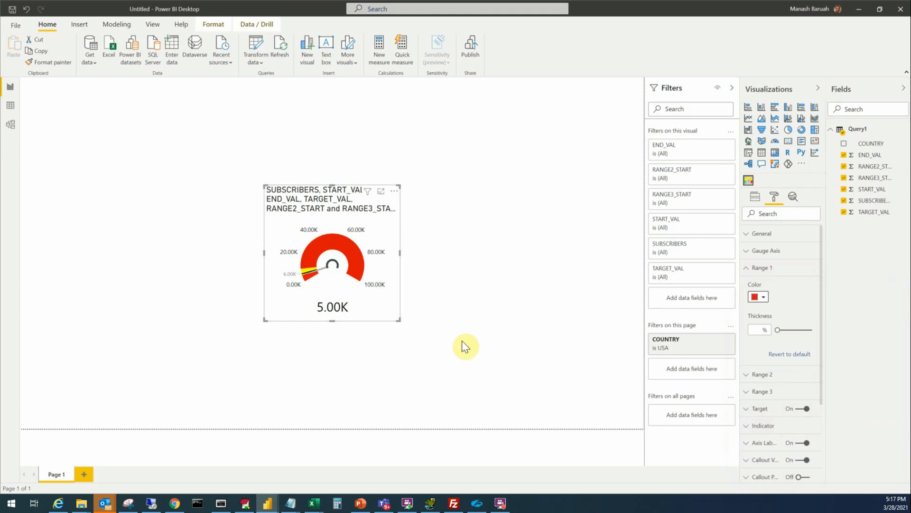
click(748, 268)
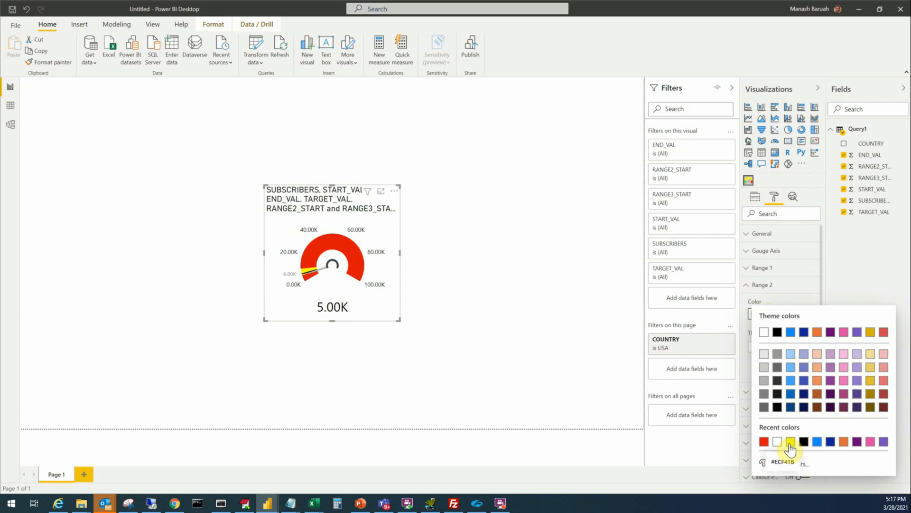
click(790, 441)
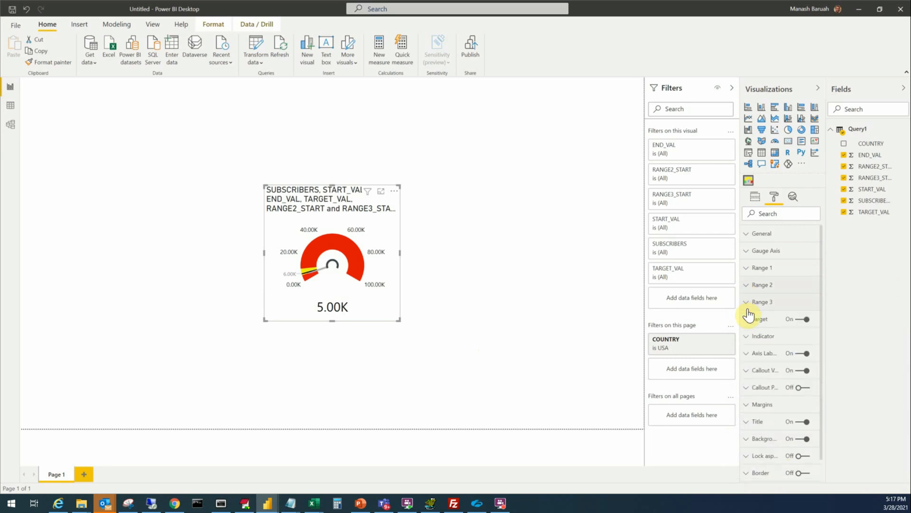
click(763, 332)
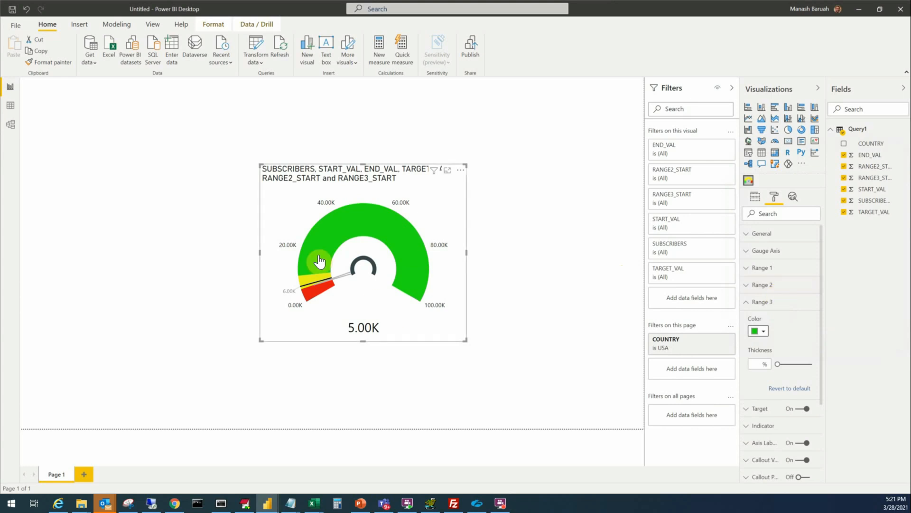
mouse_move(467, 165)
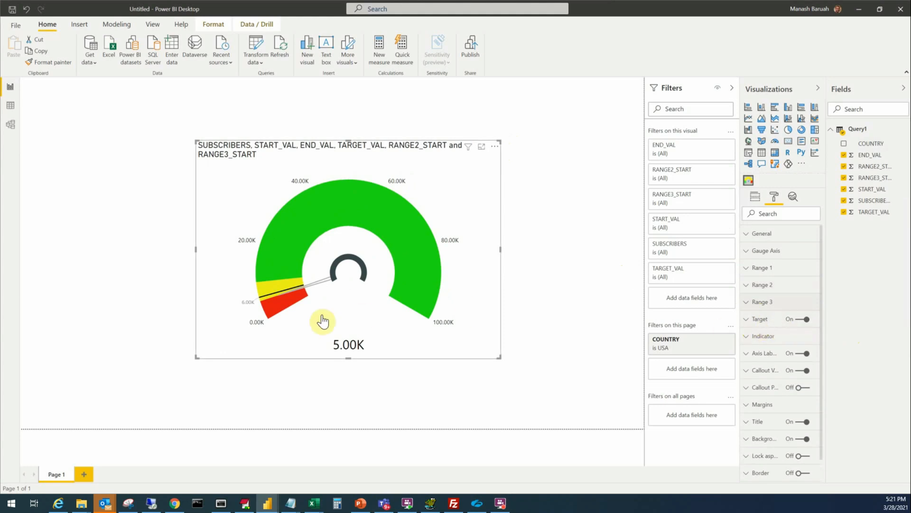
mouse_move(253, 307)
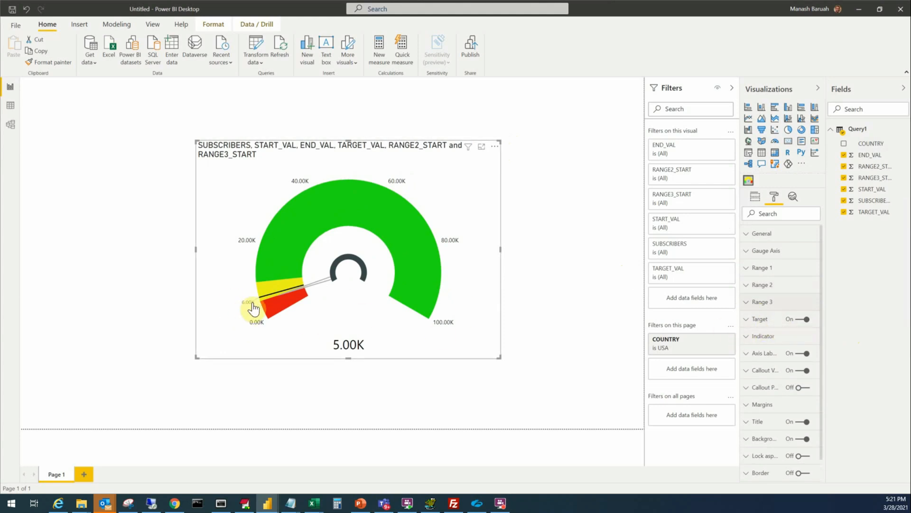
mouse_move(256, 244)
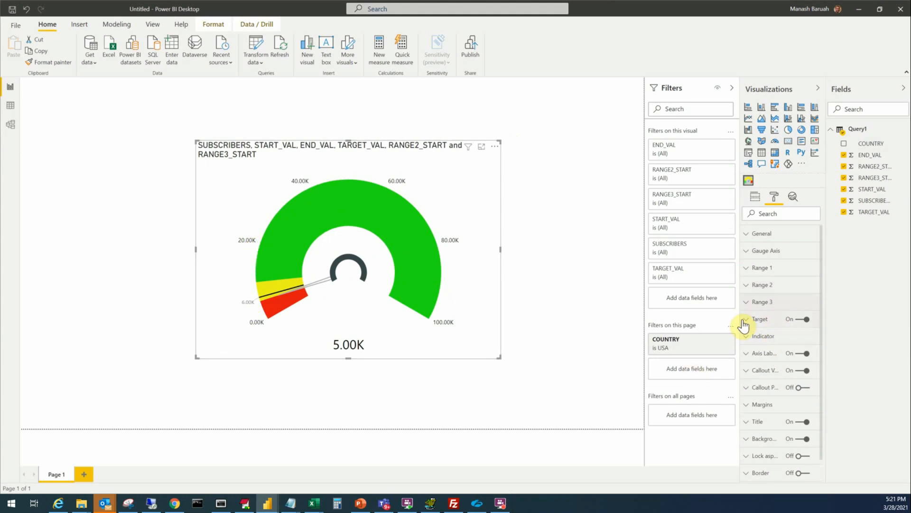
Make the gauge's 6.00K target label red and larger.
click(760, 319)
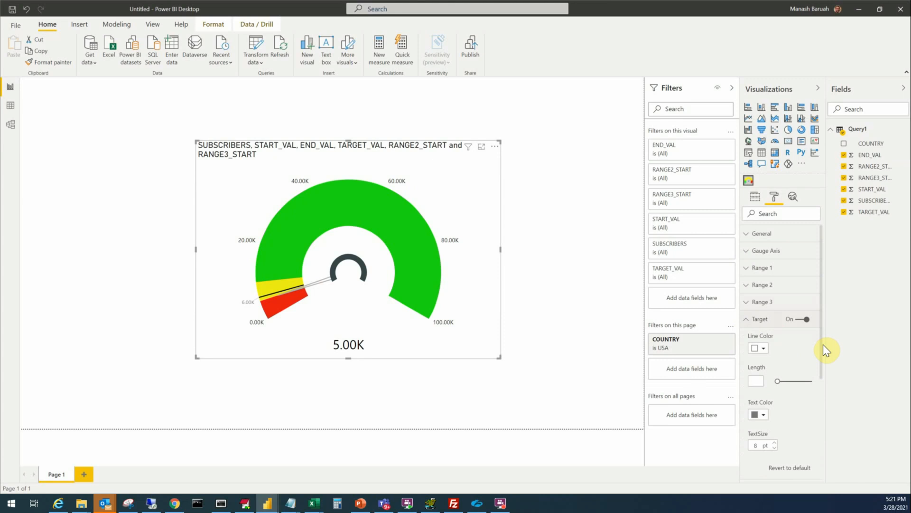
scroll(down, 3)
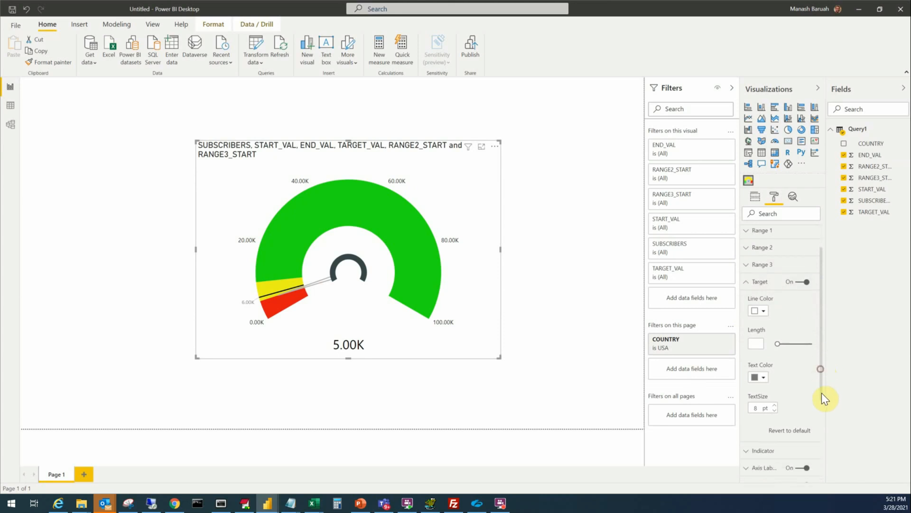
click(763, 376)
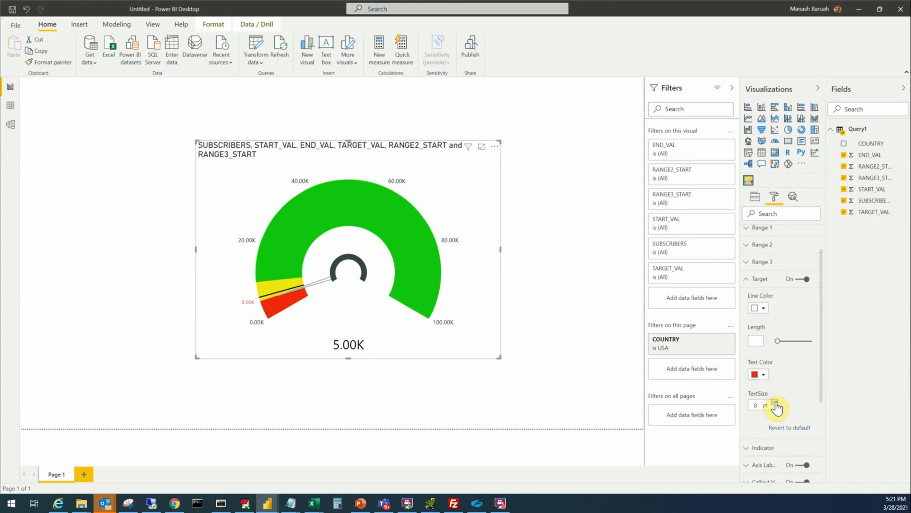
click(776, 402)
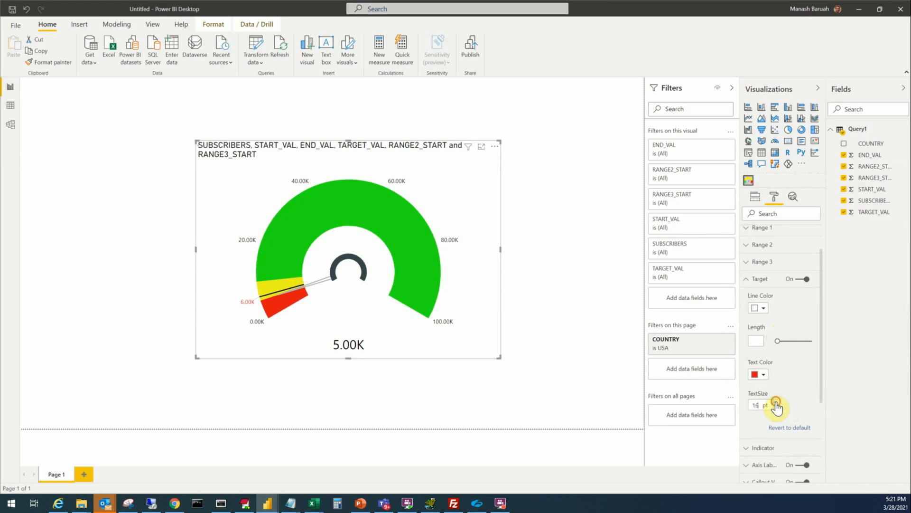
click(777, 402)
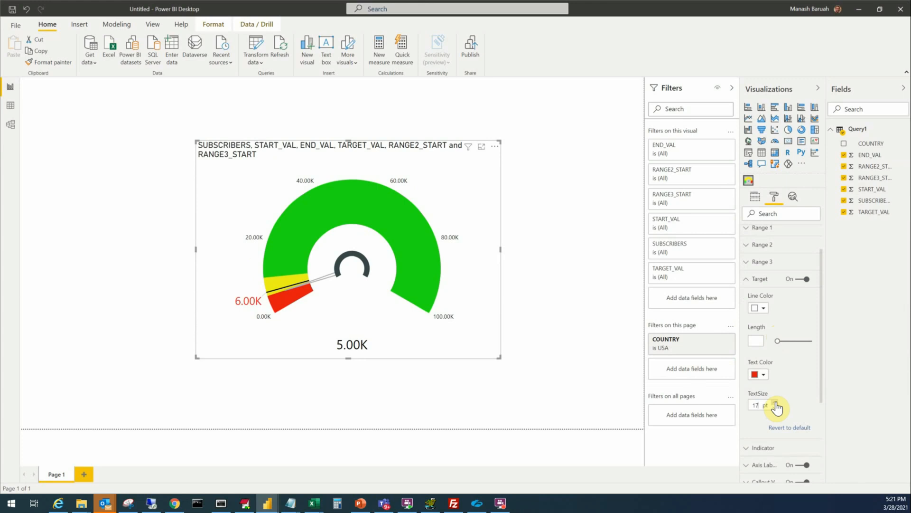
scroll(down, 3)
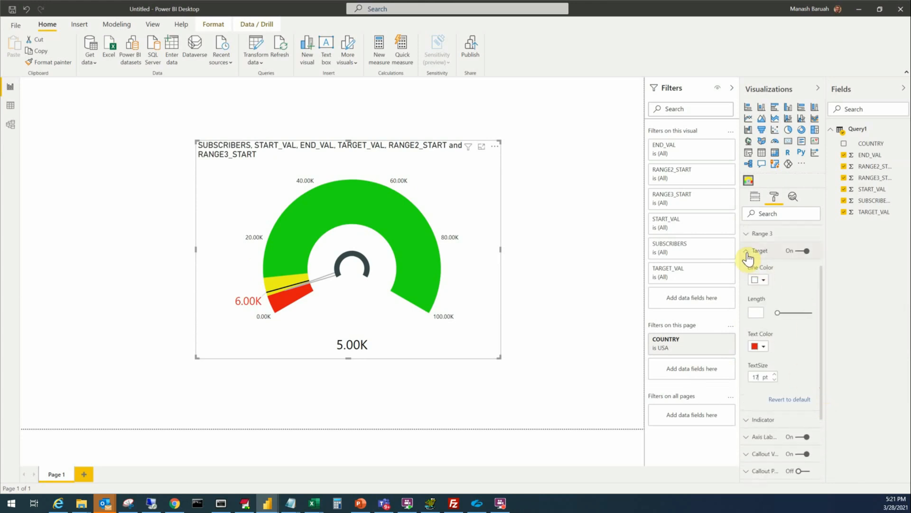
click(746, 250)
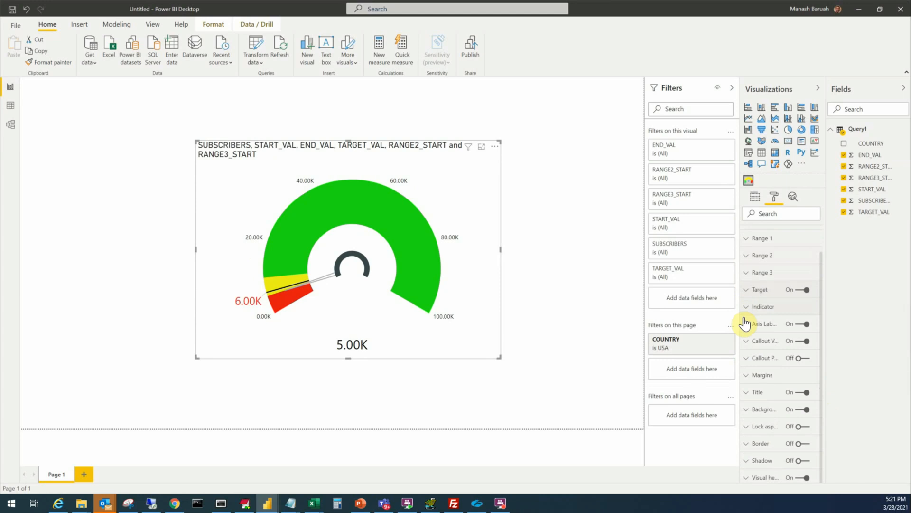
Show axis labels as full numbers with 0 decimals and larger 11 pt text.
click(747, 323)
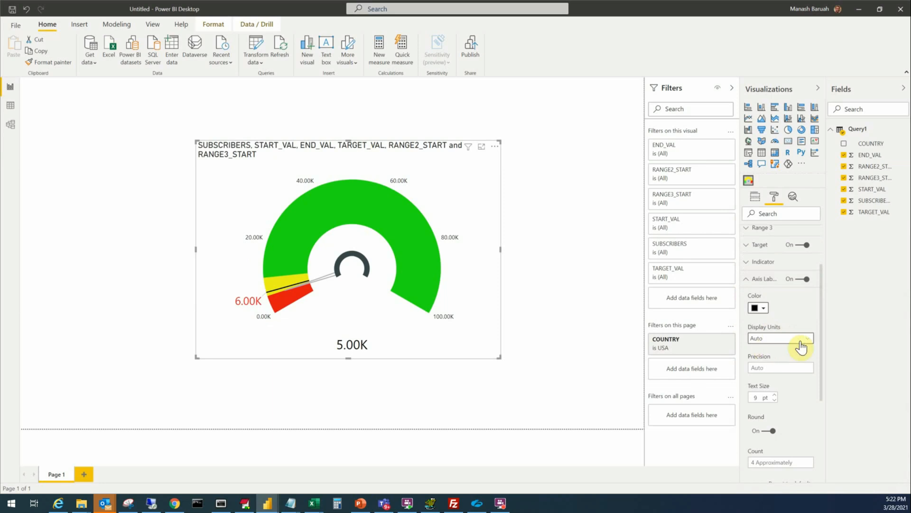
click(805, 338)
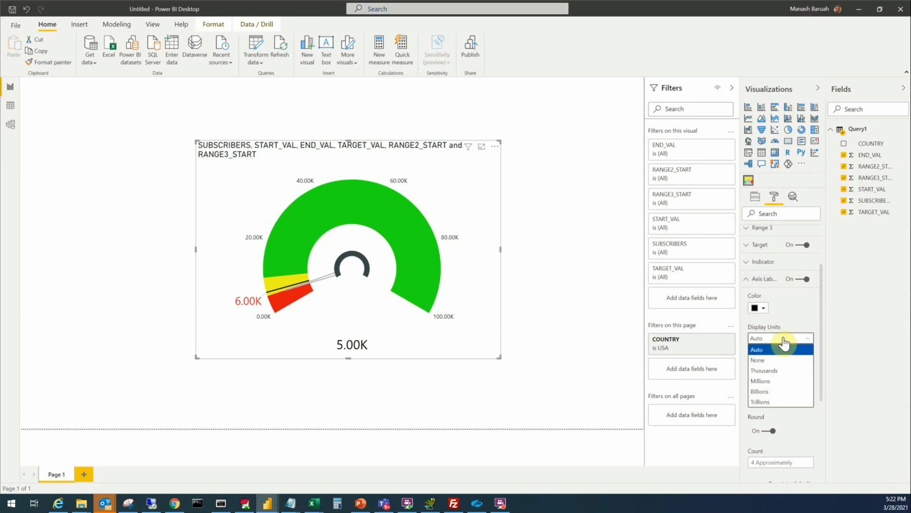
click(758, 360)
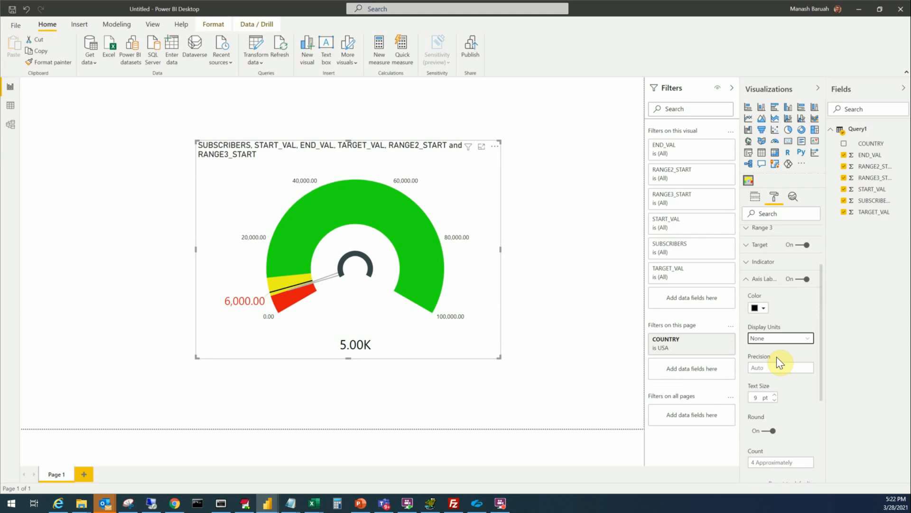
mouse_move(561, 323)
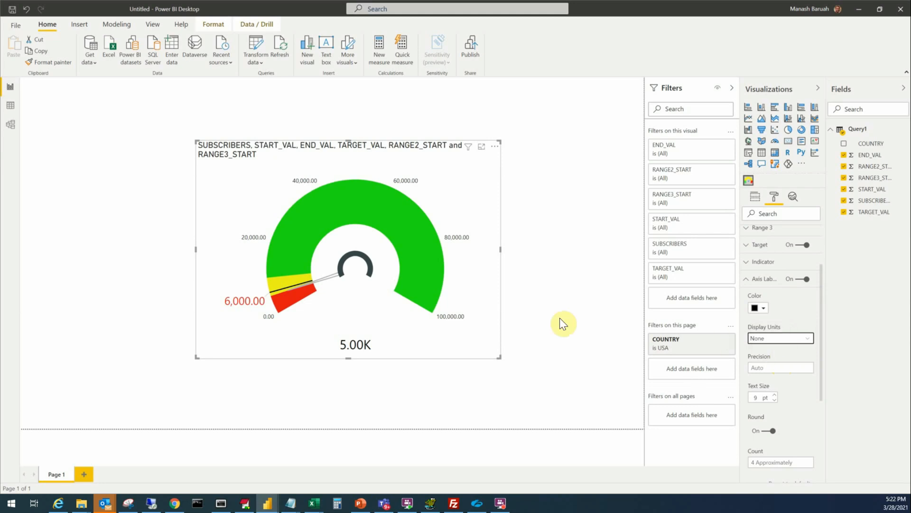
mouse_move(810, 382)
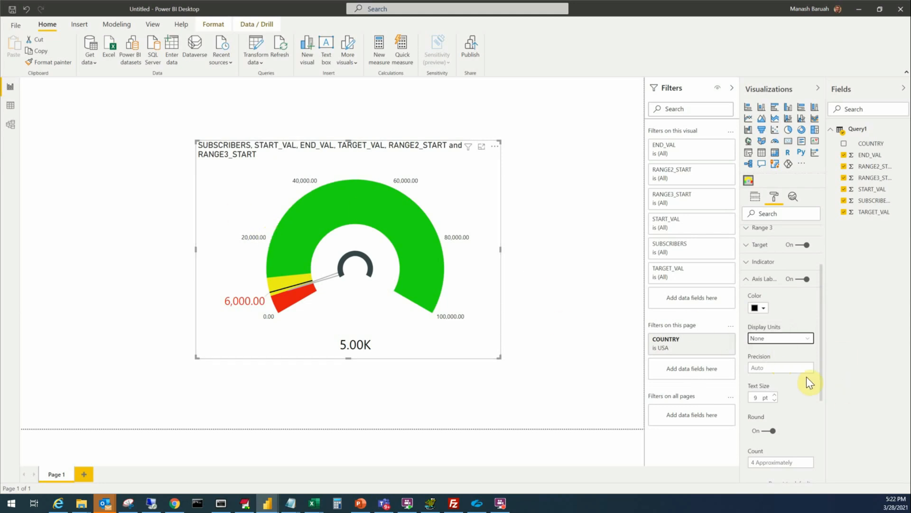
click(780, 367)
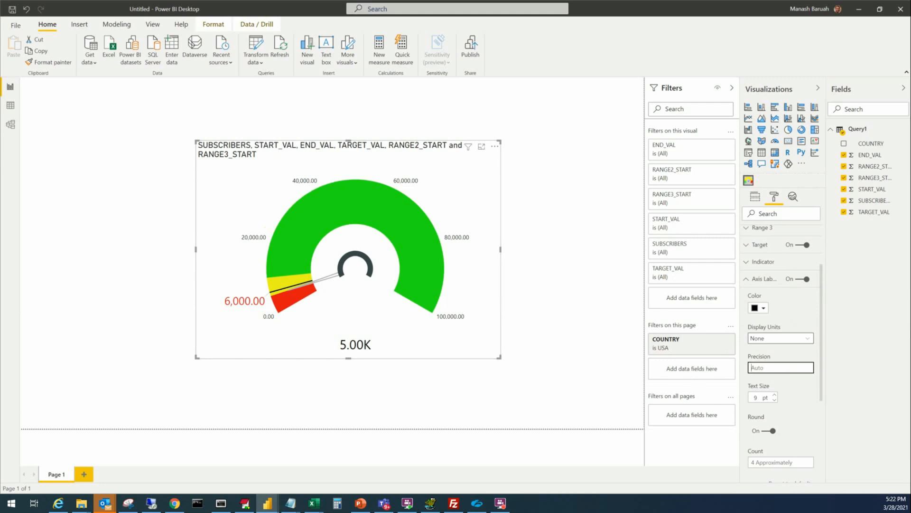
mouse_move(859, 410)
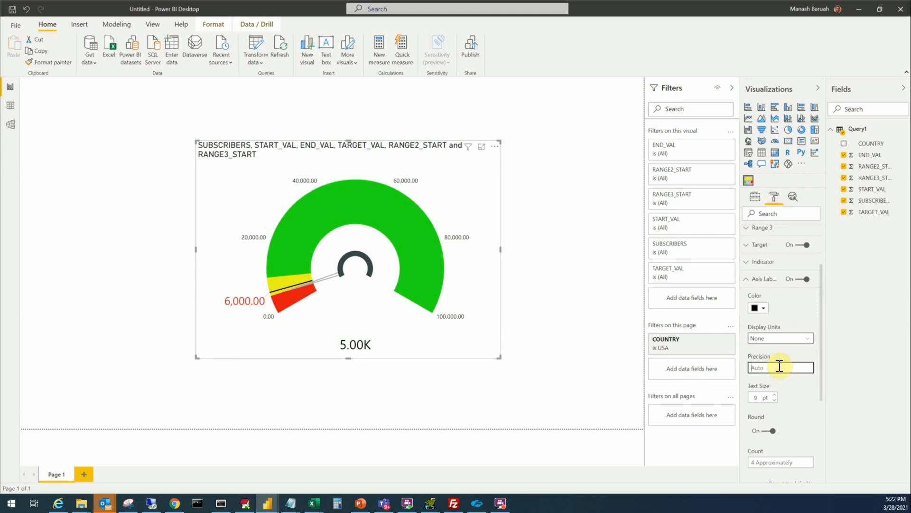
text(0)
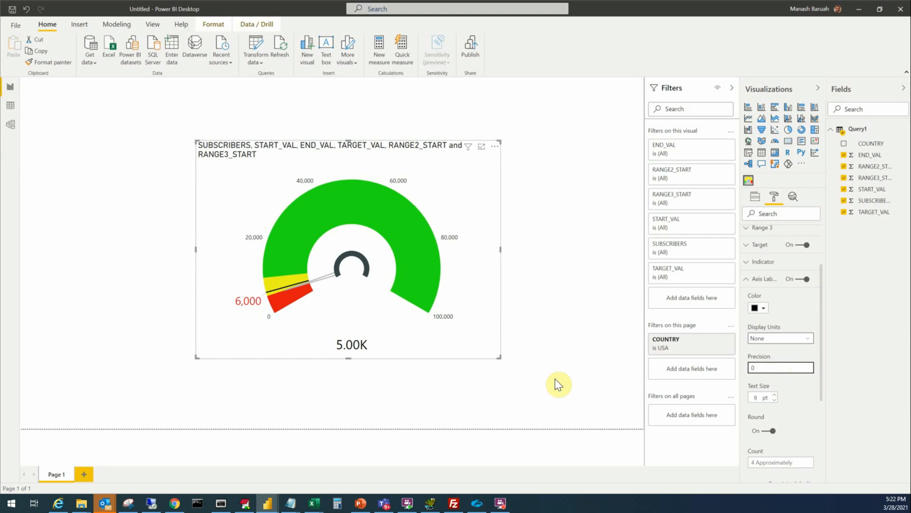
mouse_move(827, 370)
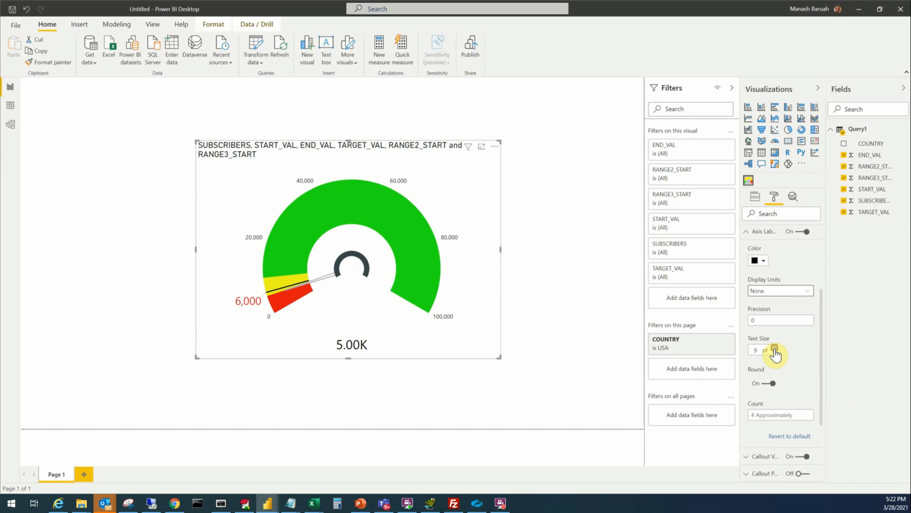
click(775, 348)
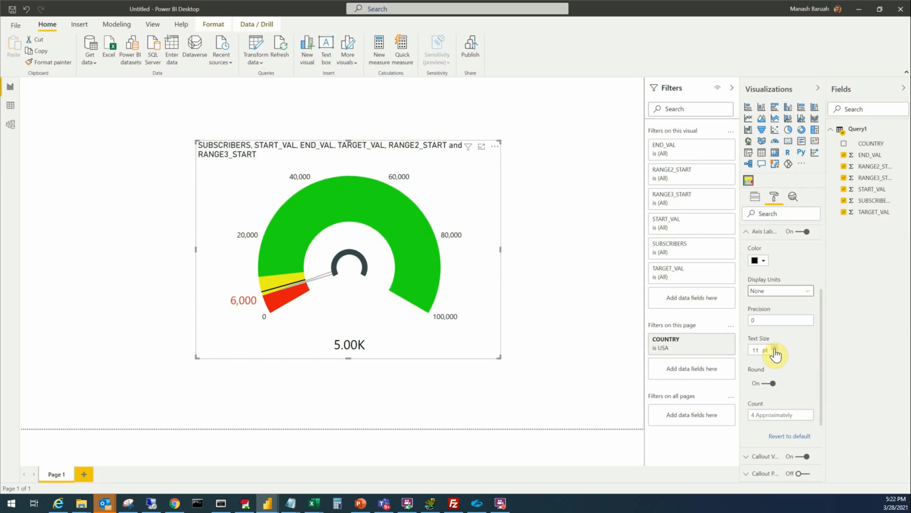
mouse_move(825, 370)
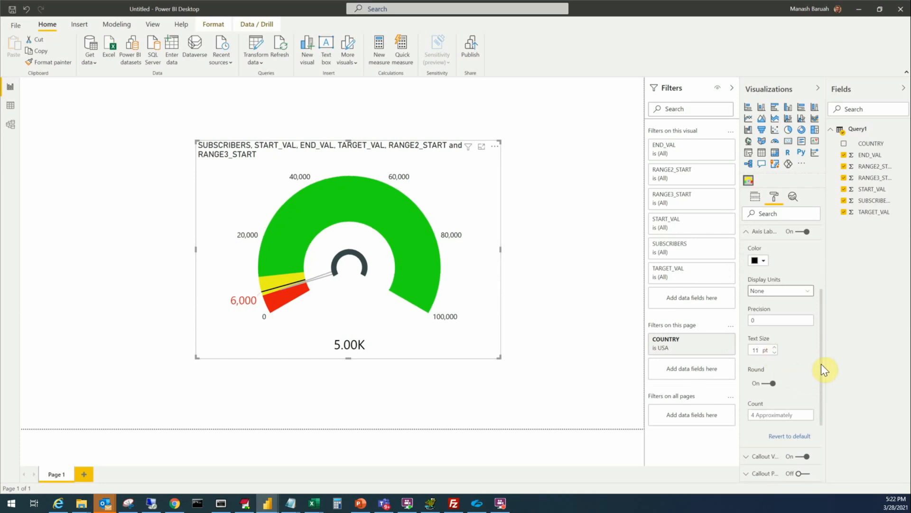
scroll(down, 3)
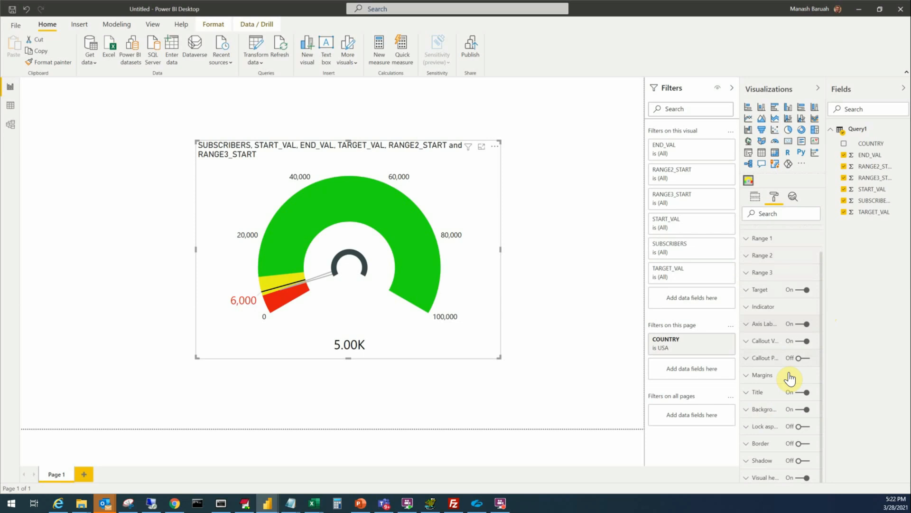
mouse_move(752, 358)
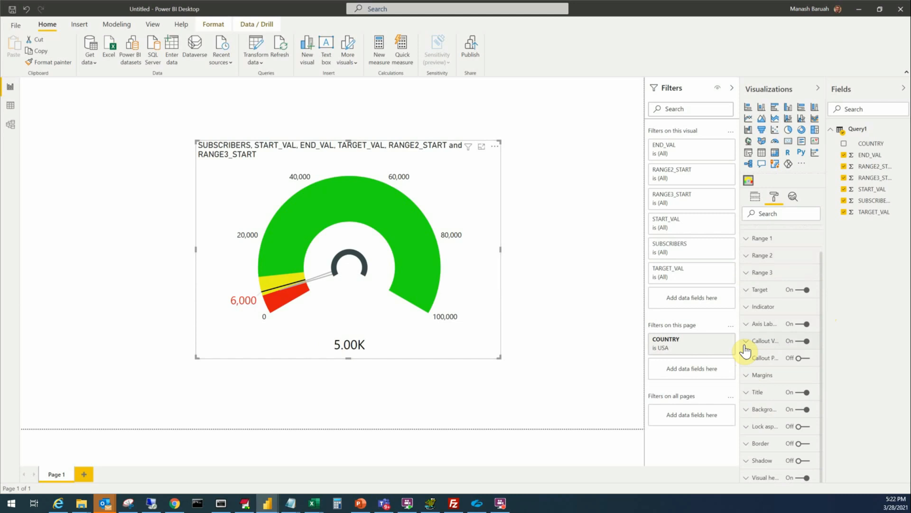
Colour the callout value dark blue and show it as a whole number 5,000.
click(746, 341)
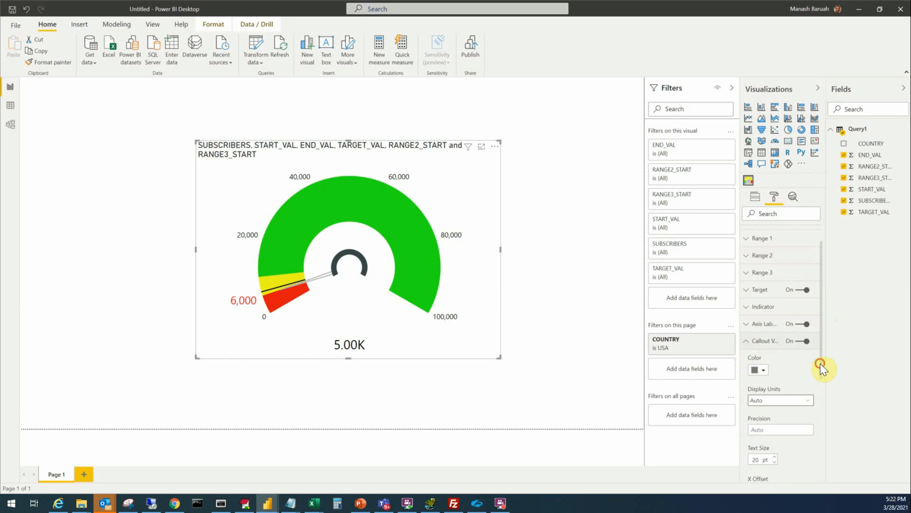
click(754, 369)
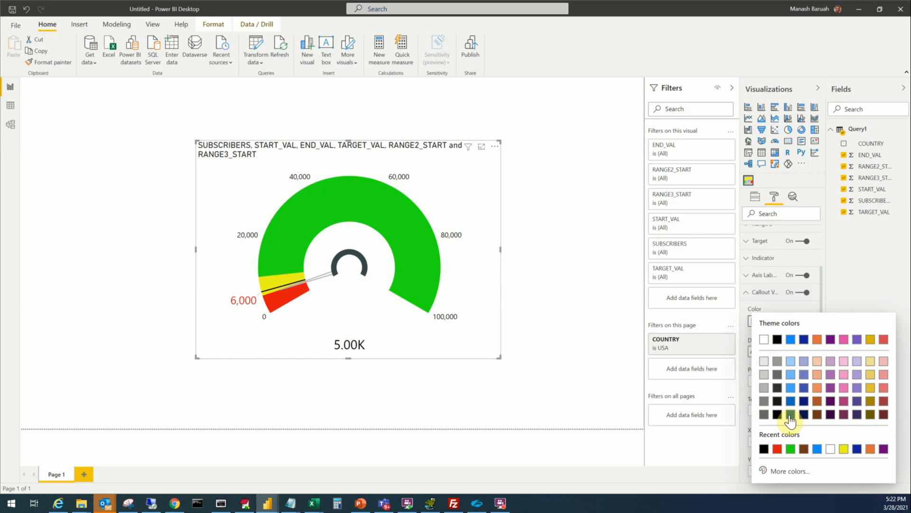
click(790, 414)
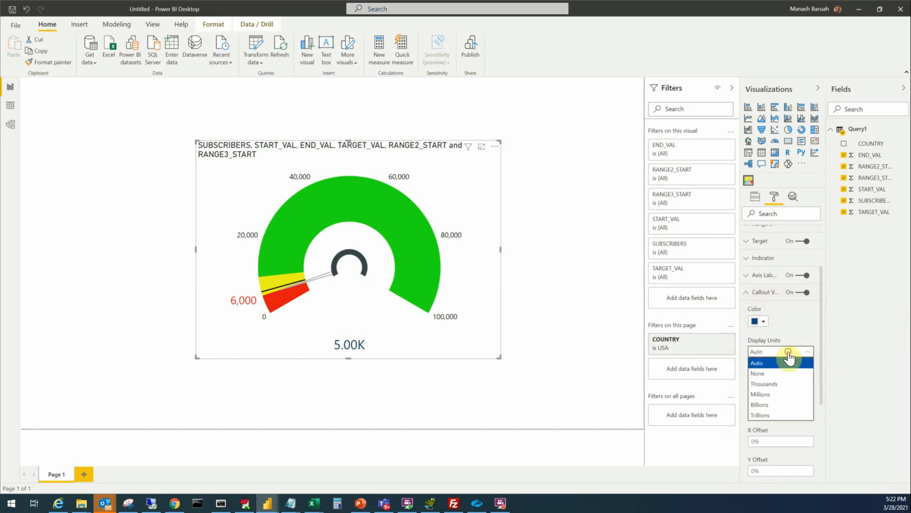
click(757, 373)
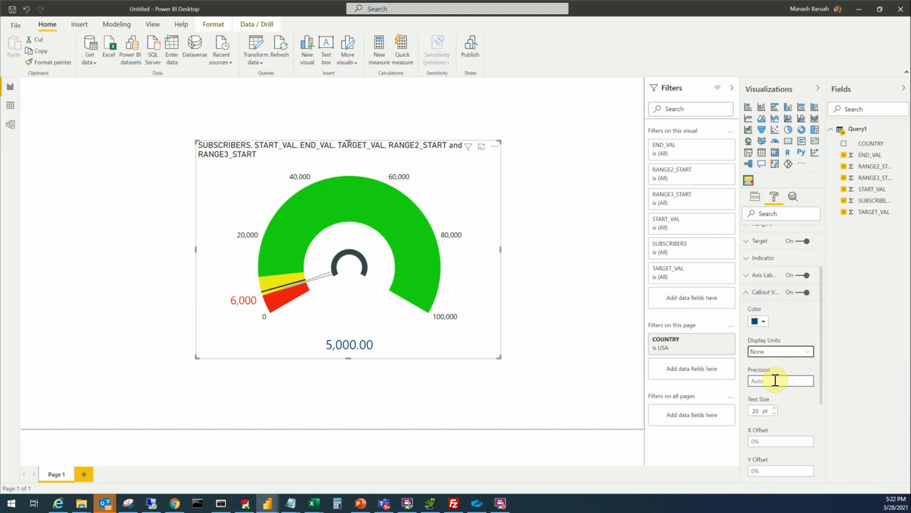
text(0)
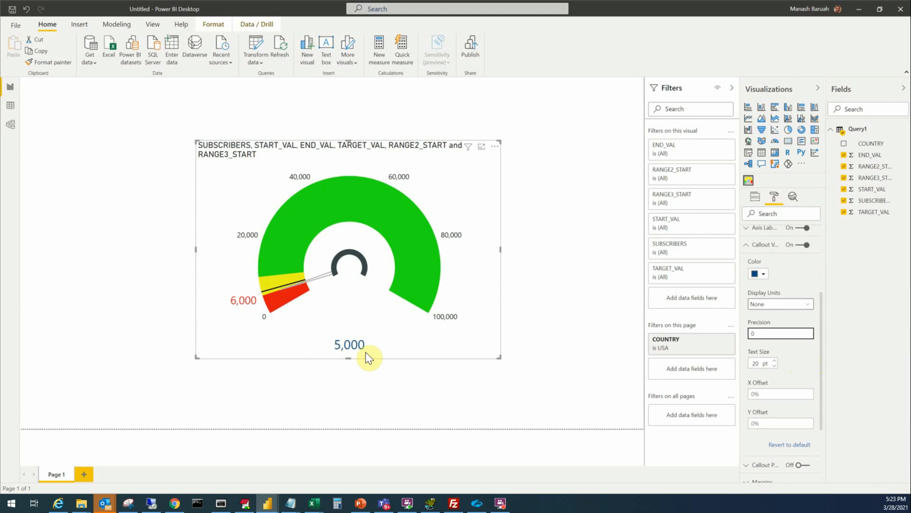
mouse_move(261, 244)
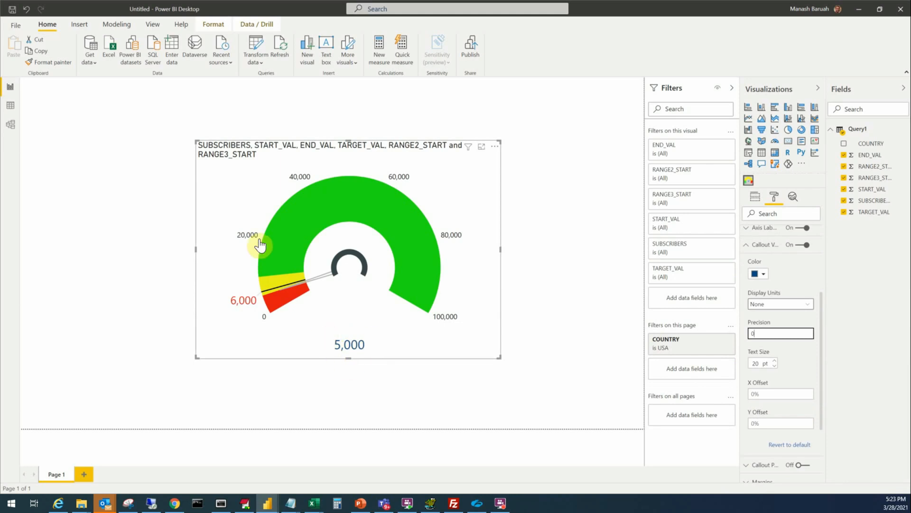
mouse_move(306, 146)
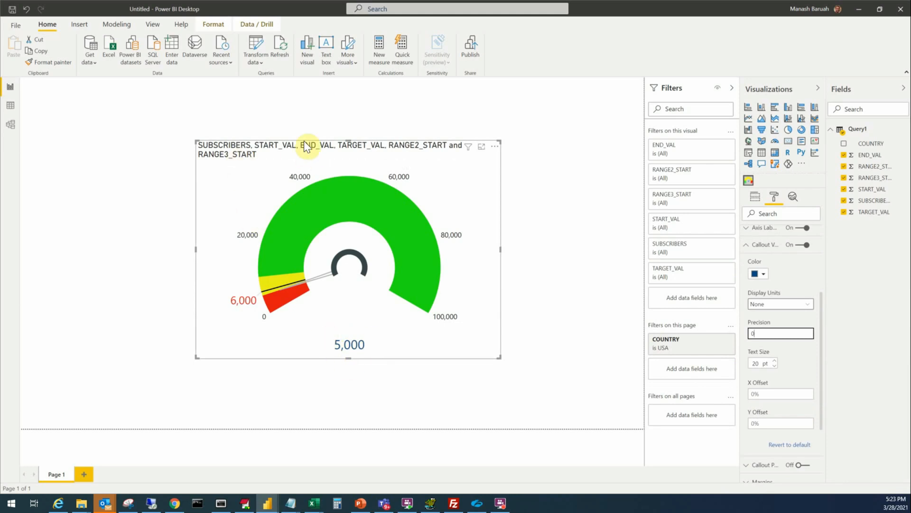
mouse_move(465, 273)
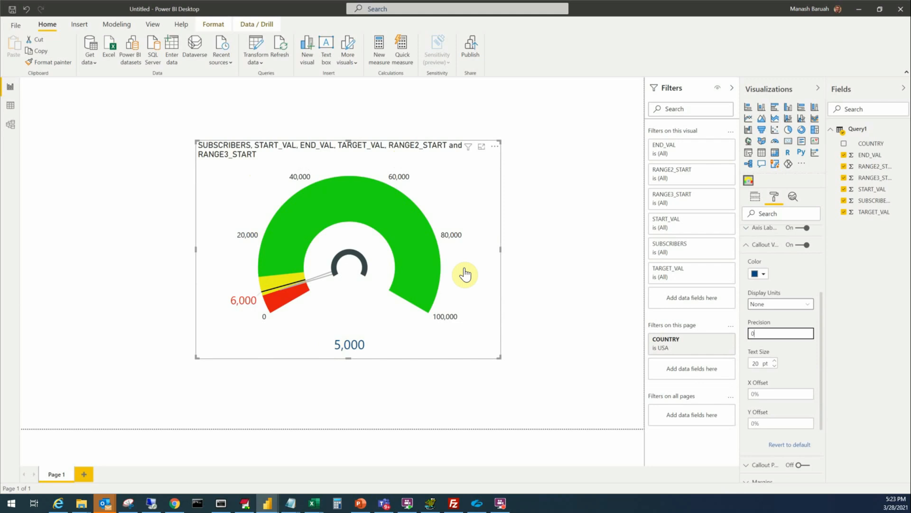
mouse_move(482, 302)
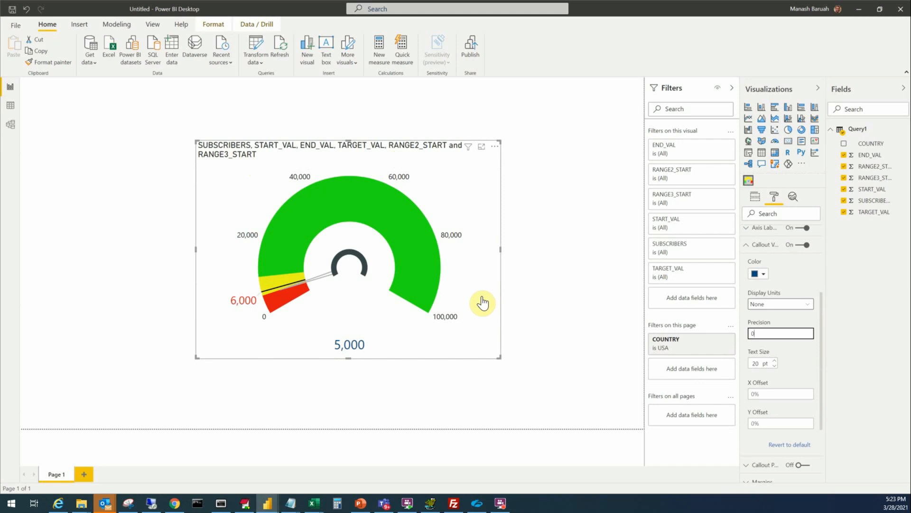
mouse_move(860, 365)
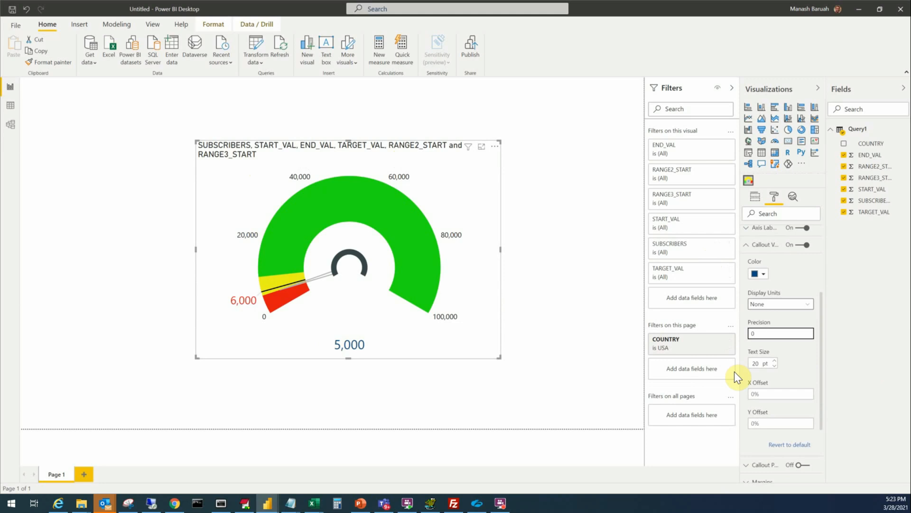
mouse_move(781, 354)
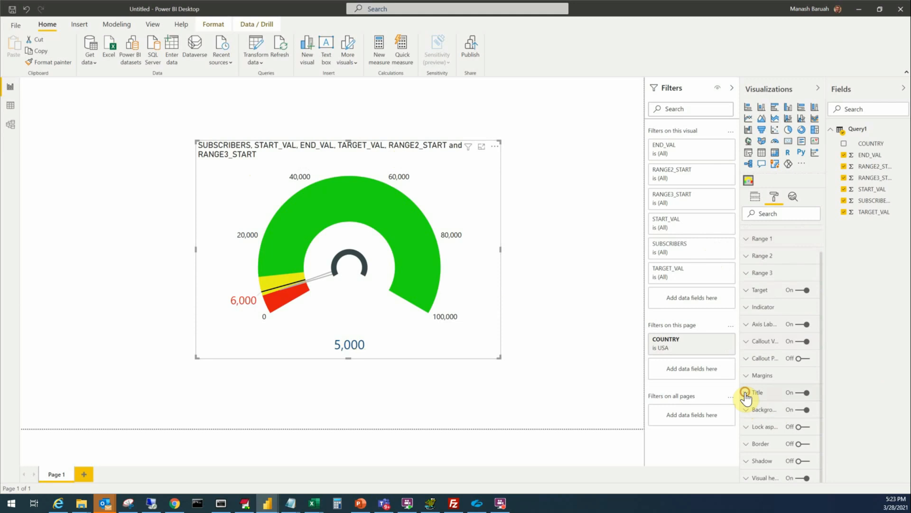
Retitle the gauge 'USA', centred, 19 pt, in Arial Black.
click(757, 392)
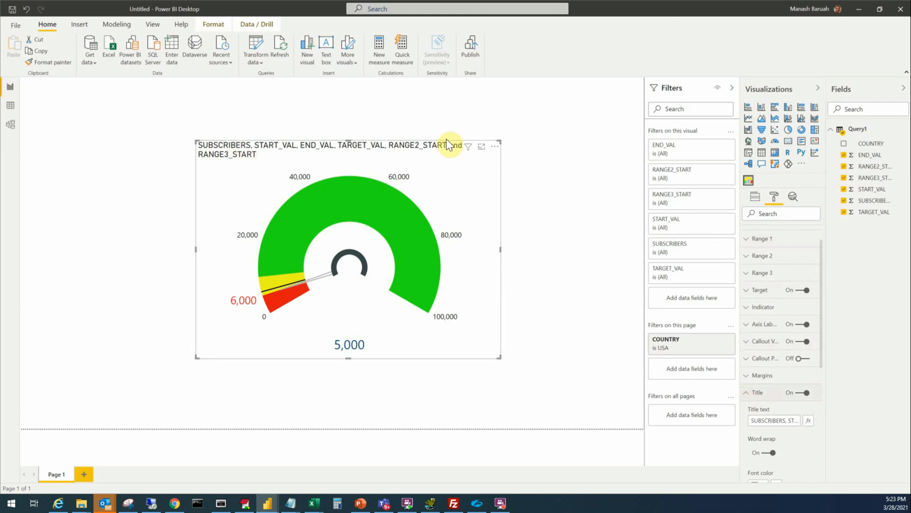
mouse_move(249, 166)
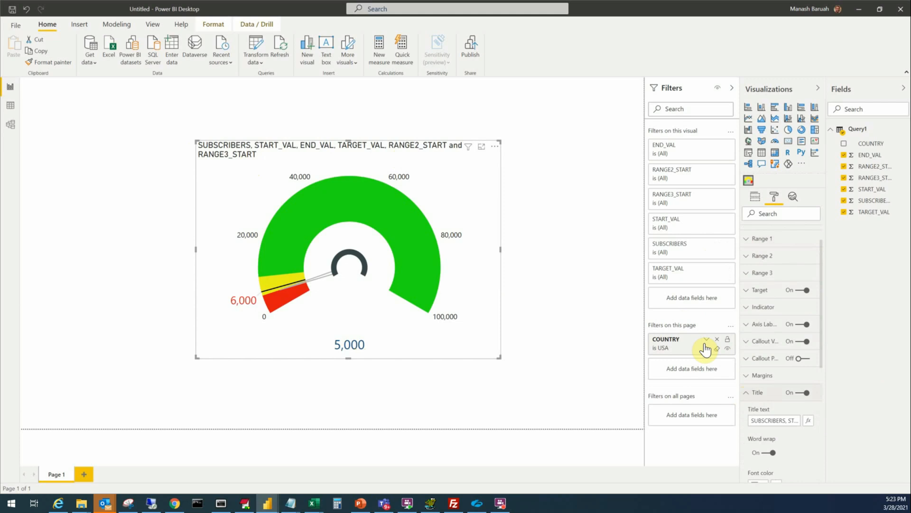
mouse_move(827, 374)
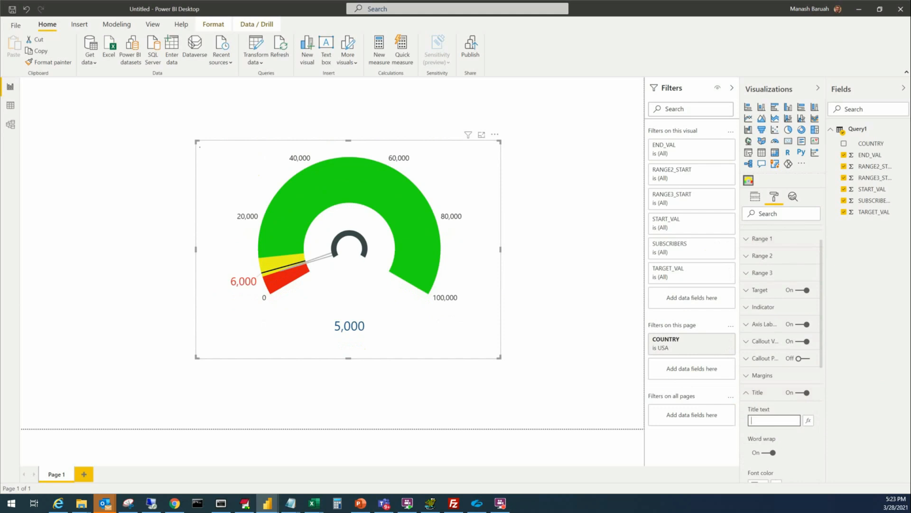
text(USA)
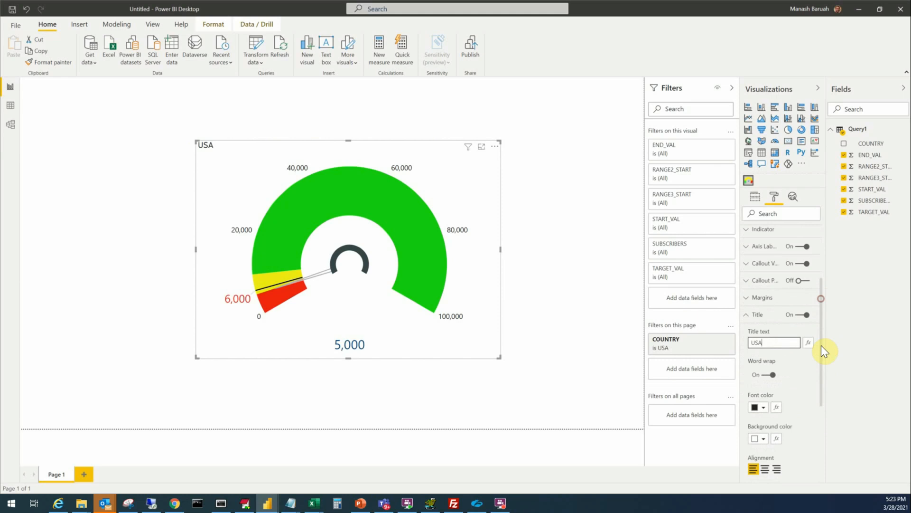
click(765, 405)
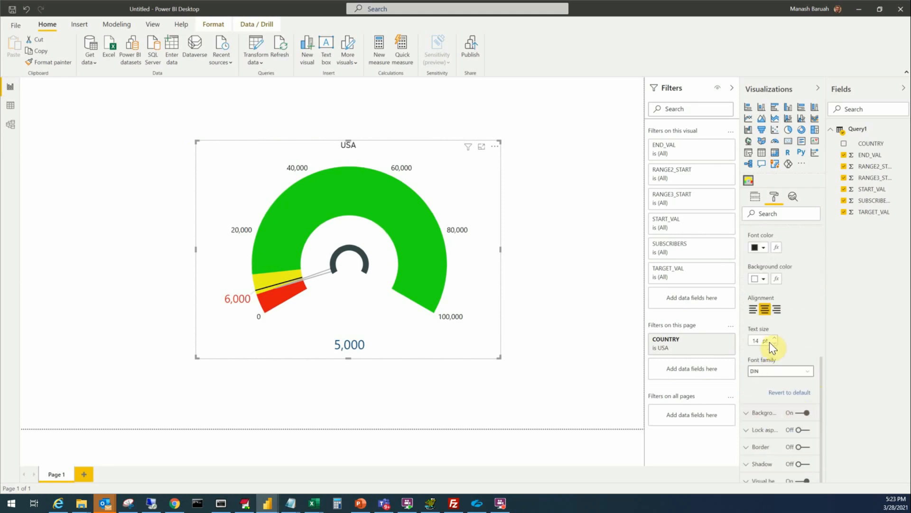
click(775, 338)
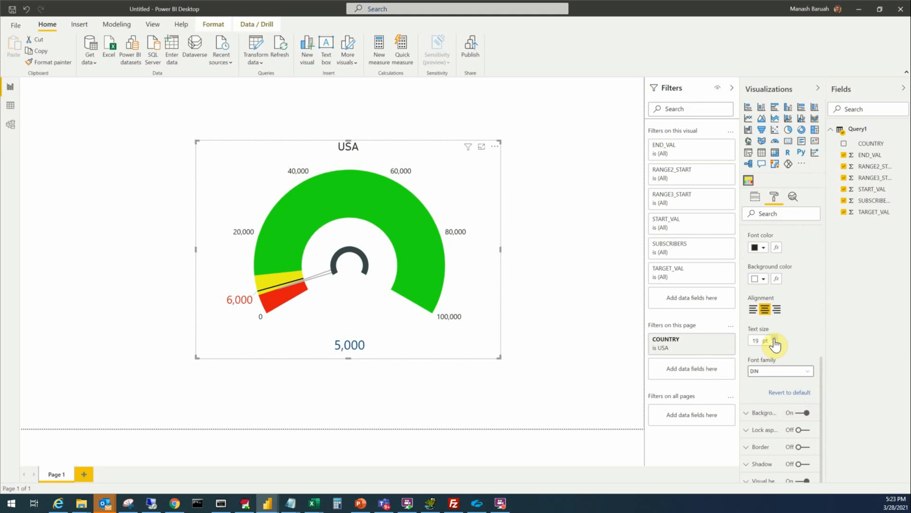
click(808, 371)
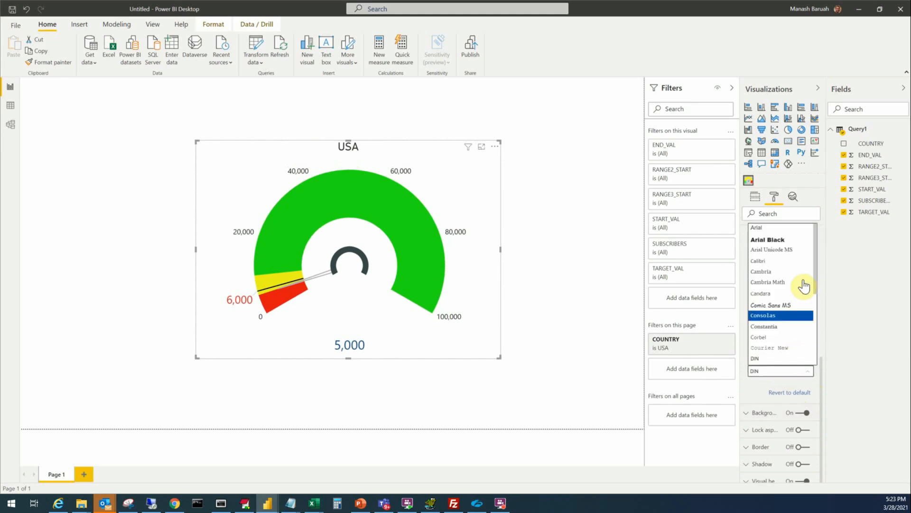
click(767, 239)
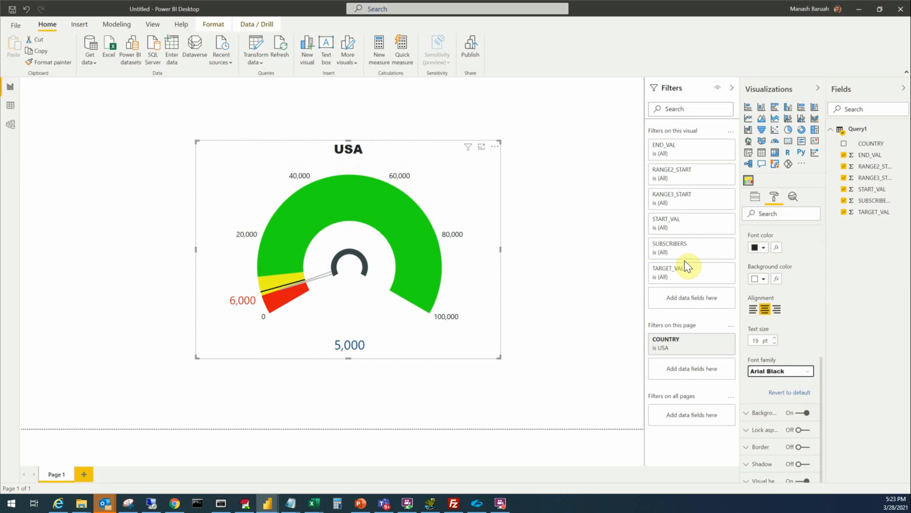
mouse_move(827, 395)
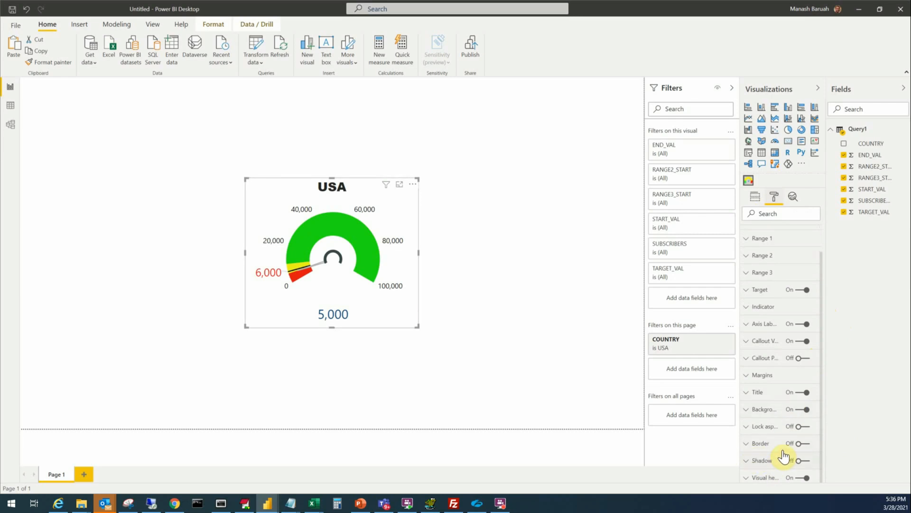
Deselect the gauge to preview the page, then reselect the USA gauge.
click(803, 444)
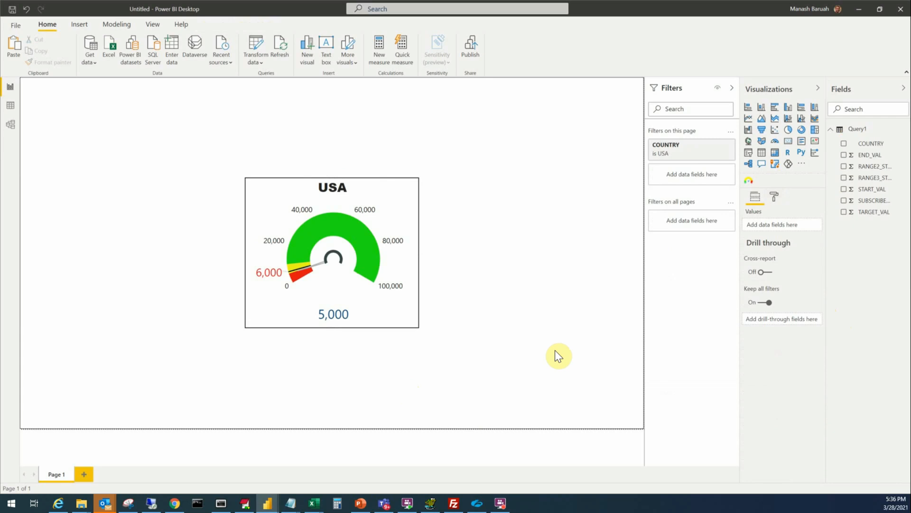
mouse_move(801, 196)
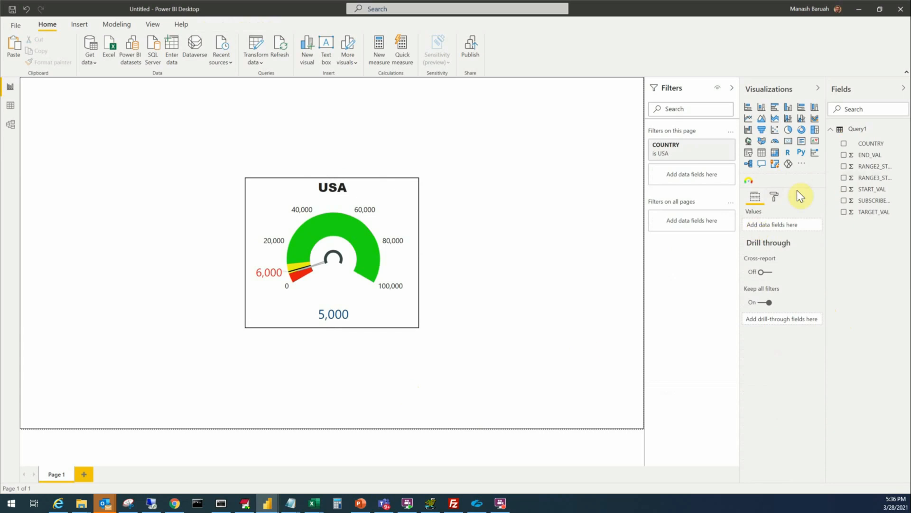
click(331, 256)
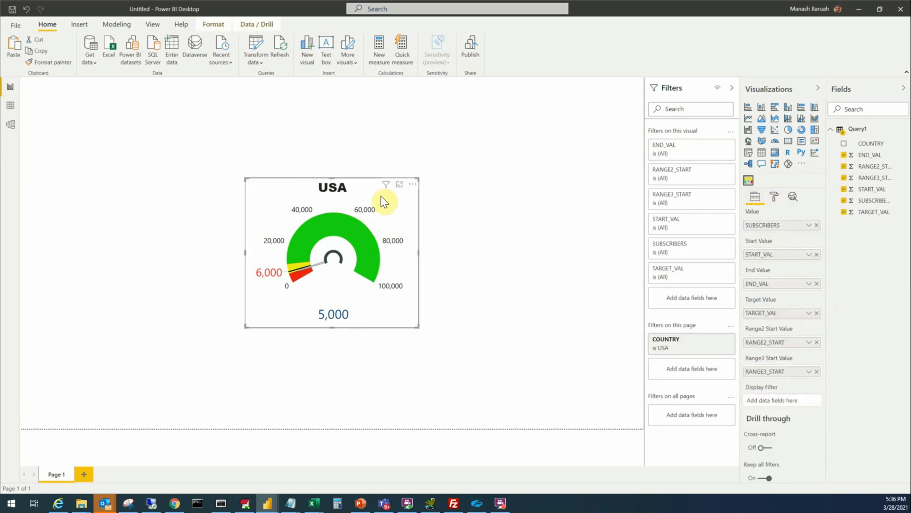
mouse_move(468, 279)
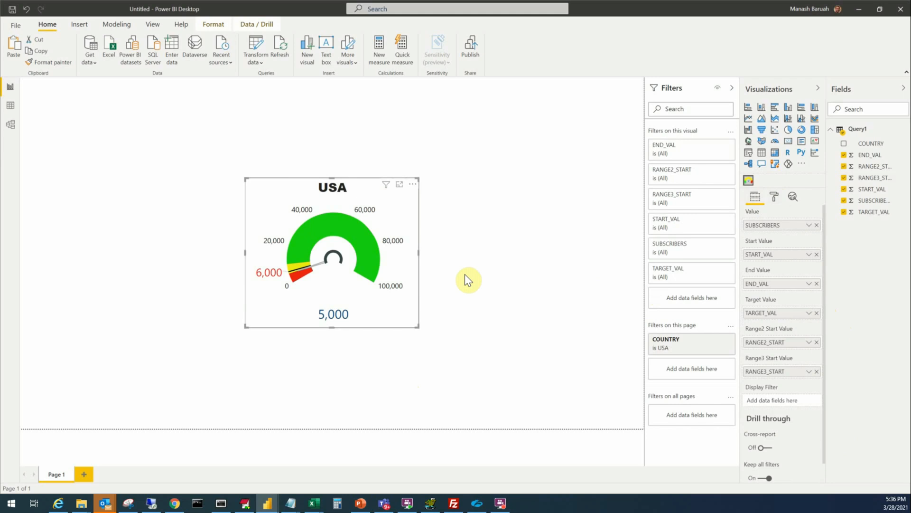
mouse_move(183, 271)
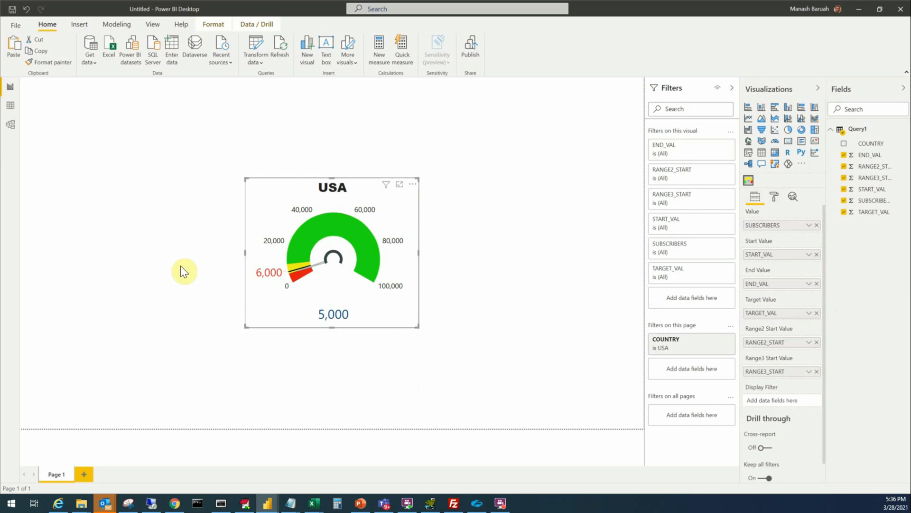
mouse_move(167, 183)
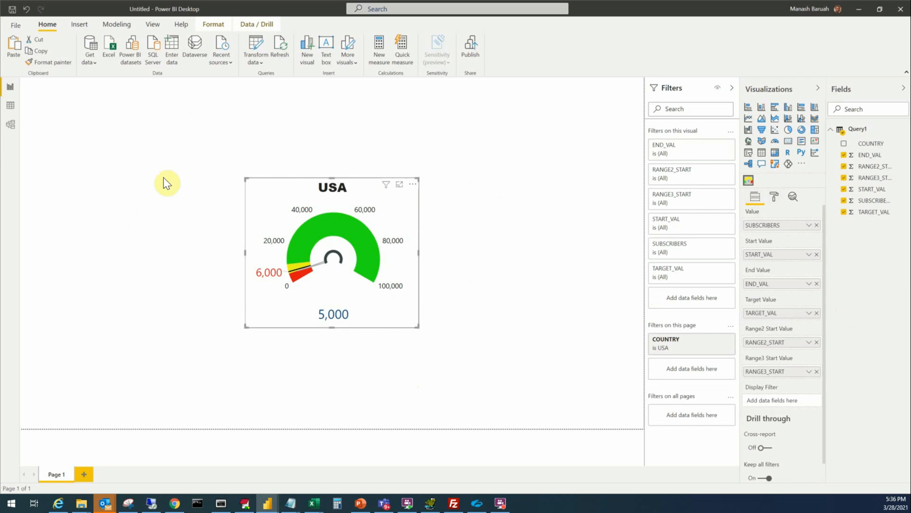
mouse_move(525, 314)
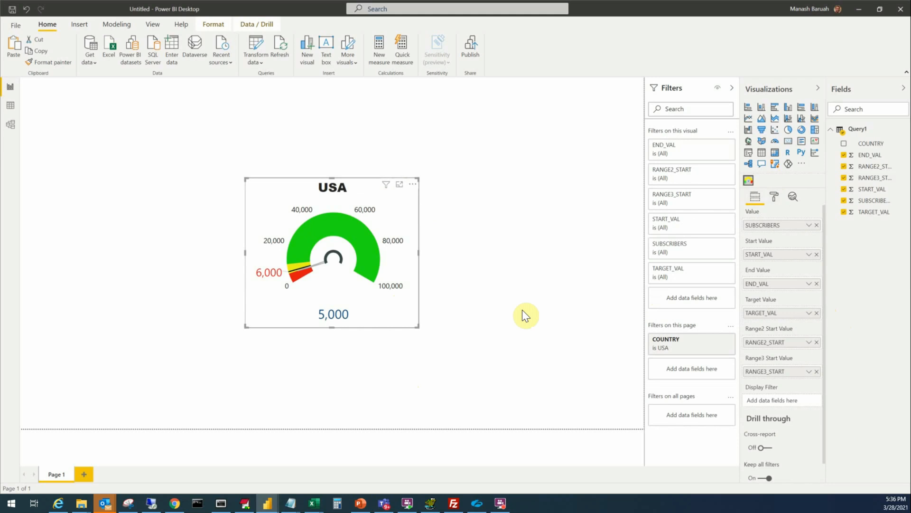
mouse_move(706, 333)
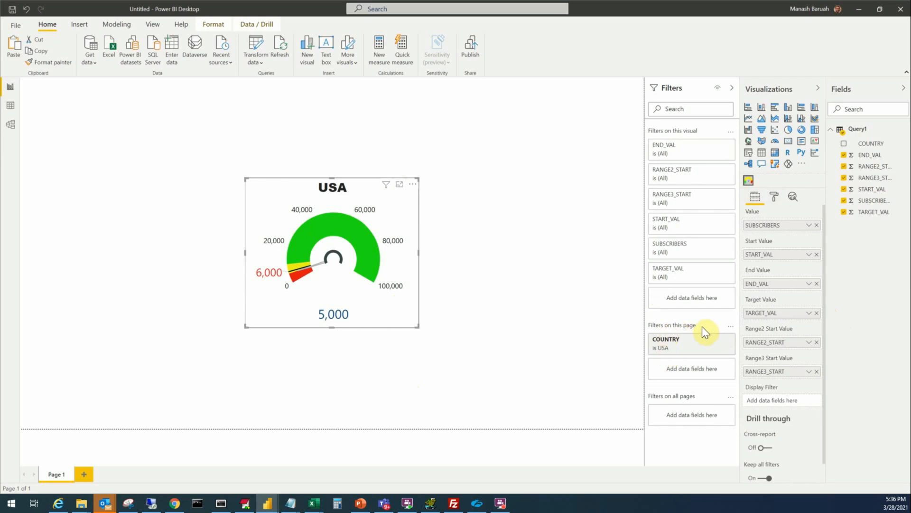
mouse_move(522, 219)
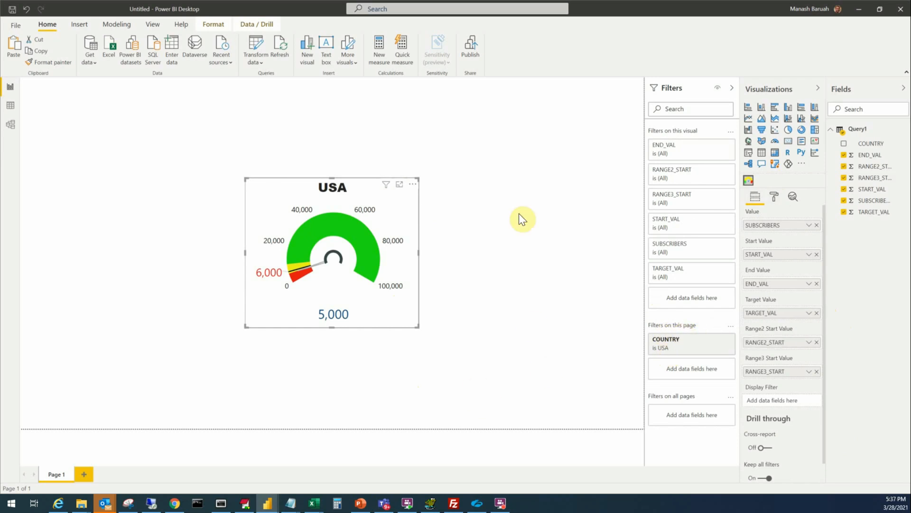
mouse_move(424, 162)
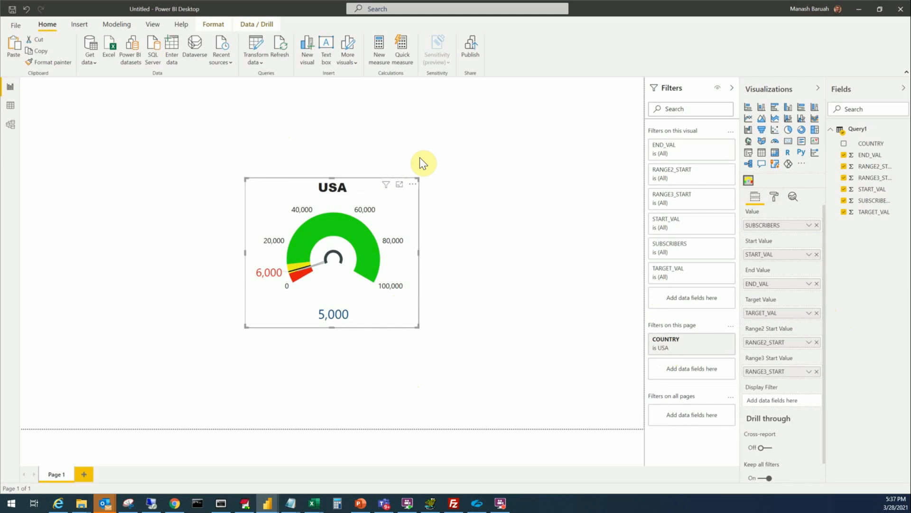
mouse_move(431, 209)
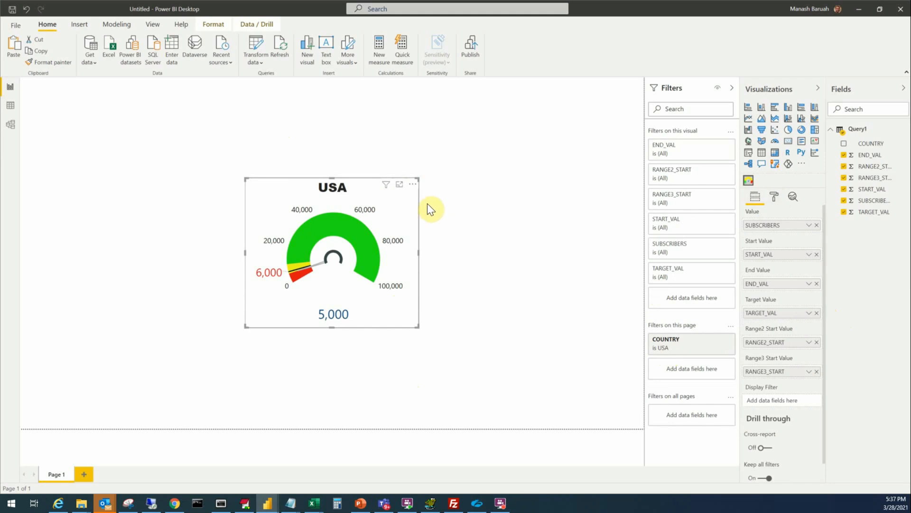
mouse_move(430, 221)
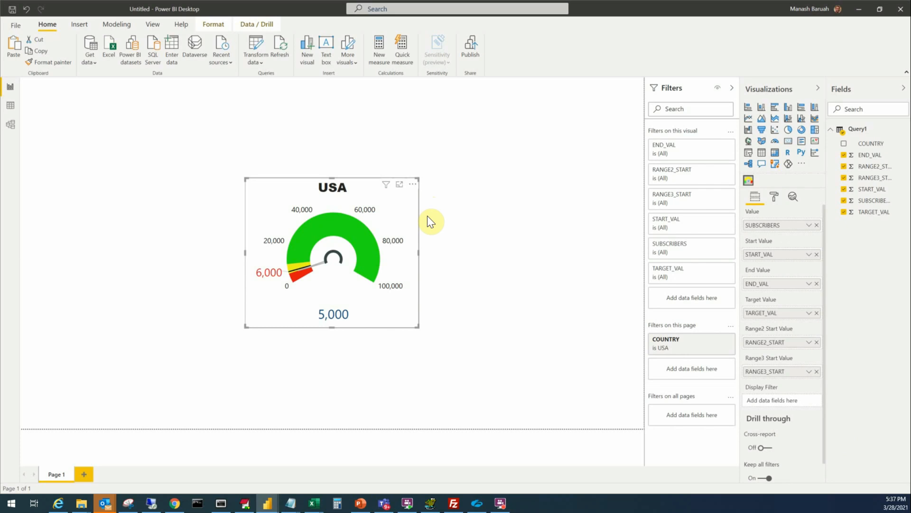
mouse_move(480, 240)
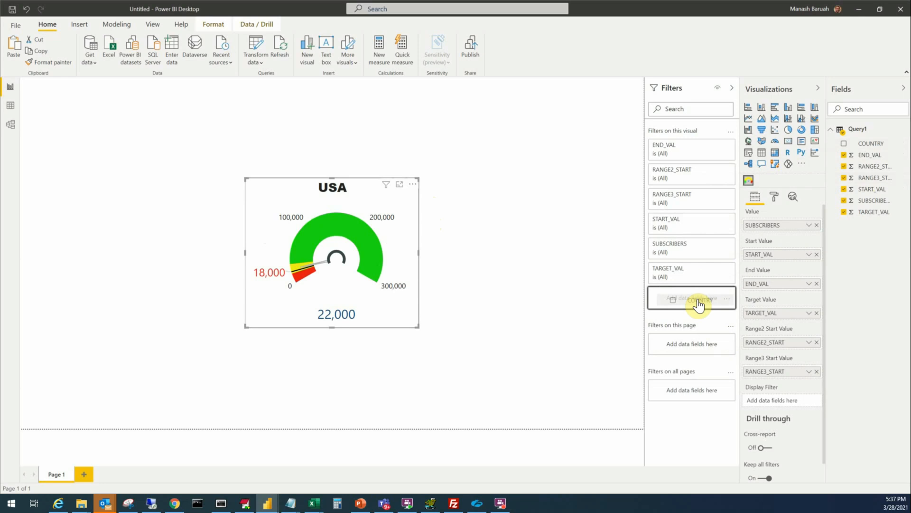
Filter the gauge itself to COUNTRY USA instead of the whole page.
click(692, 299)
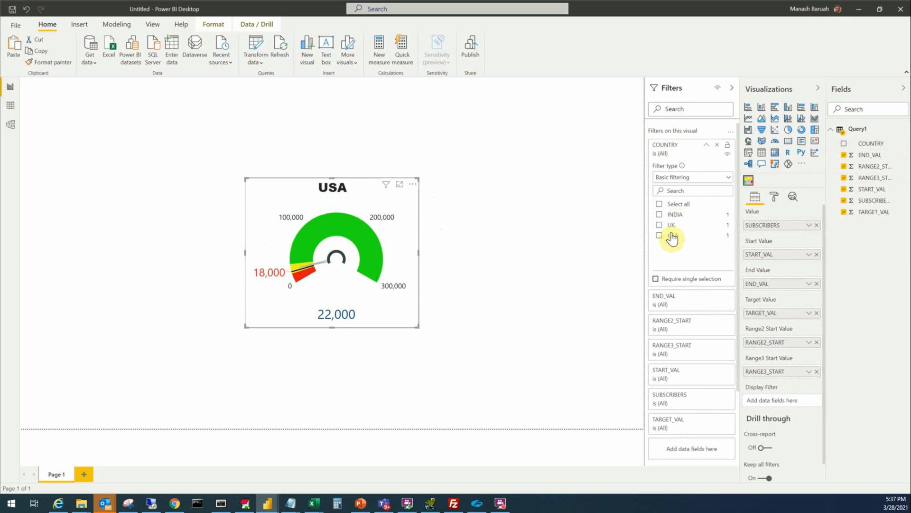
click(660, 235)
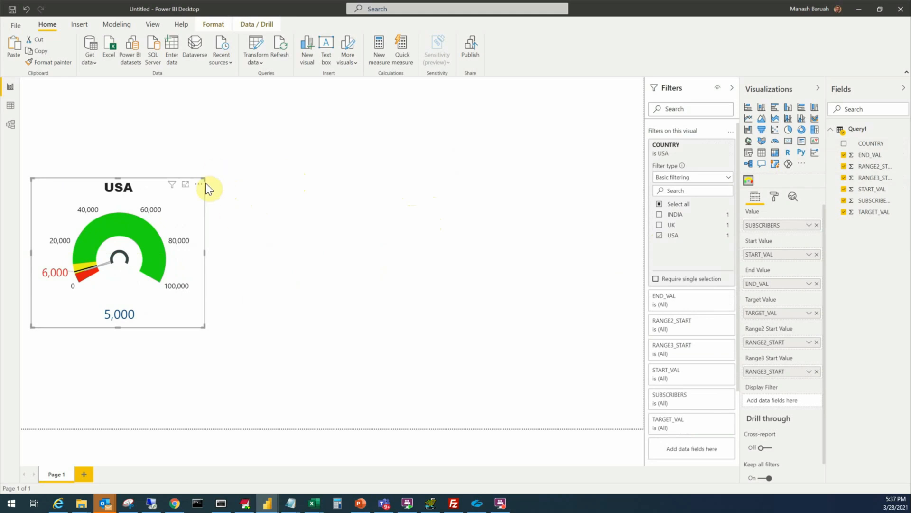
mouse_move(200, 184)
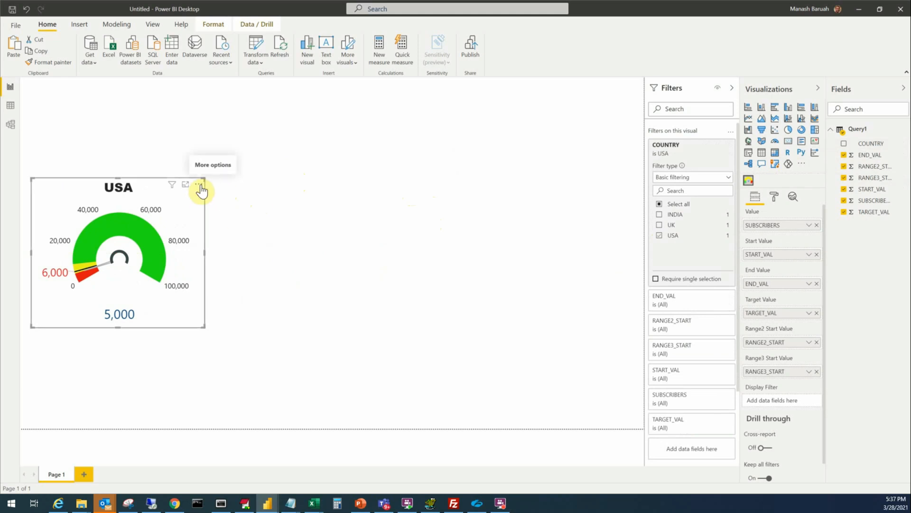
mouse_move(200, 190)
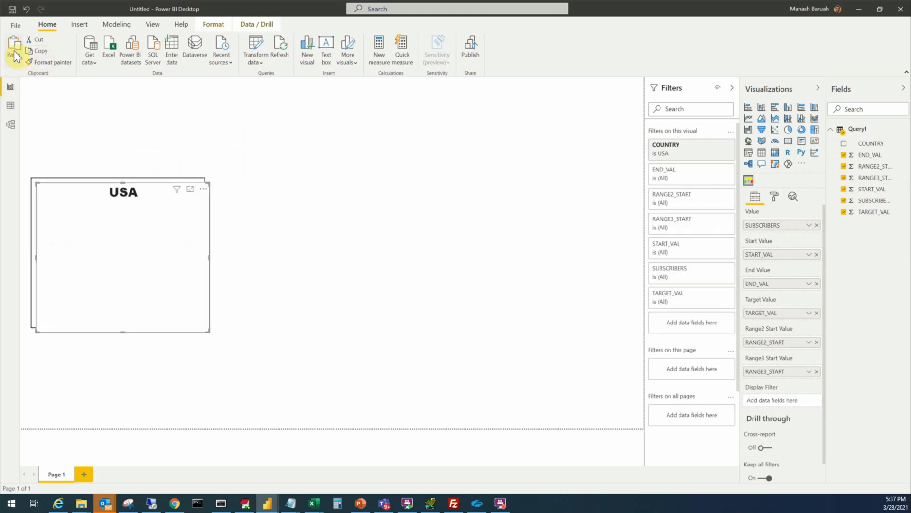
Paste another copy of the USA gauge onto the page.
click(13, 49)
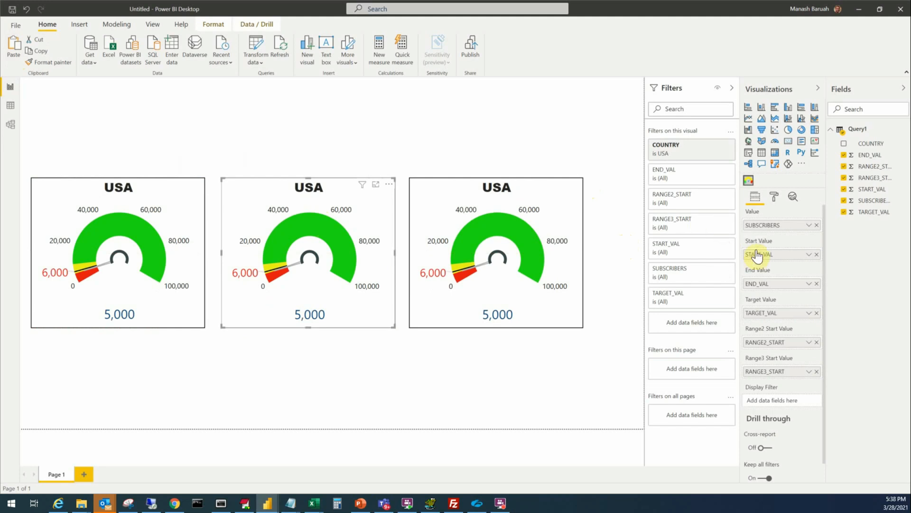
mouse_move(668, 177)
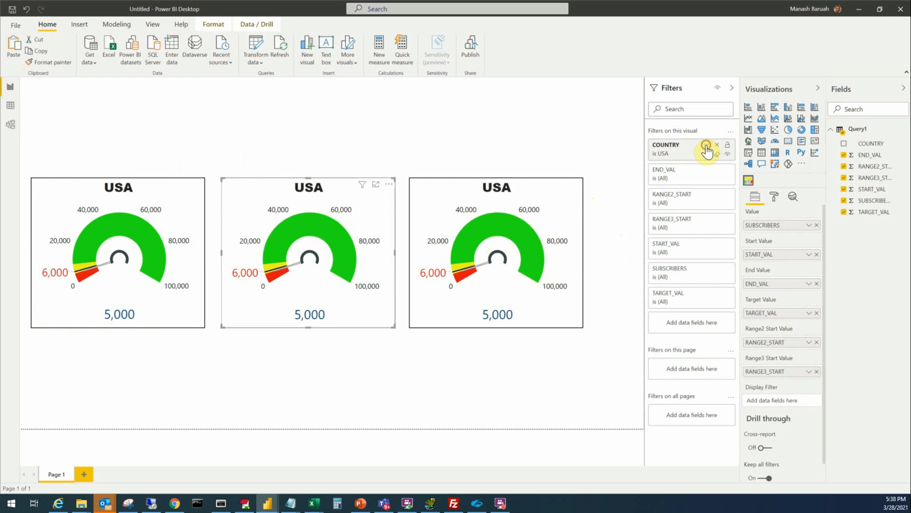
Filter the middle gauge to UK and the third gauge to INDIA via their COUNTRY filters.
click(707, 148)
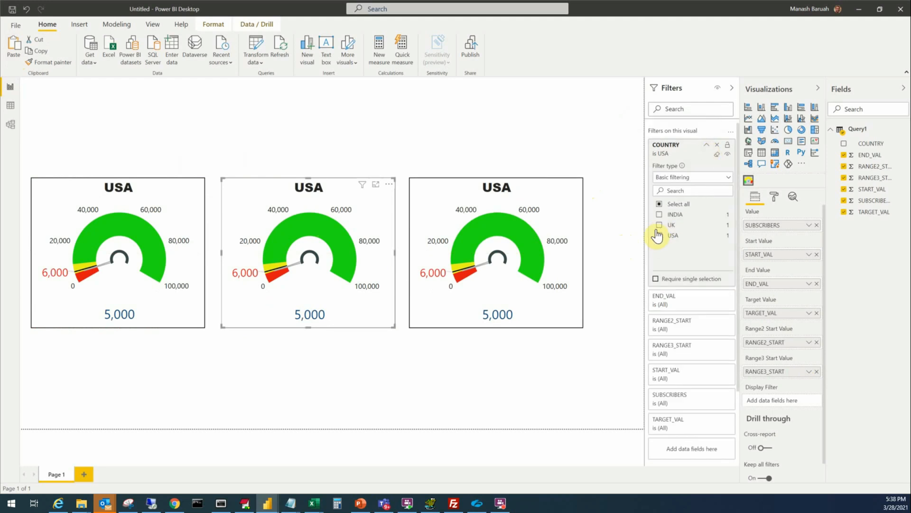
click(660, 236)
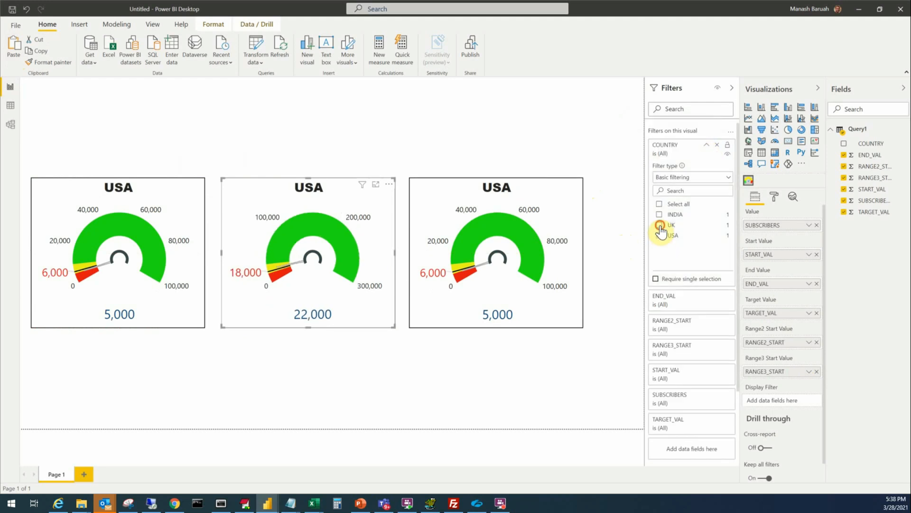
click(659, 225)
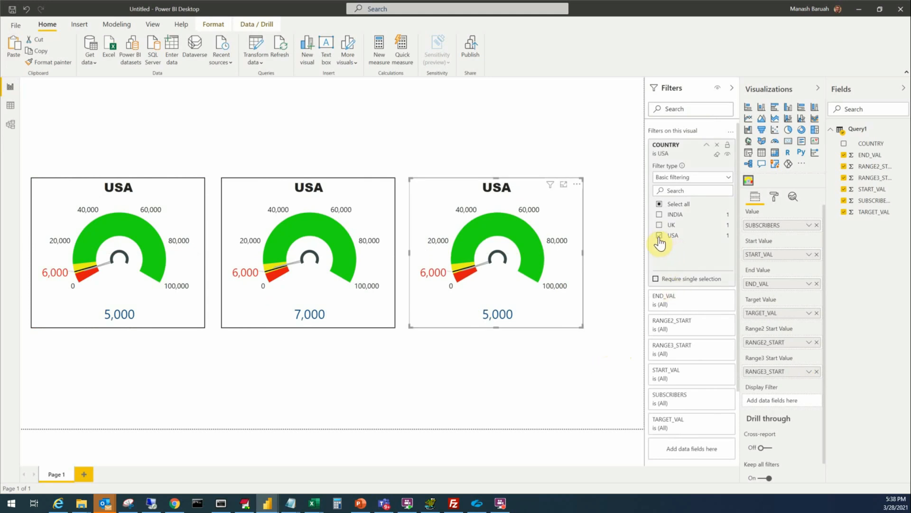
click(659, 213)
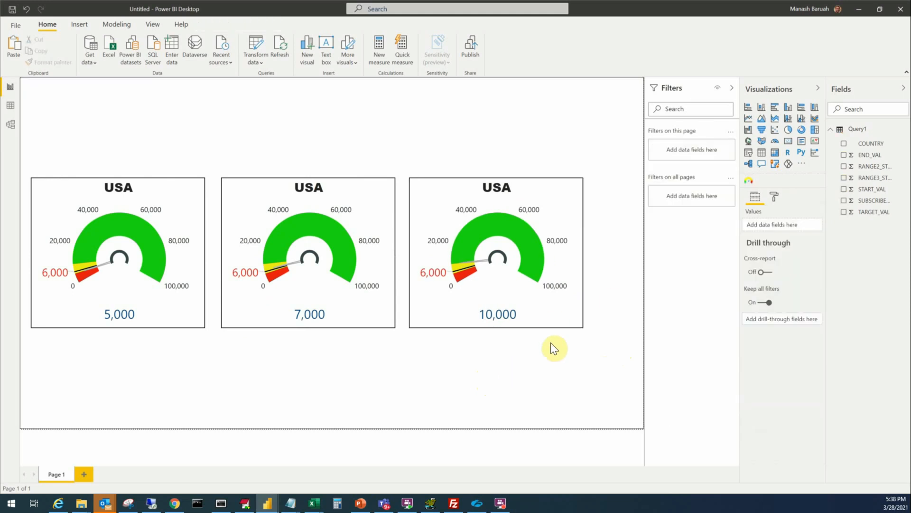
mouse_move(138, 358)
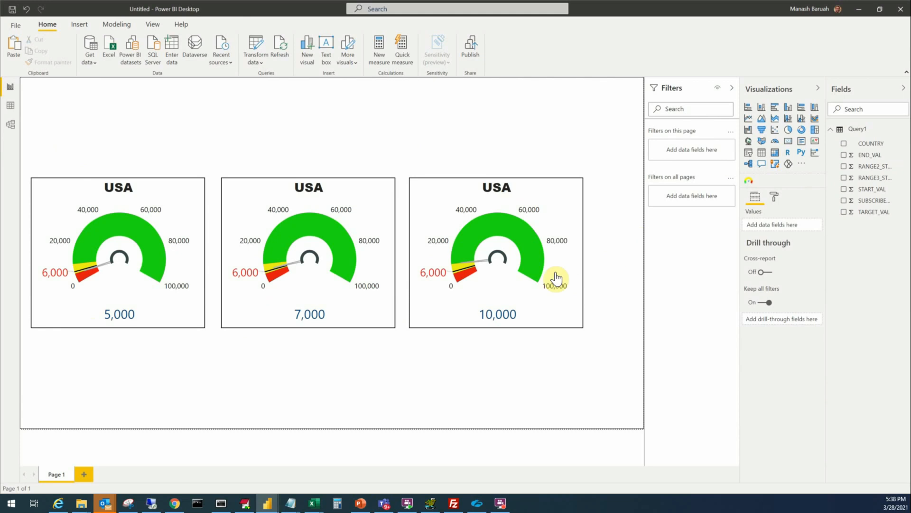
mouse_move(687, 247)
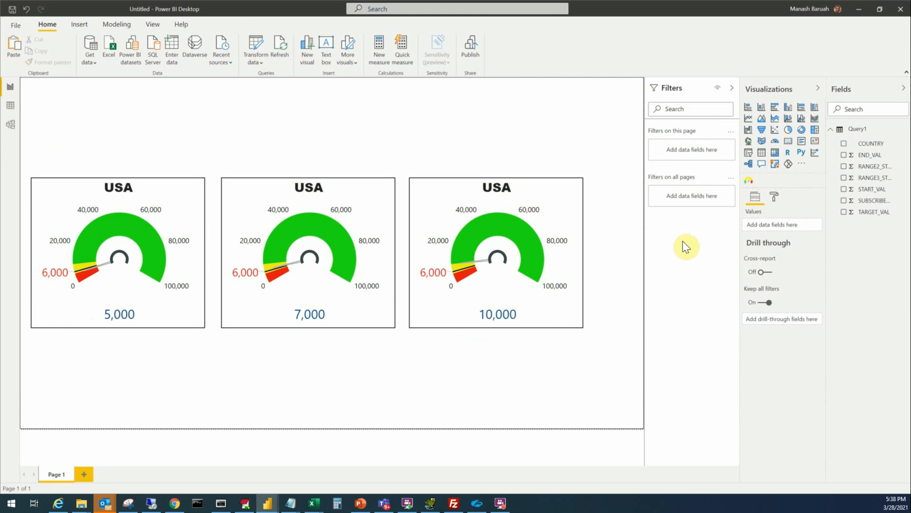
mouse_move(379, 201)
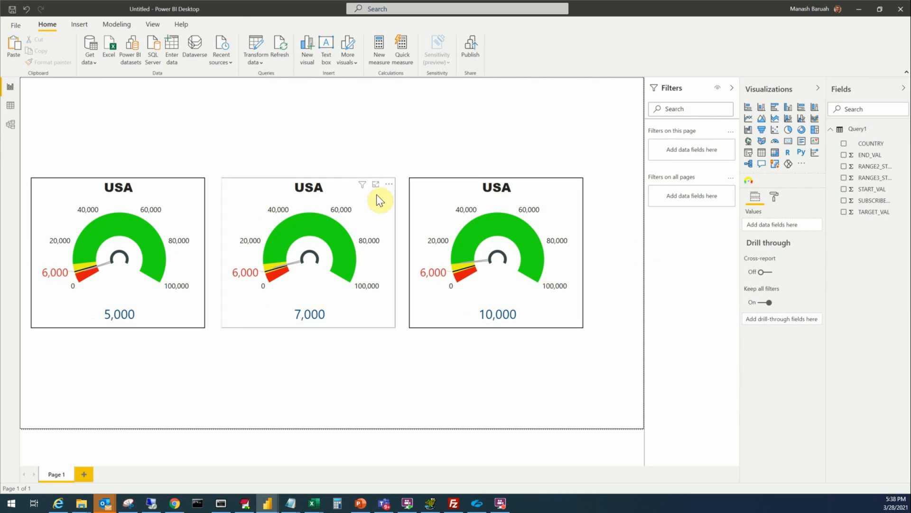
mouse_move(399, 224)
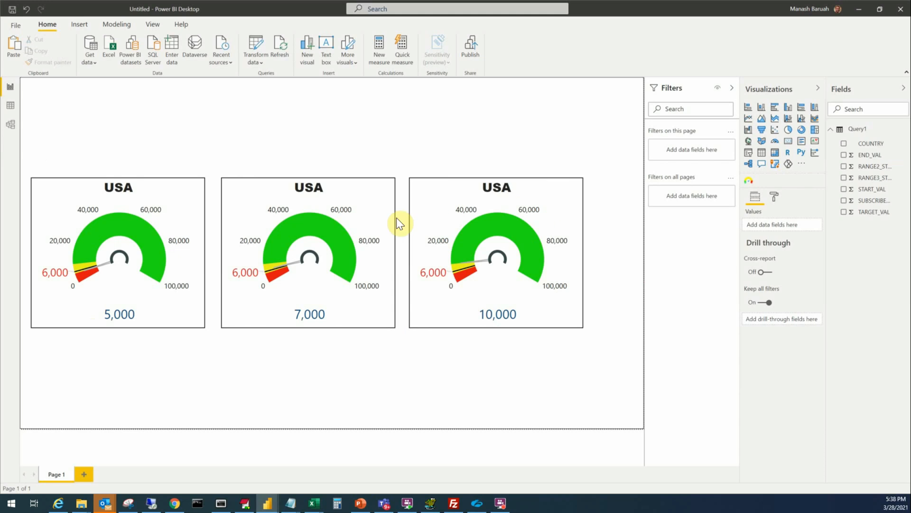
Retitle the copied gauges UK and INDIA in Format > Title to match their readings.
click(307, 252)
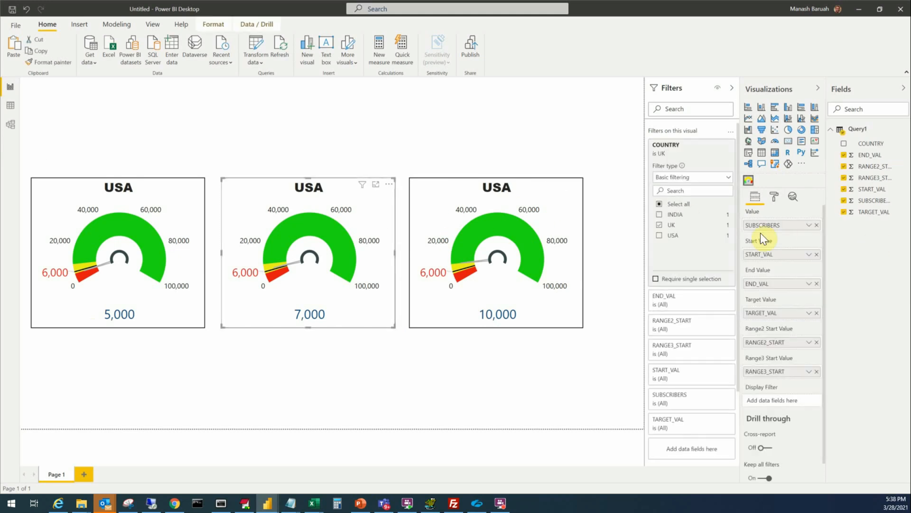
click(775, 195)
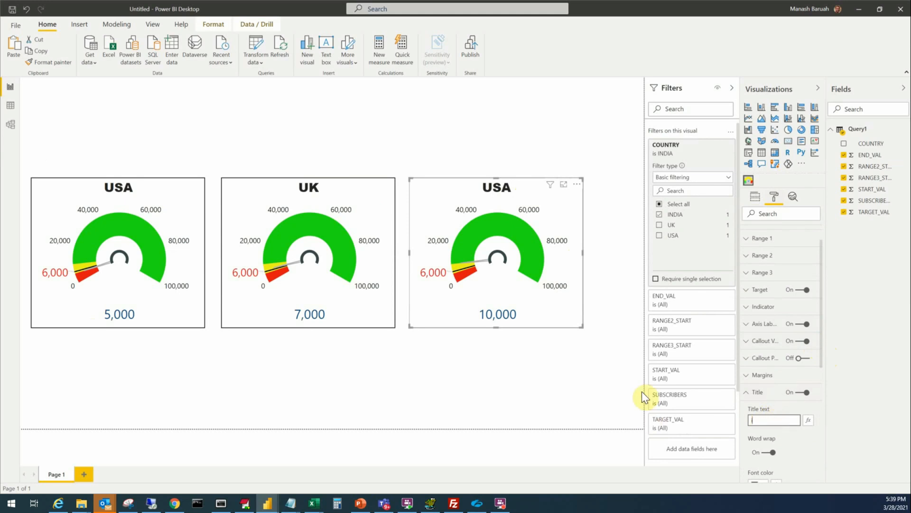
text(iNDIA)
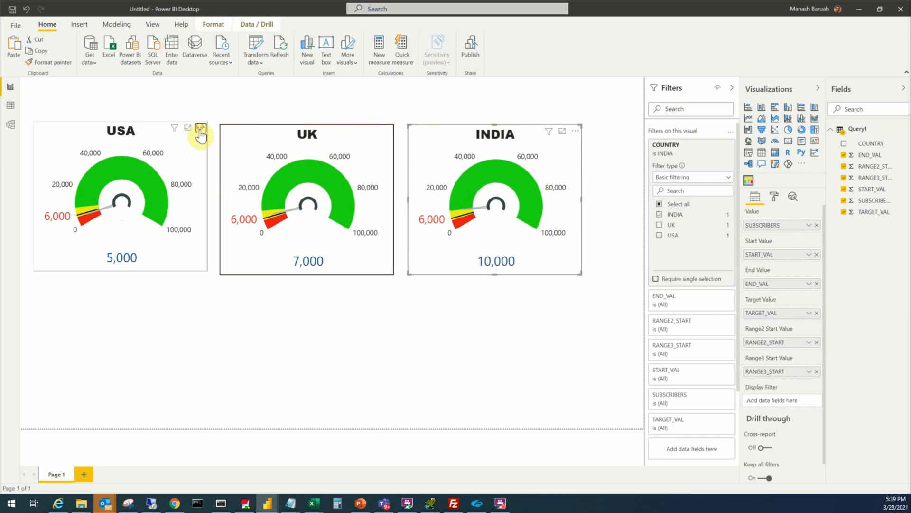
Paste a fourth, wider gauge below and select all countries in its COUNTRY filter.
click(200, 128)
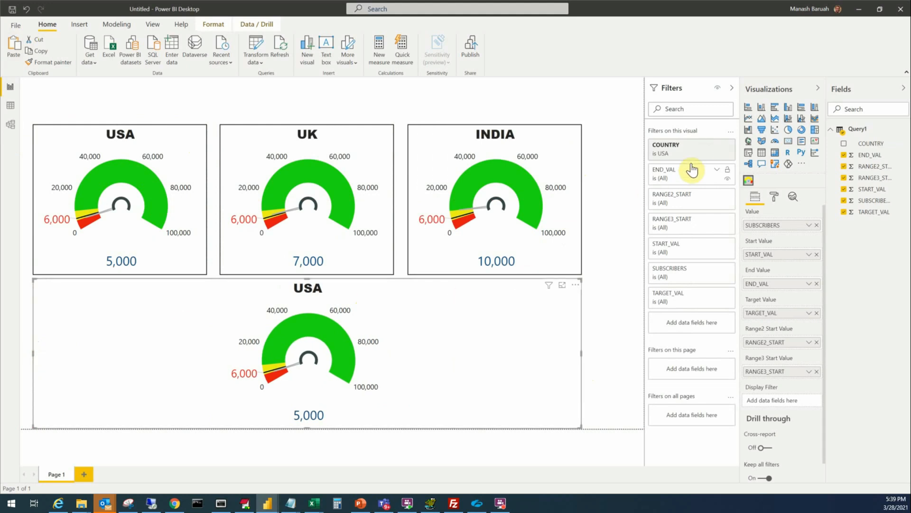
click(709, 148)
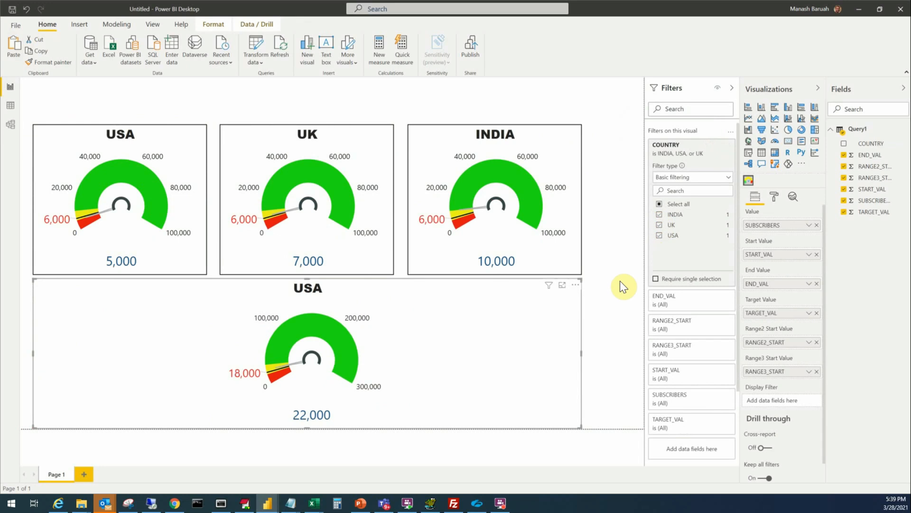
mouse_move(781, 338)
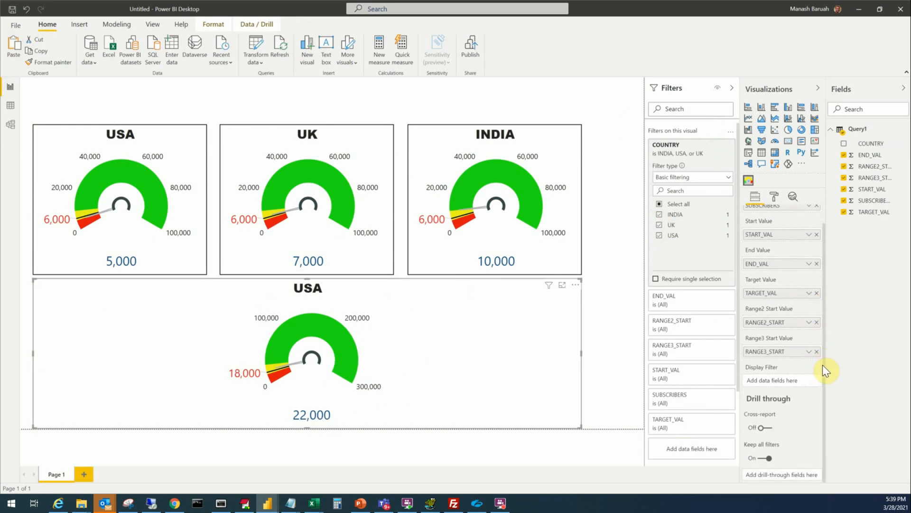
Set the new gauge's title text to ALL COUNTRIES in Format > Title.
click(774, 195)
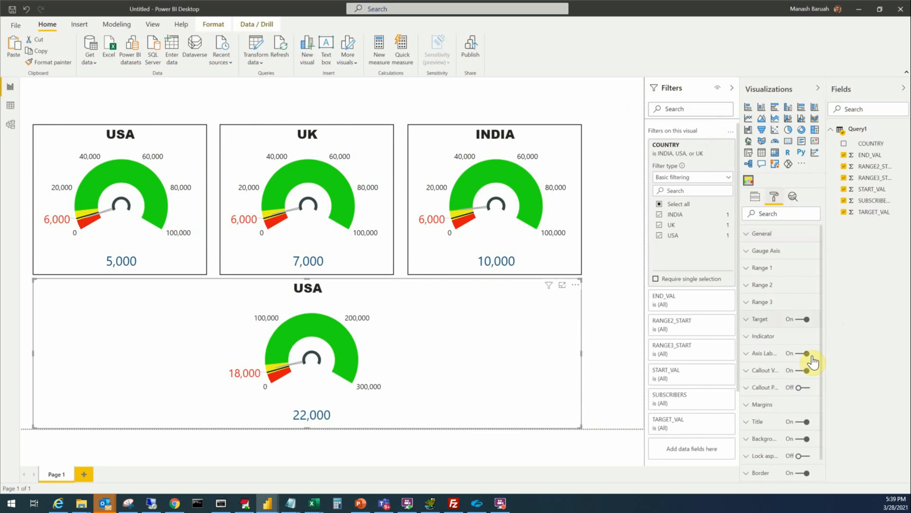
click(758, 421)
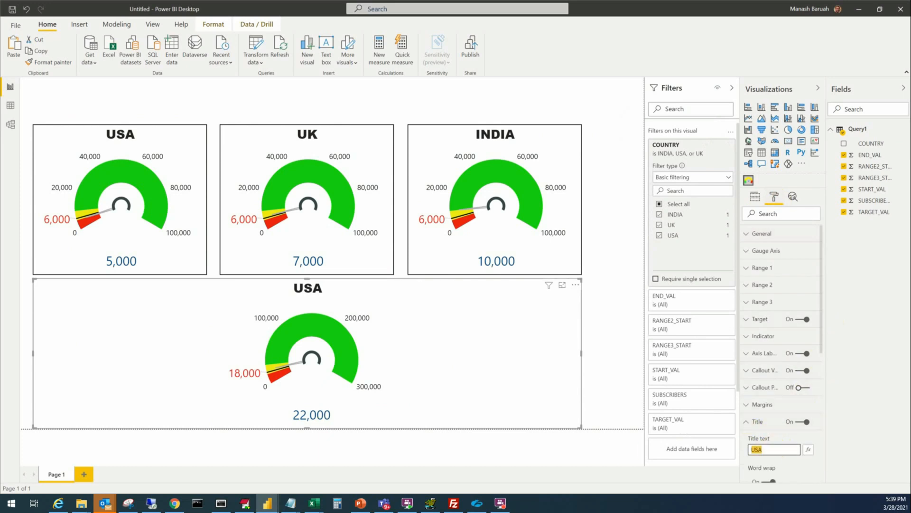
text(ALL C)
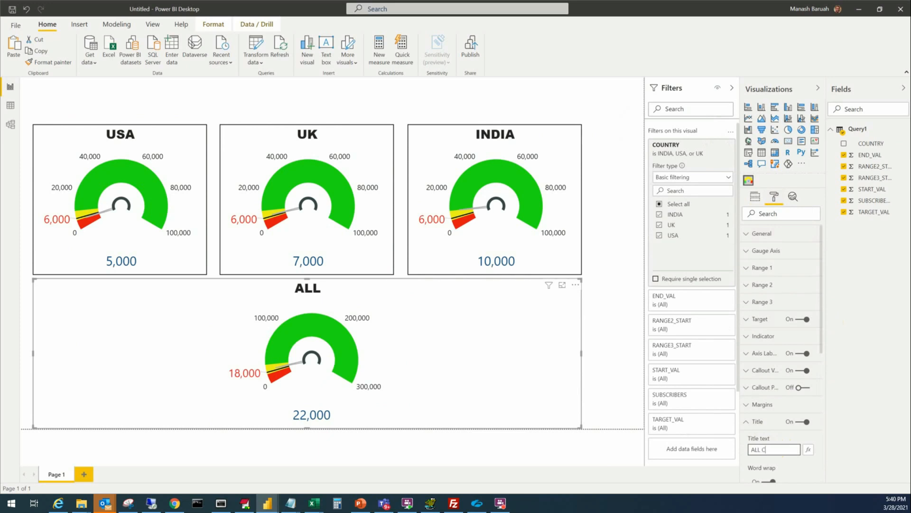
text(OUNTRIES)
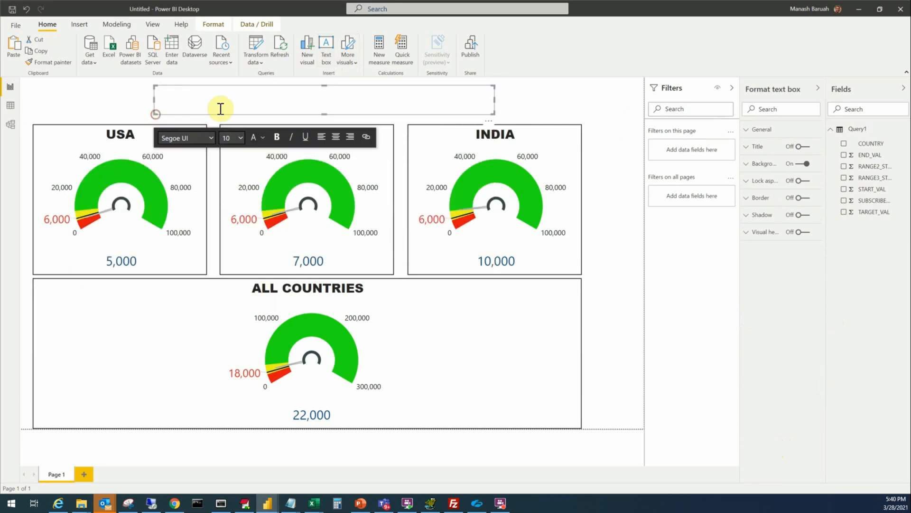
Add a text box heading reading MY YOUTUBE SUBSCRIBERS above the gauges.
text(MY)
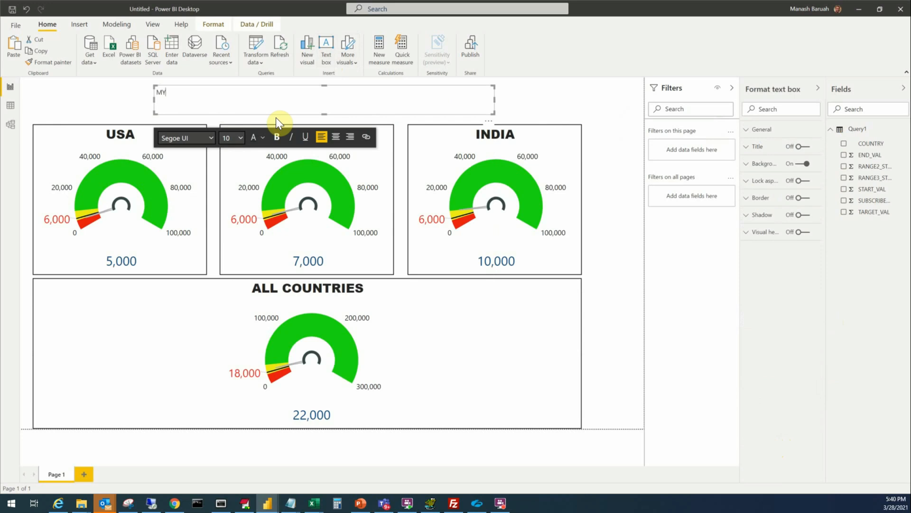
text(YOUTUBE SUBSCRI)
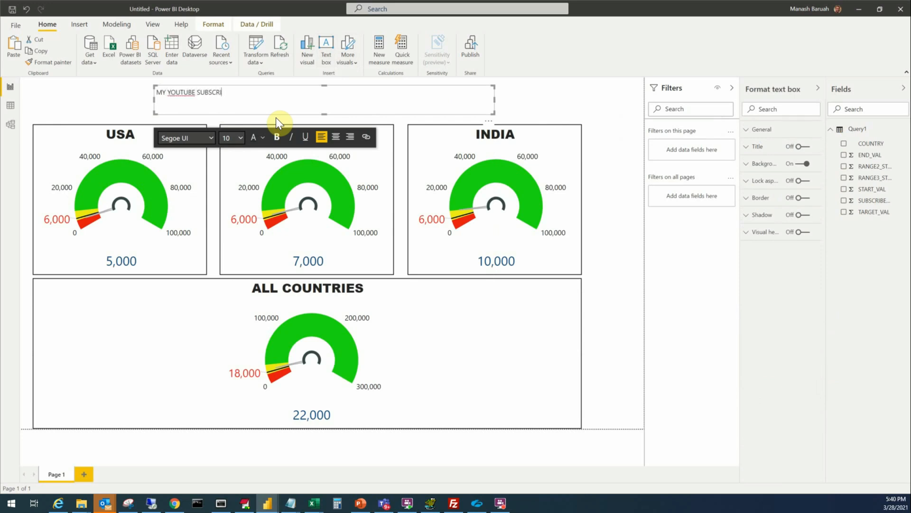
text(BERS)
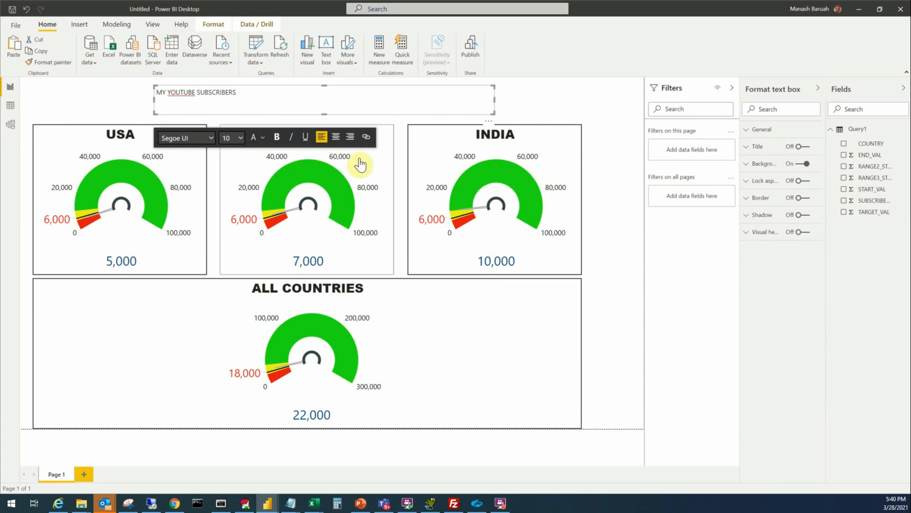
Centre the heading, make it Segoe (Bold) and enlarge it to about size 36.
click(335, 136)
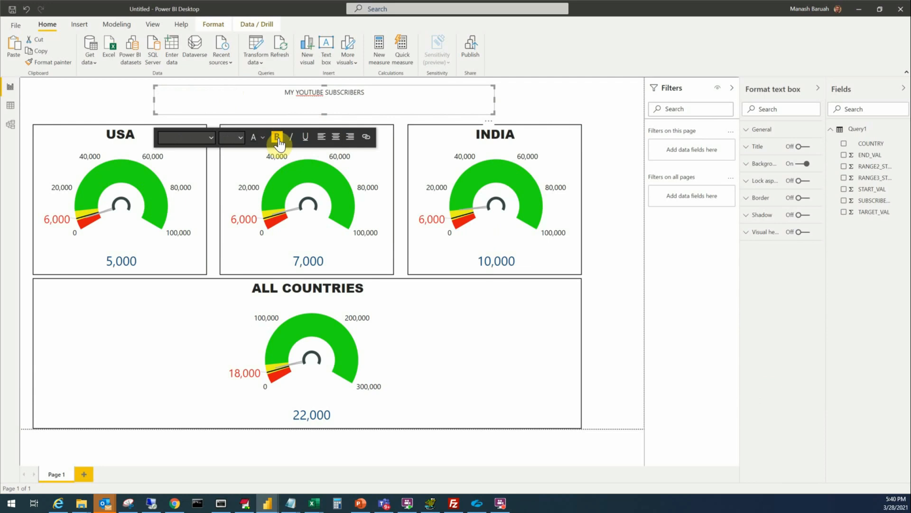
click(184, 137)
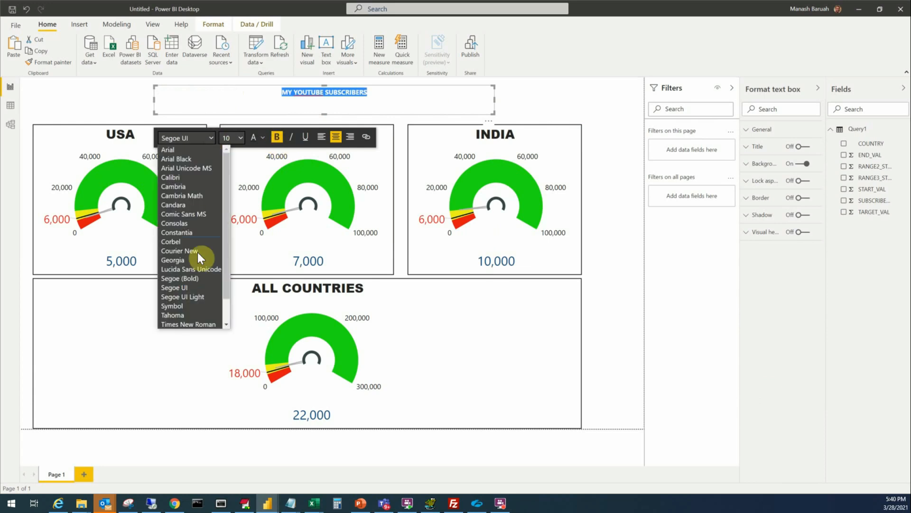
mouse_move(194, 287)
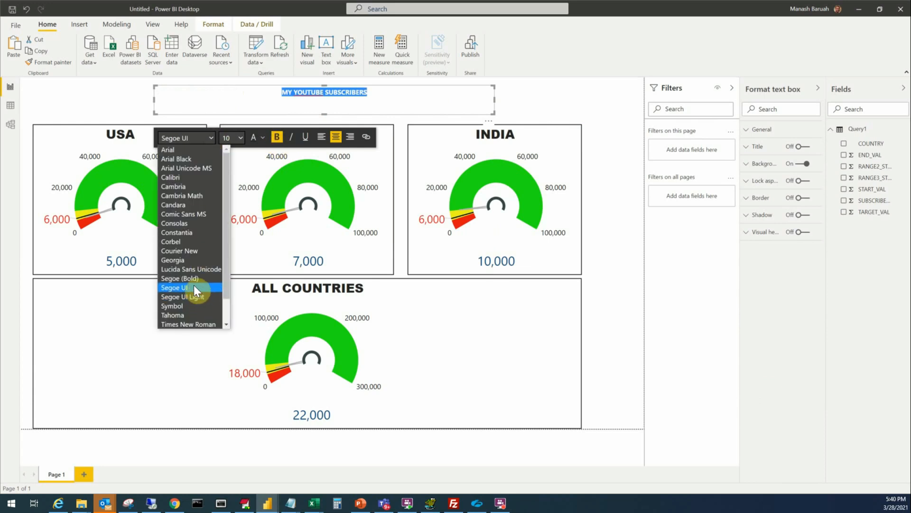
click(179, 278)
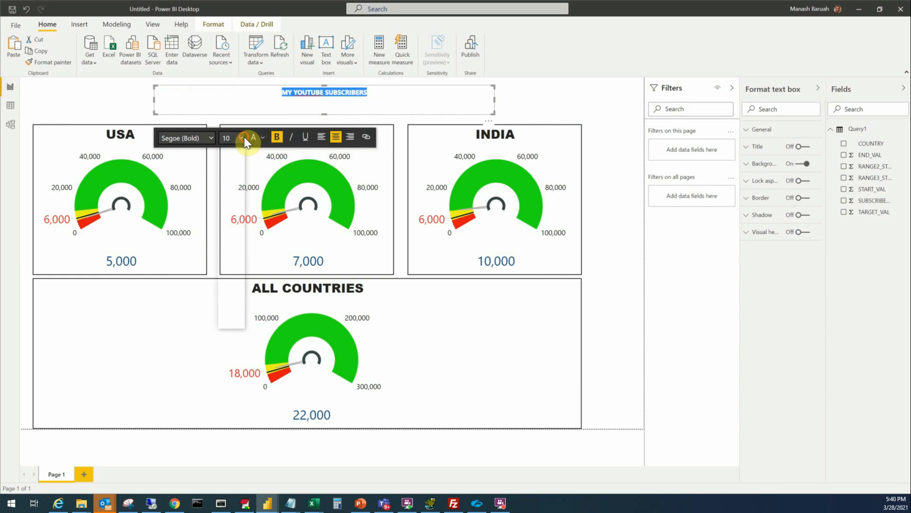
click(245, 138)
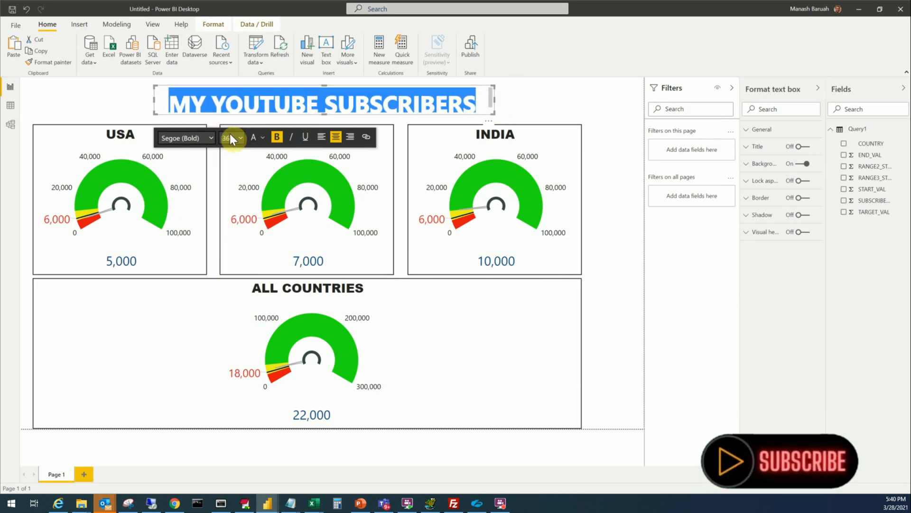
click(239, 138)
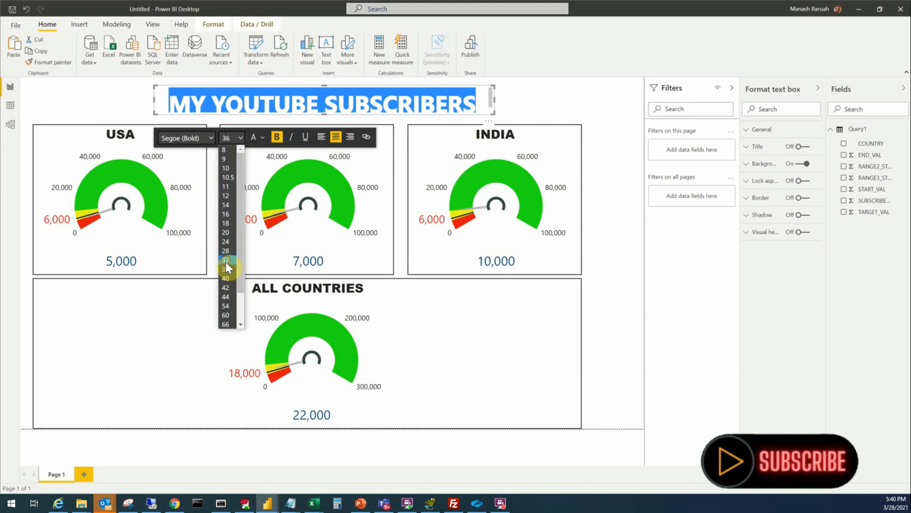
click(657, 352)
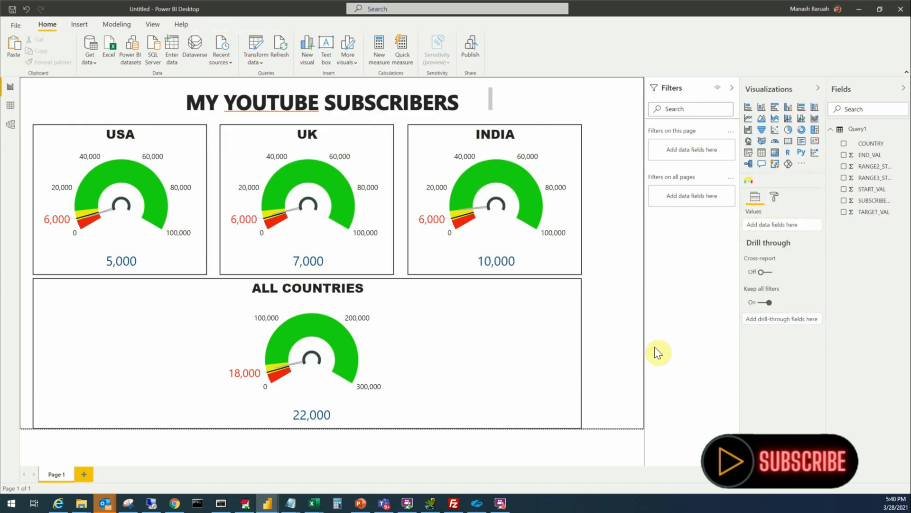